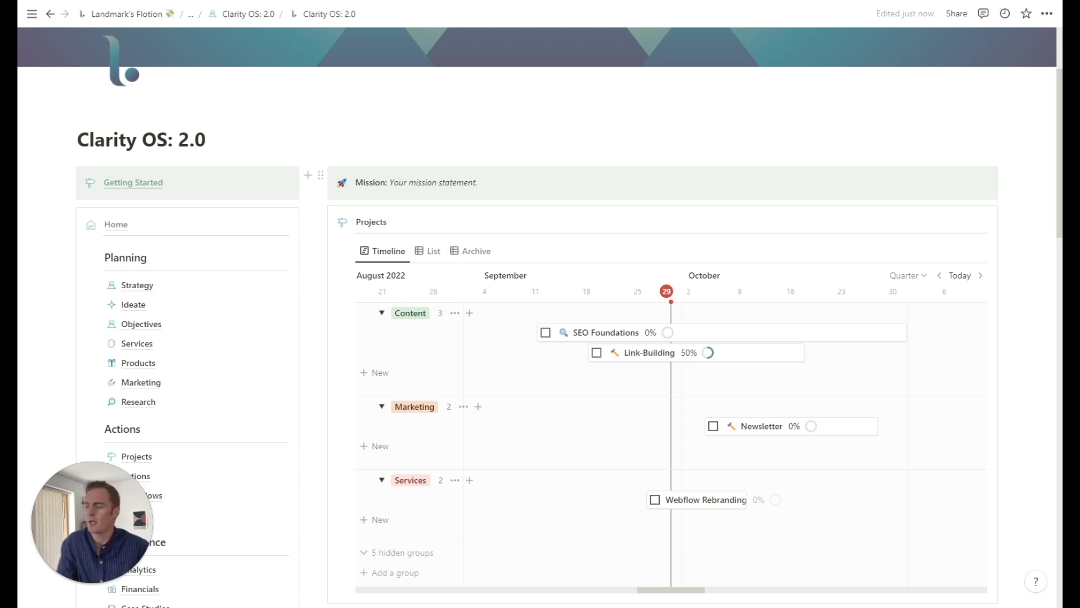
Open the Map page and scroll through its list of databases.
scroll("down", 3)
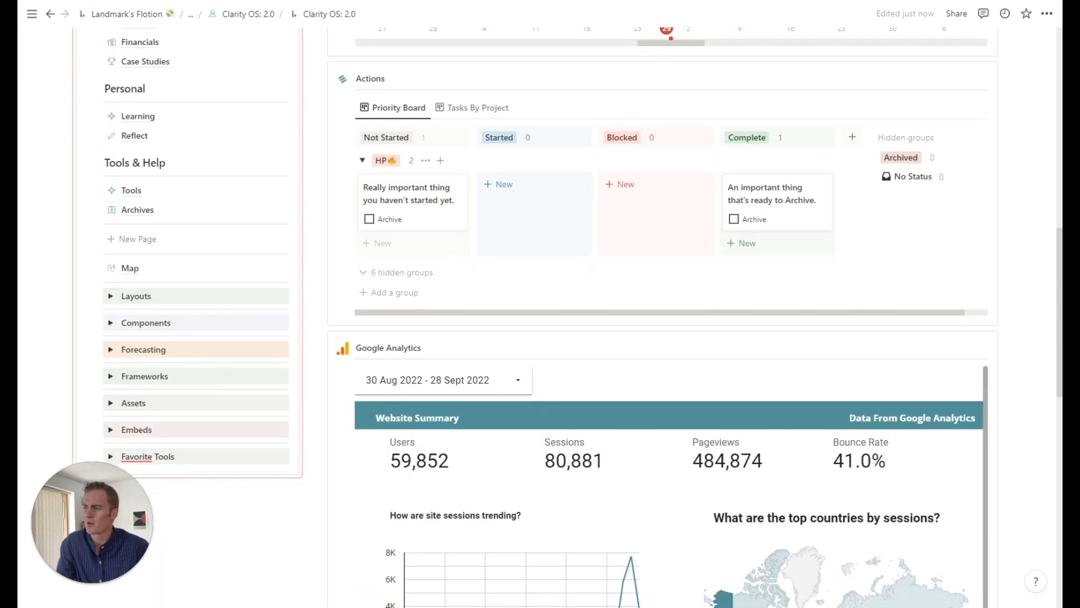
left_click(129, 268)
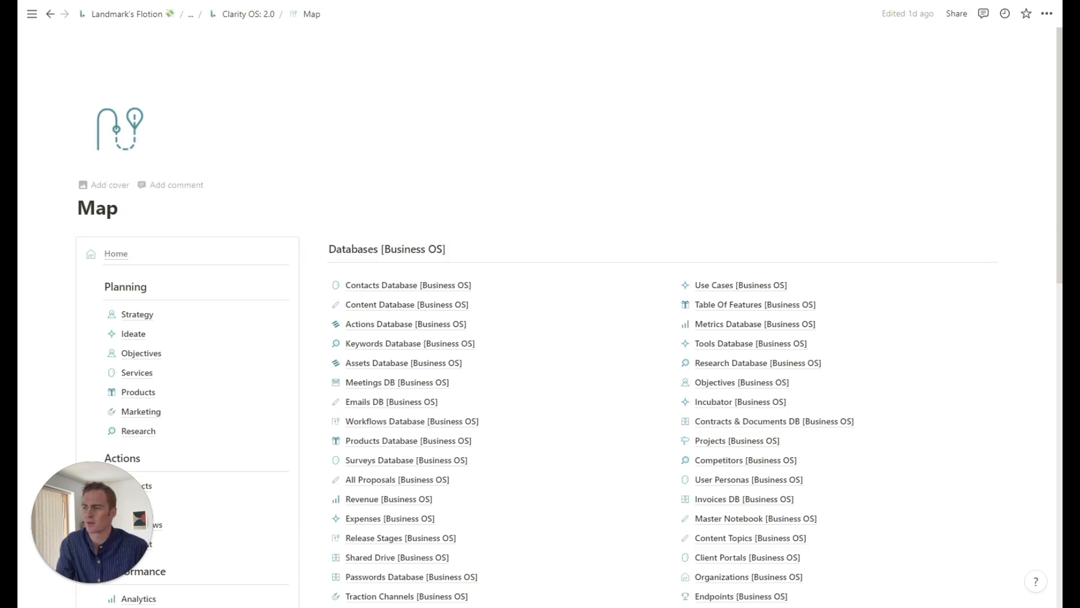
scroll("down", 3)
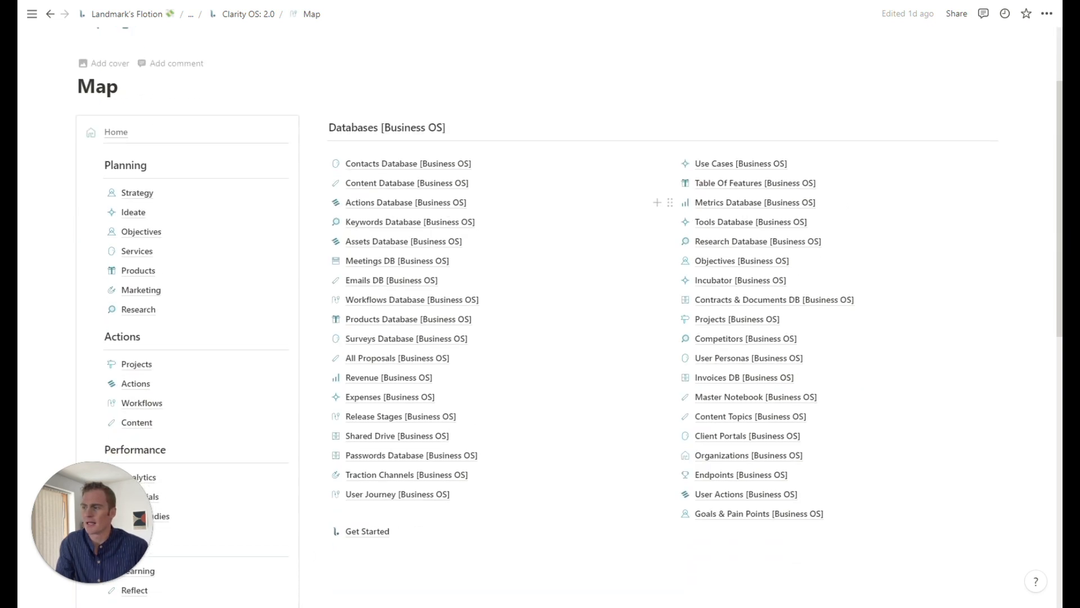
scroll("down", 3)
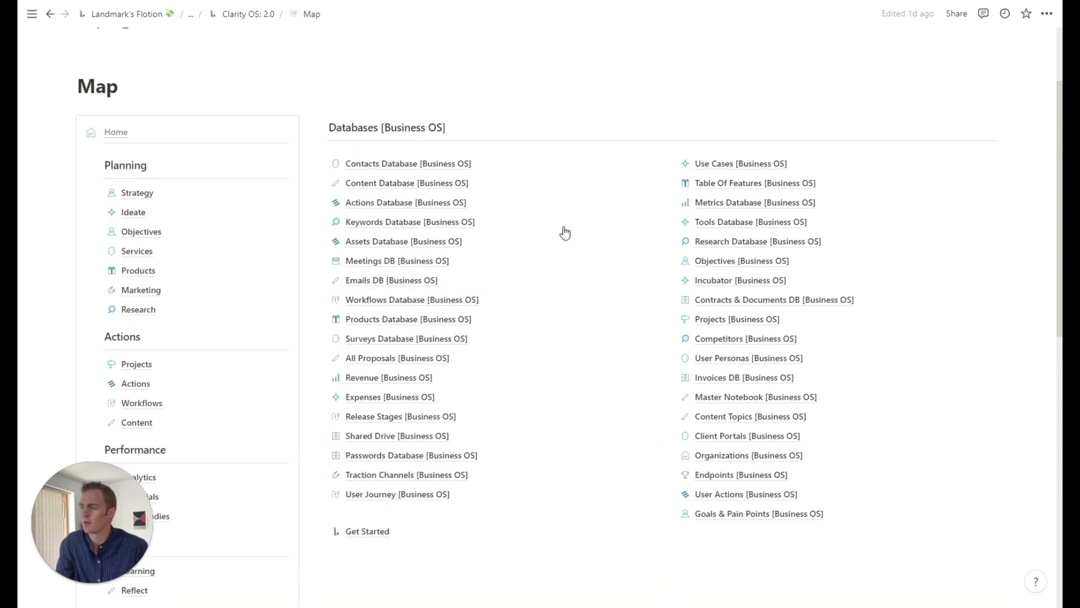
scroll("down", 3)
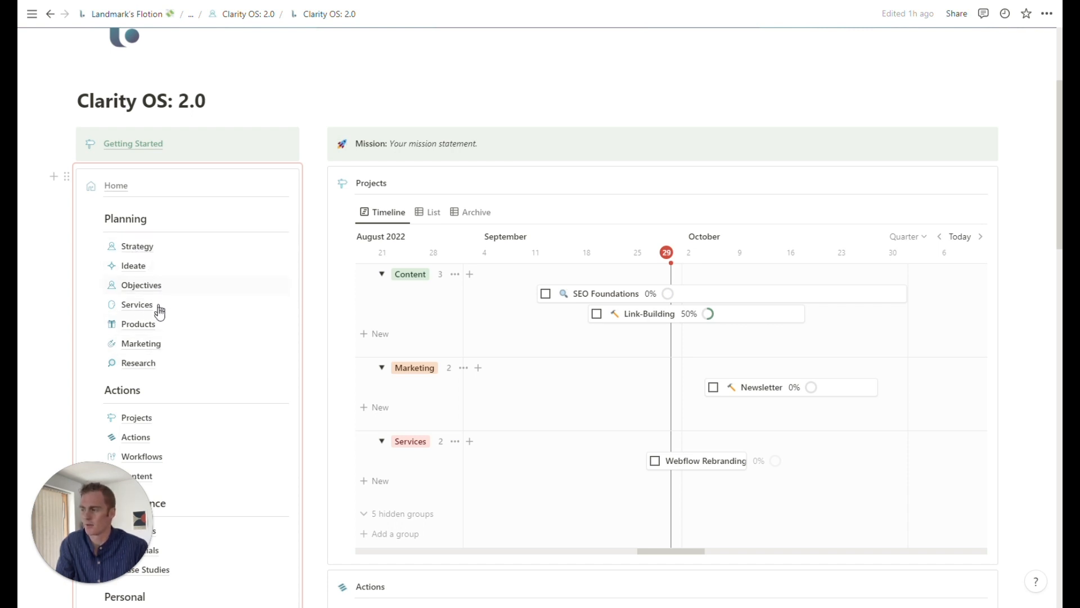
mouse_move(200, 324)
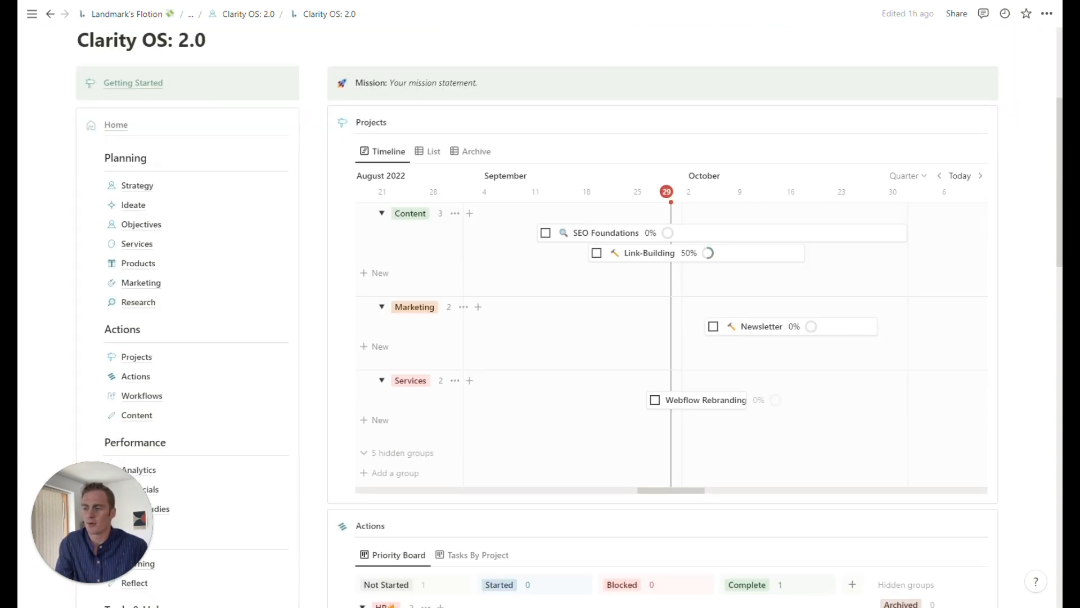
scroll("down", 3)
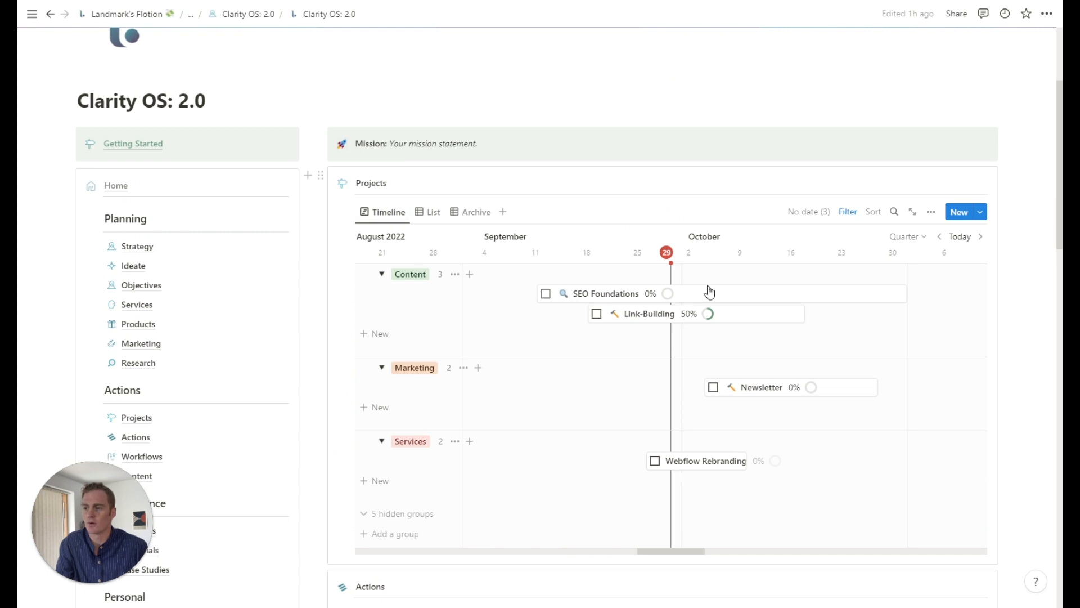
scroll("down", 3)
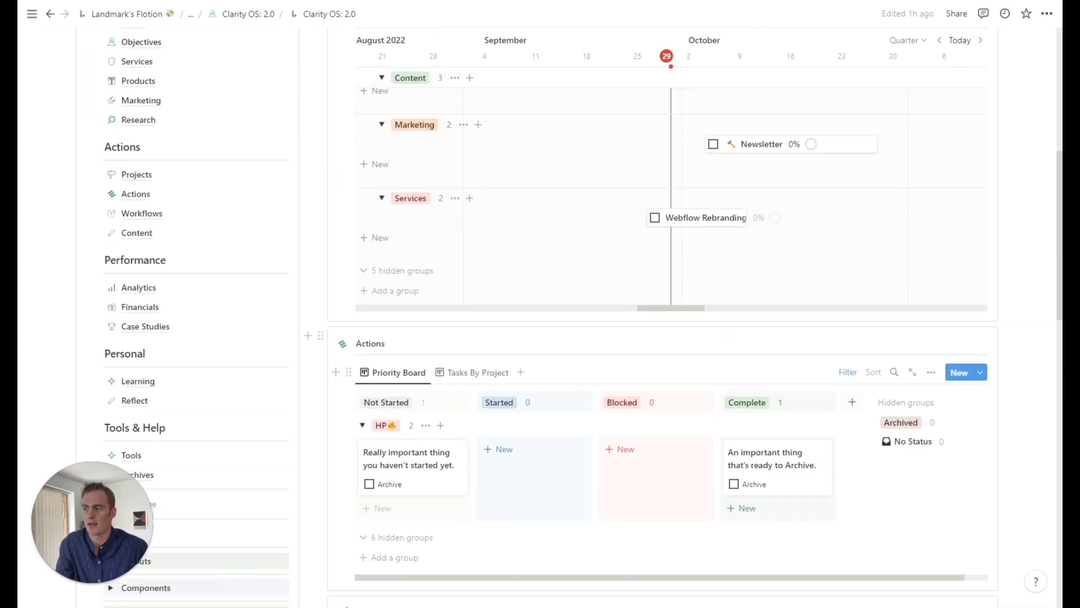
scroll("down", 3)
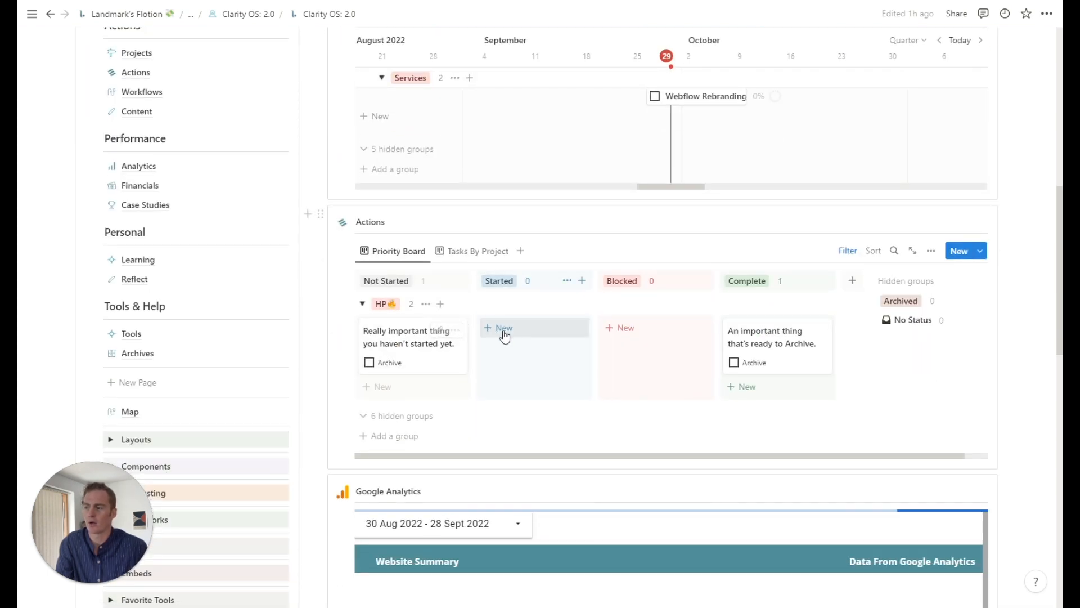
scroll("down", 3)
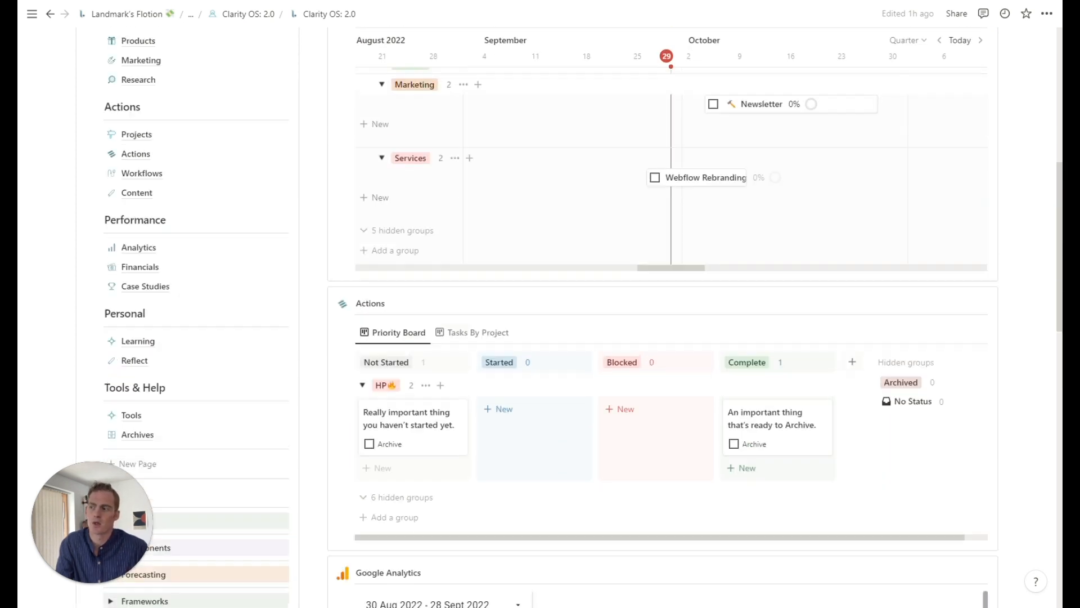
scroll("up", 3)
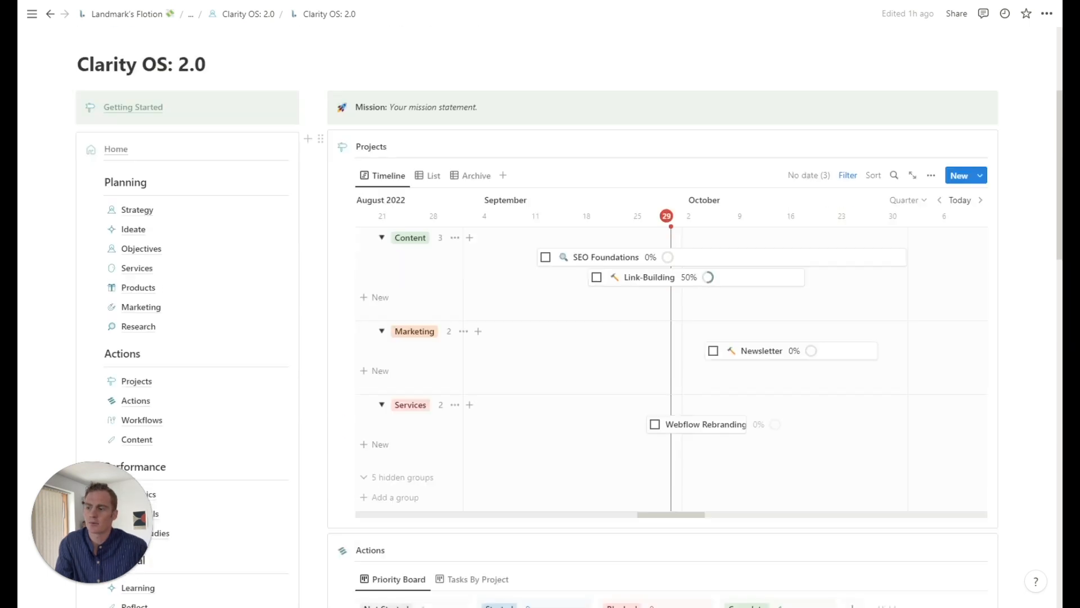
scroll("down", 3)
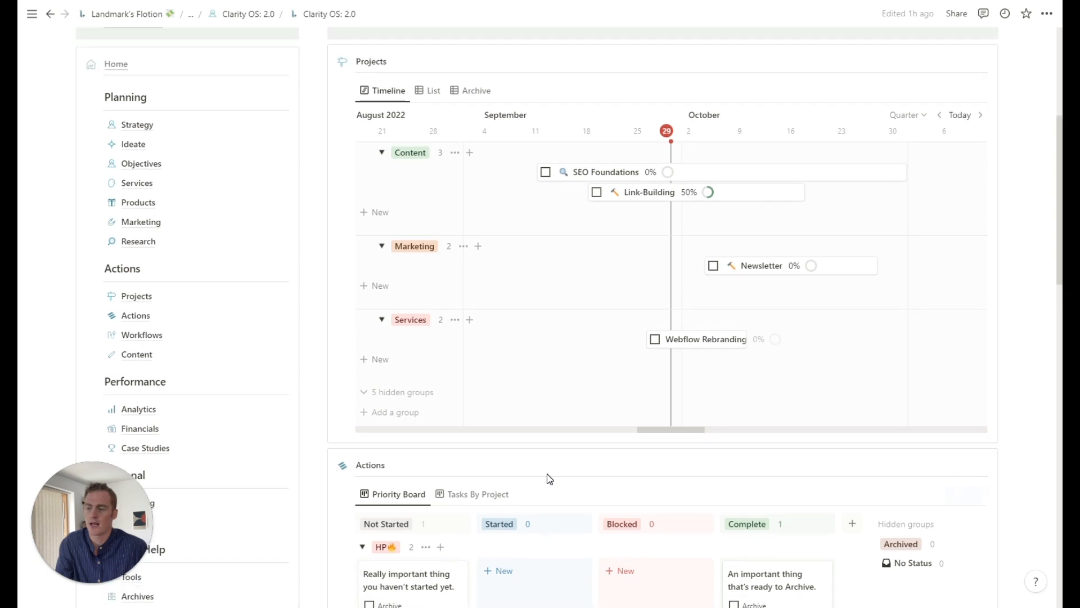
scroll("up", 3)
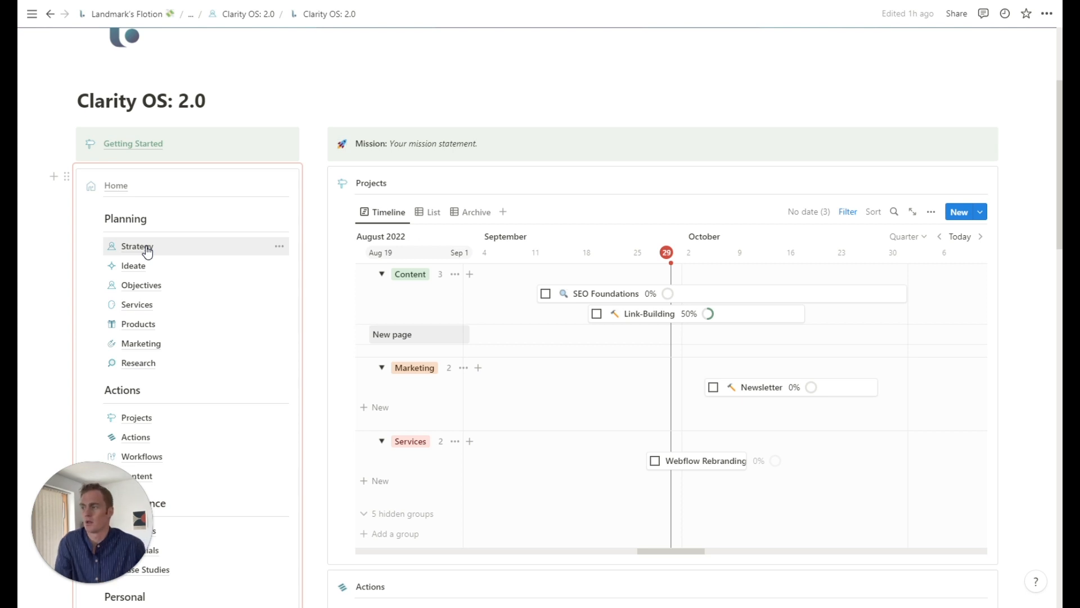
Open the Strategy page and review its SWOT board, Lean Canvas and Notebook.
left_click(136, 247)
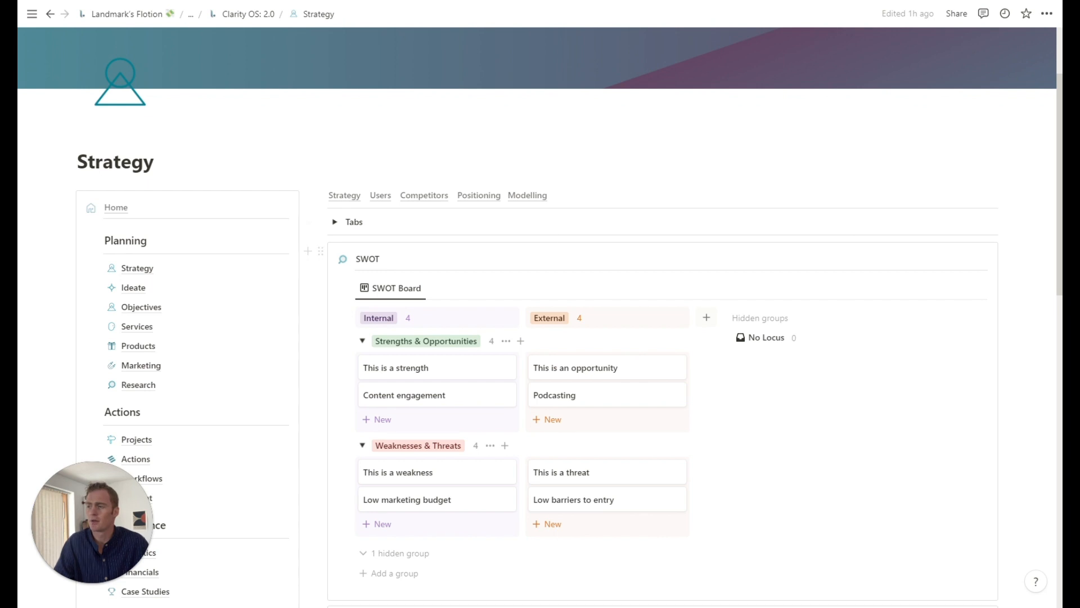
scroll("down", 3)
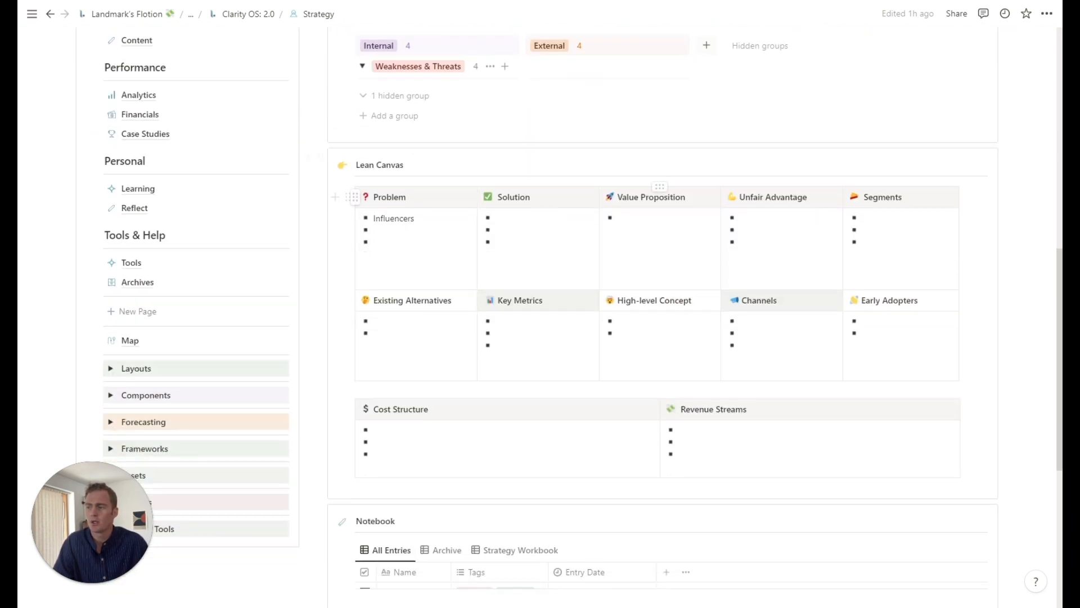
scroll("down", 3)
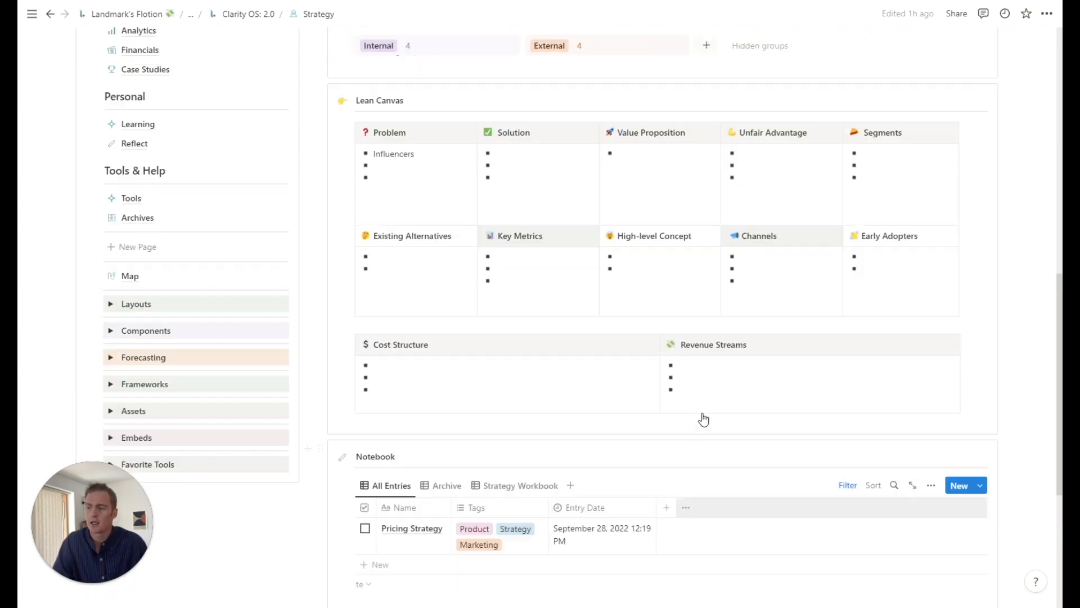
scroll("up", 3)
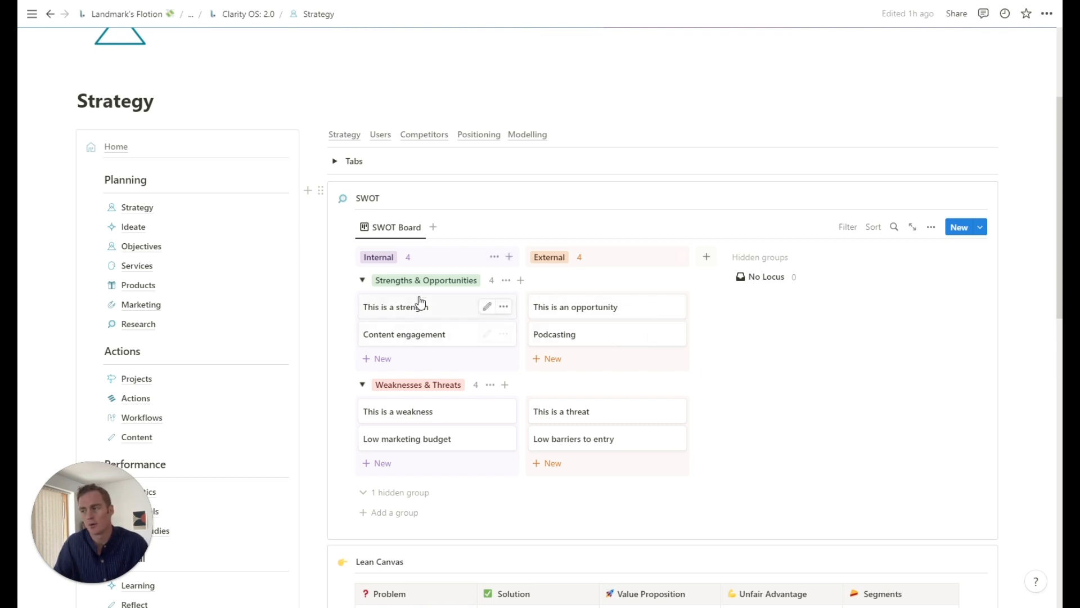
mouse_move(470, 365)
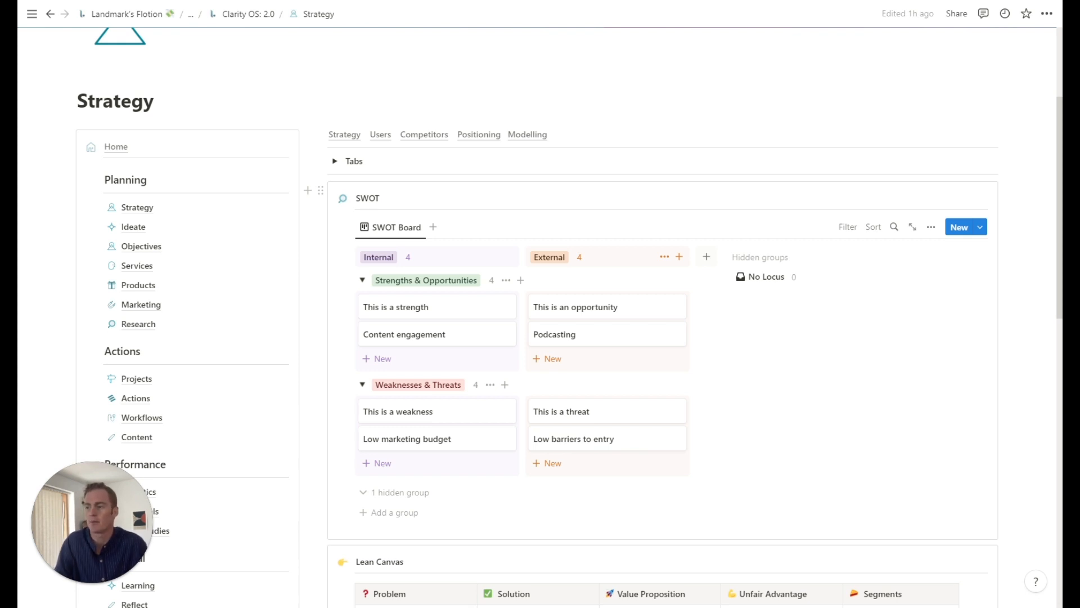
scroll("down", 3)
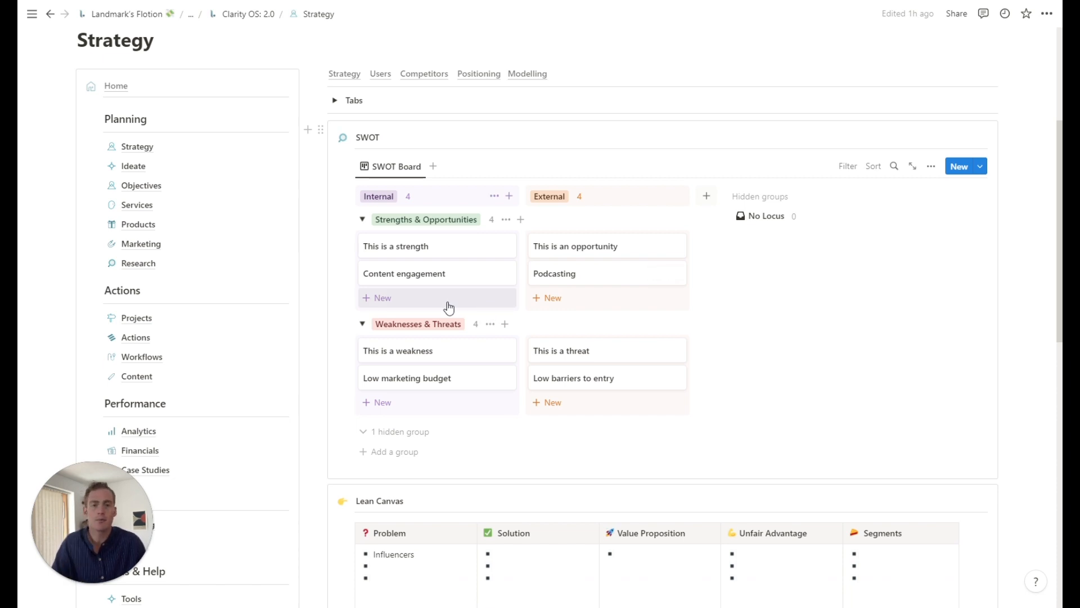
Add a 'Customer Service' card under Internal strengths on the SWOT board.
left_click(382, 297)
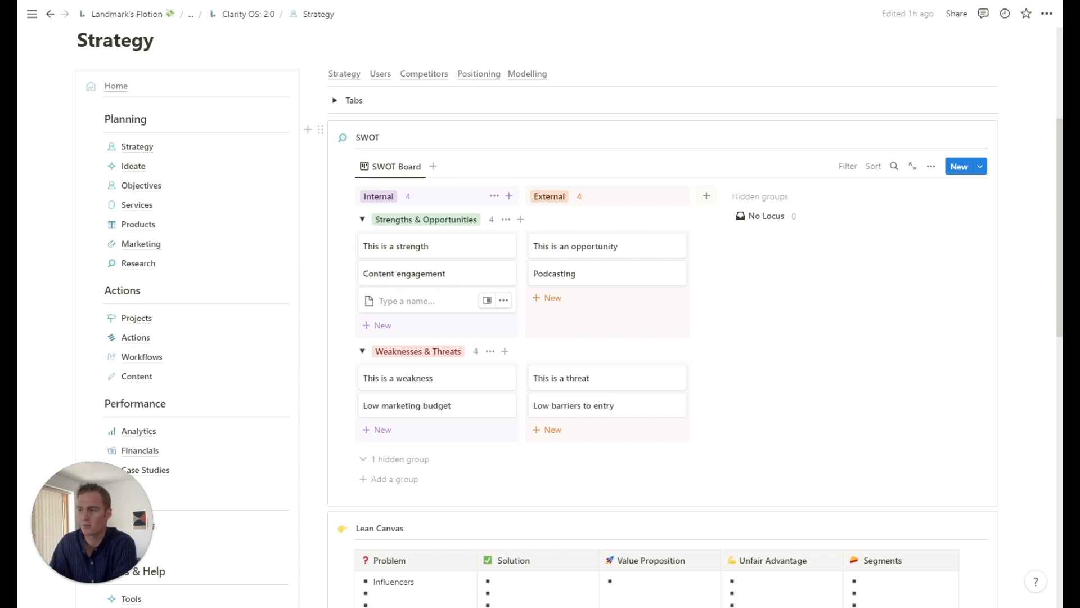
type("Cy")
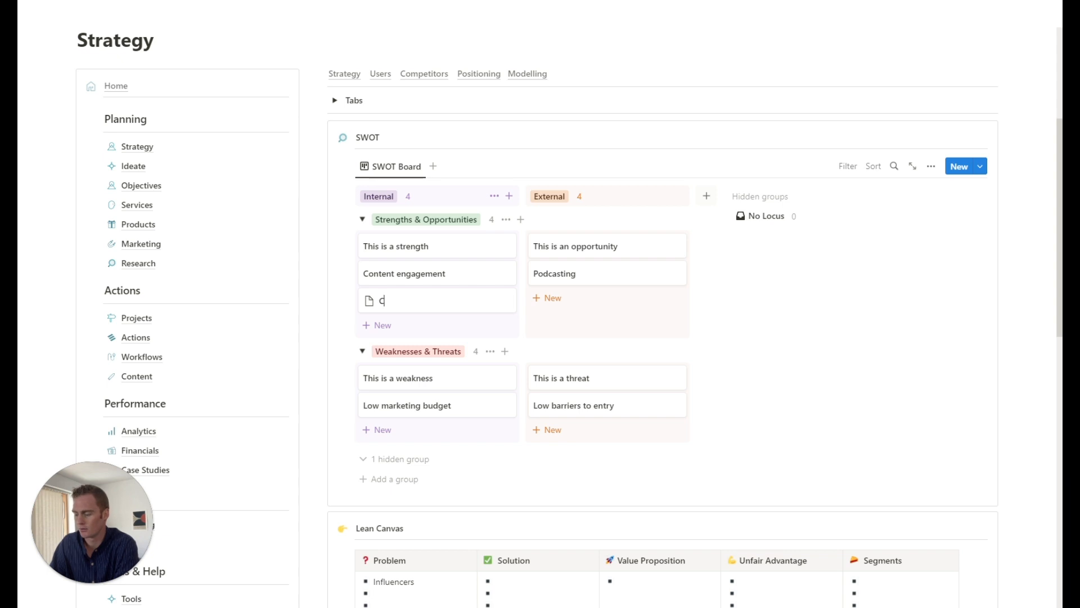
type("ustomer Service")
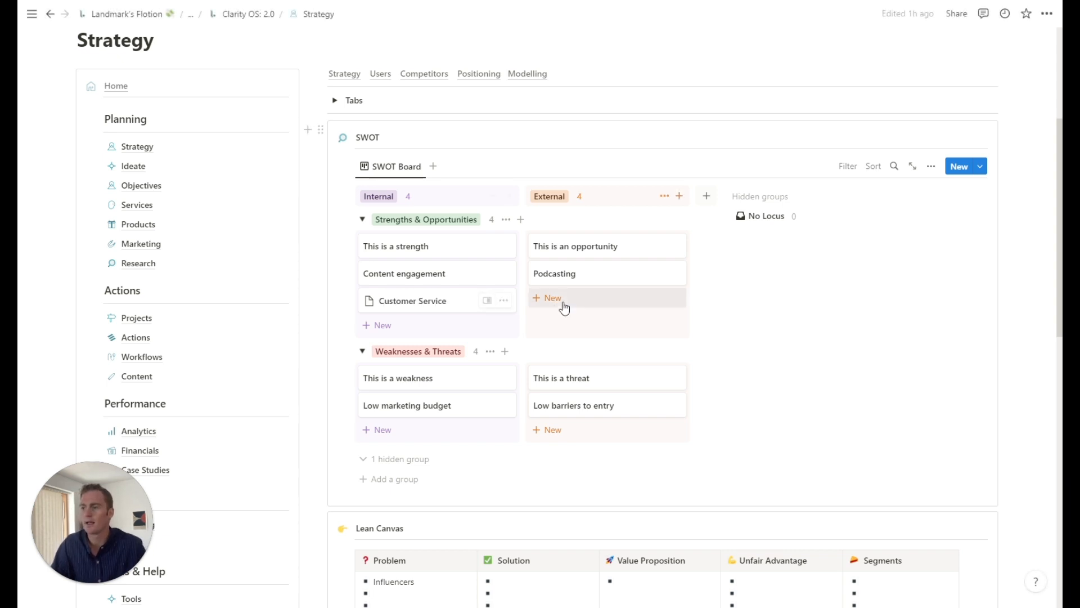
Add External opportunity cards 'Most companies don't make time for their customers' and 'New Chatbot AI tech'.
left_click(551, 298)
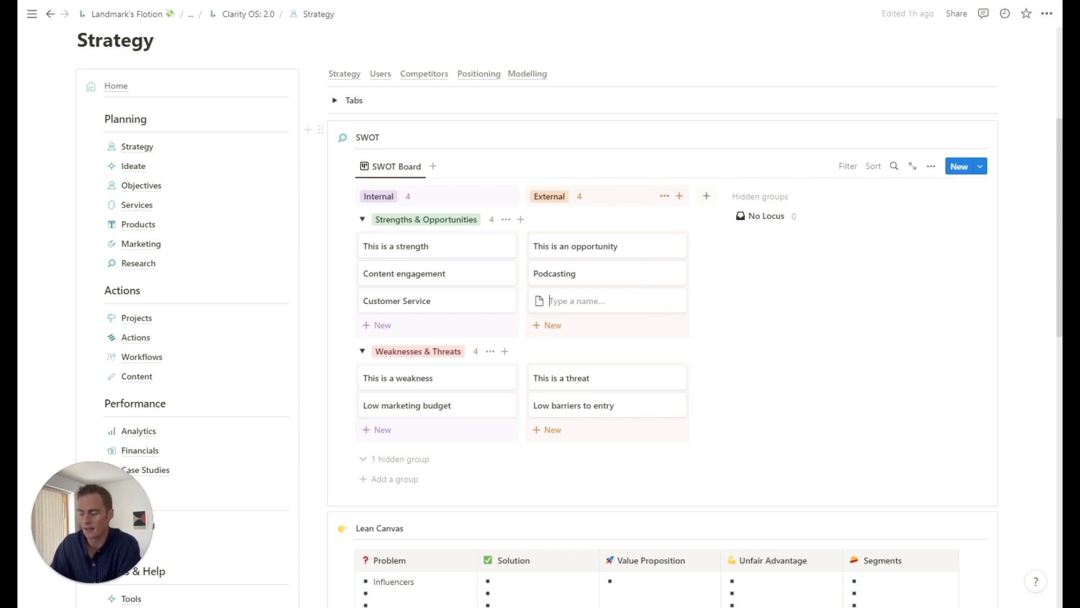
type("Most companies don't make time for")
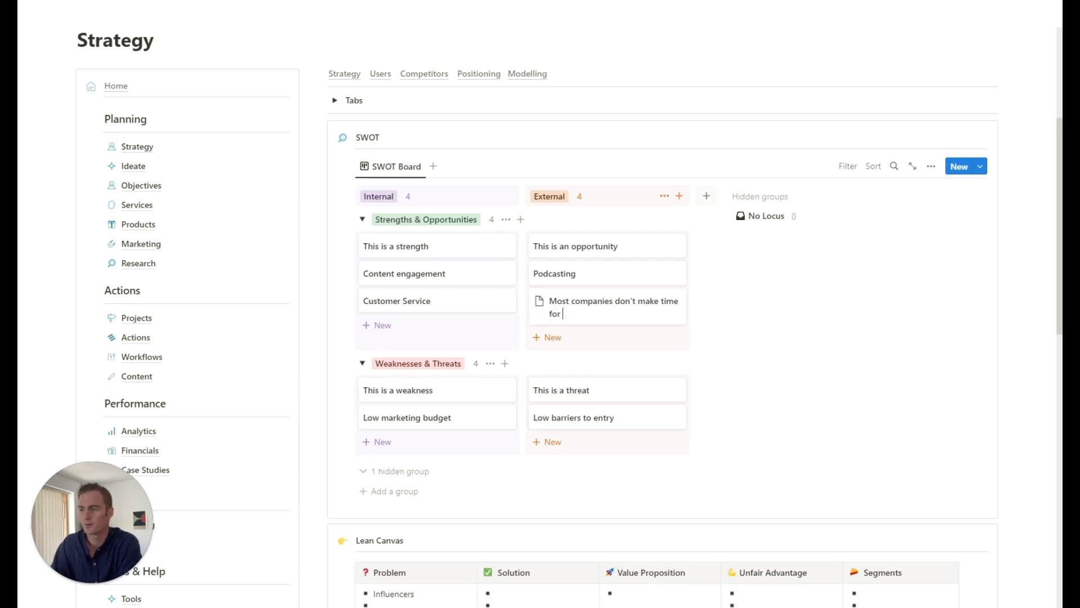
type("their customers")
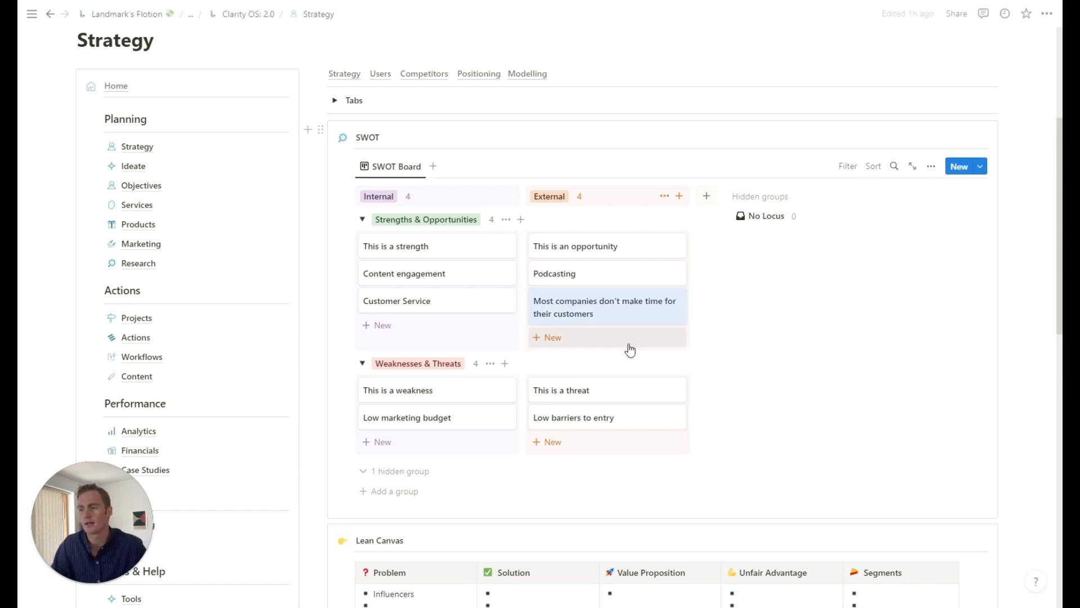
left_click(551, 336)
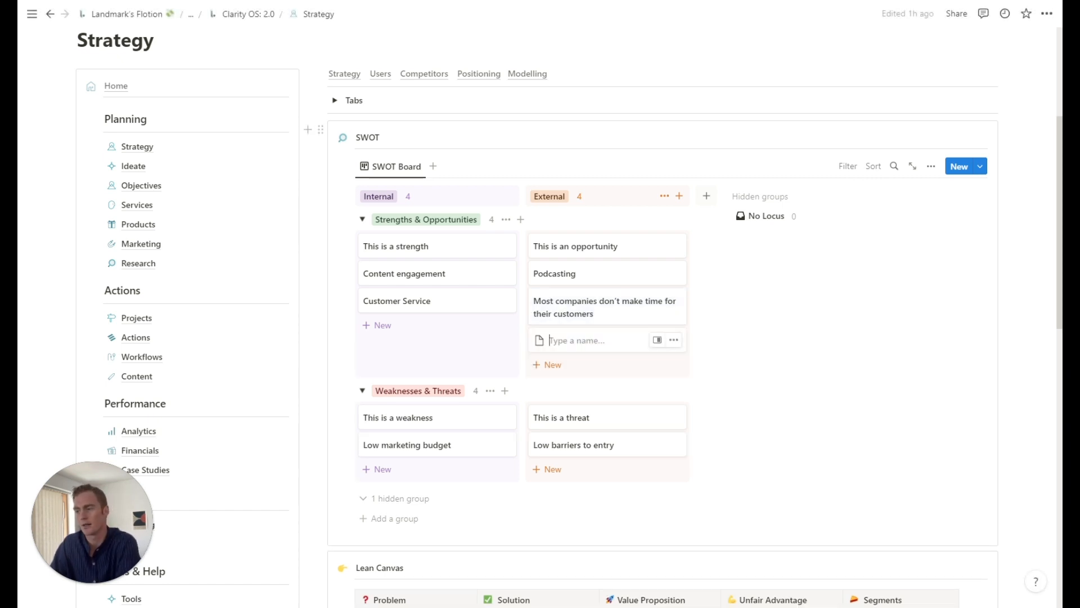
type("New")
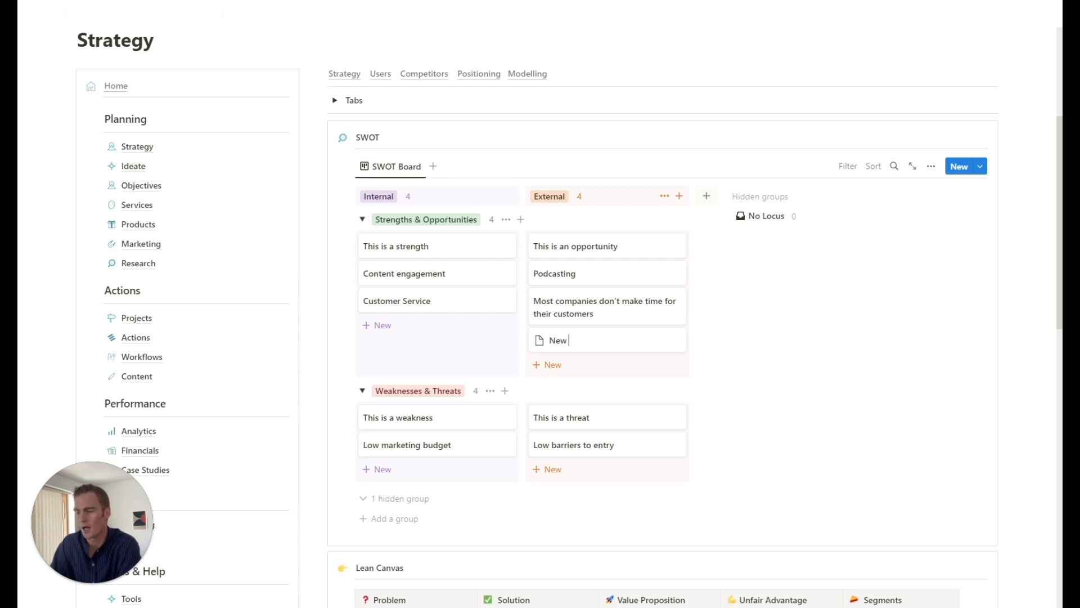
type("Chatbot AI tech")
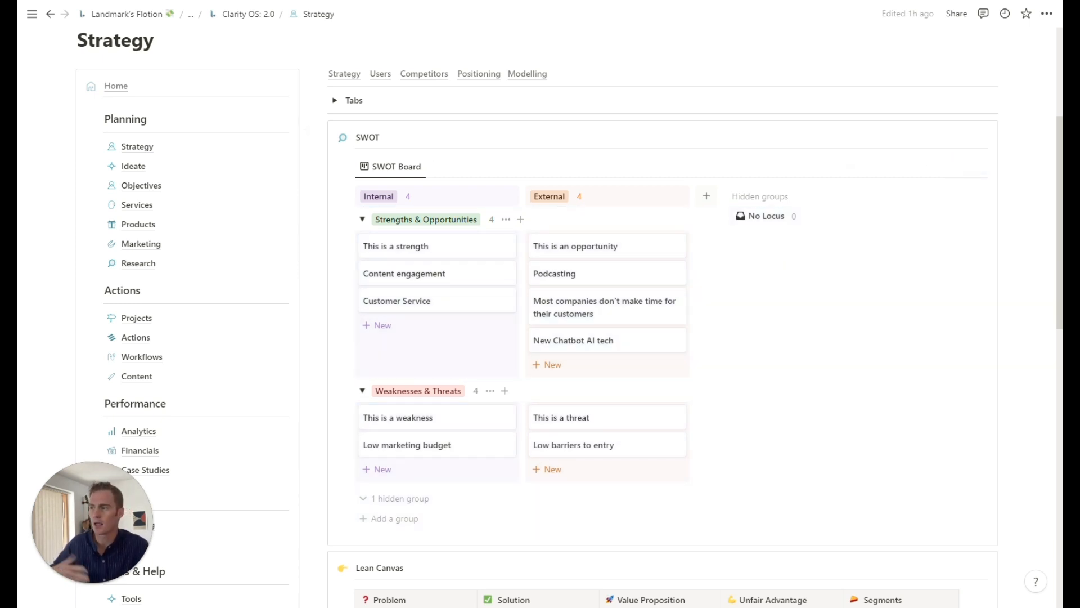
Scroll down the Strategy page past the SWOT board to the Lean Canvas and Notebook.
scroll("down", 3)
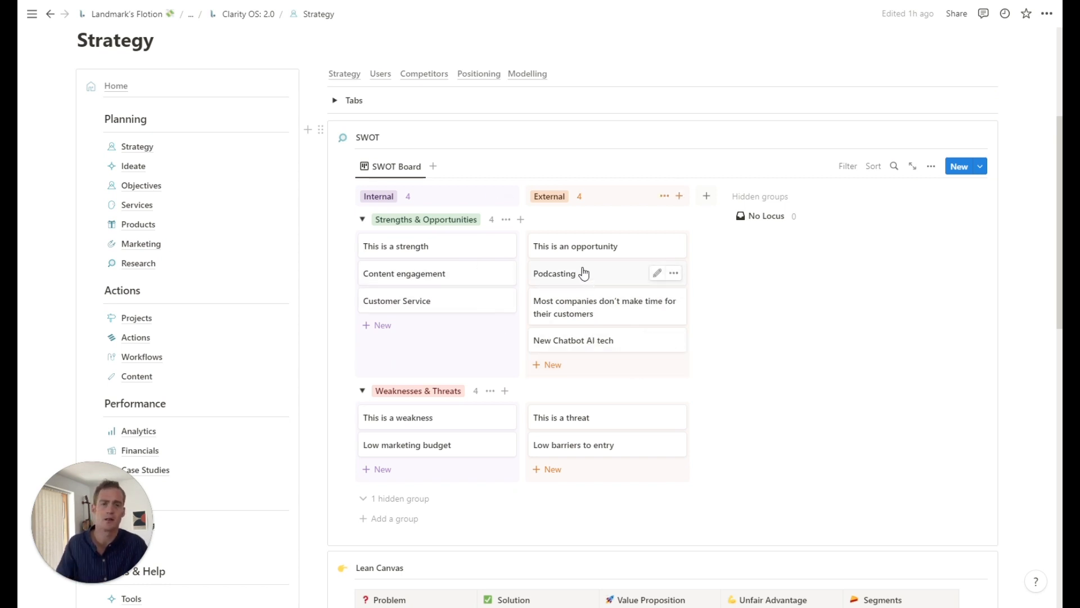
mouse_move(628, 268)
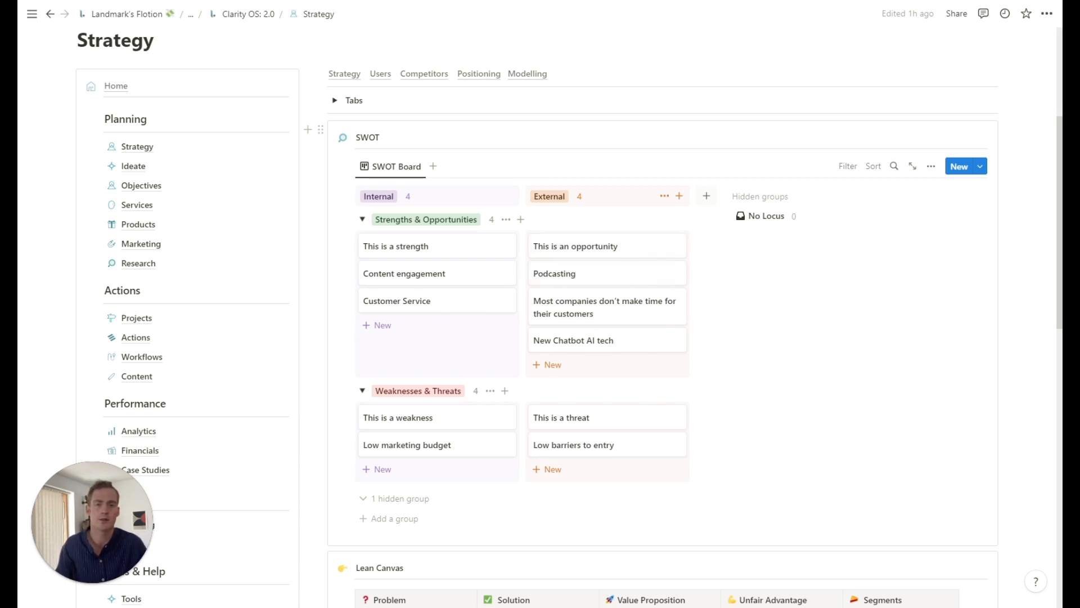
scroll("down", 3)
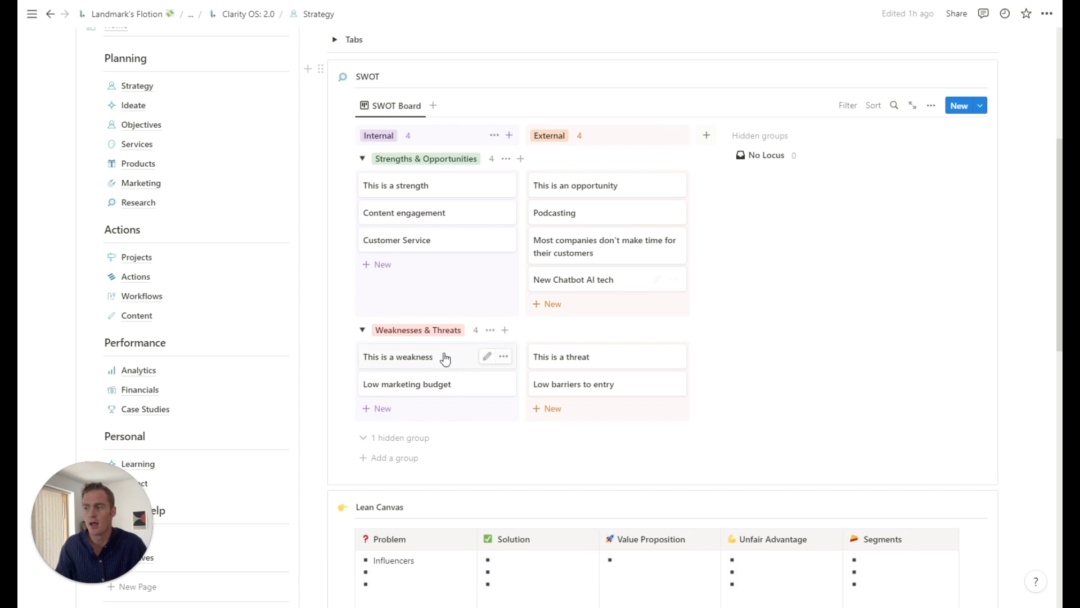
mouse_move(518, 387)
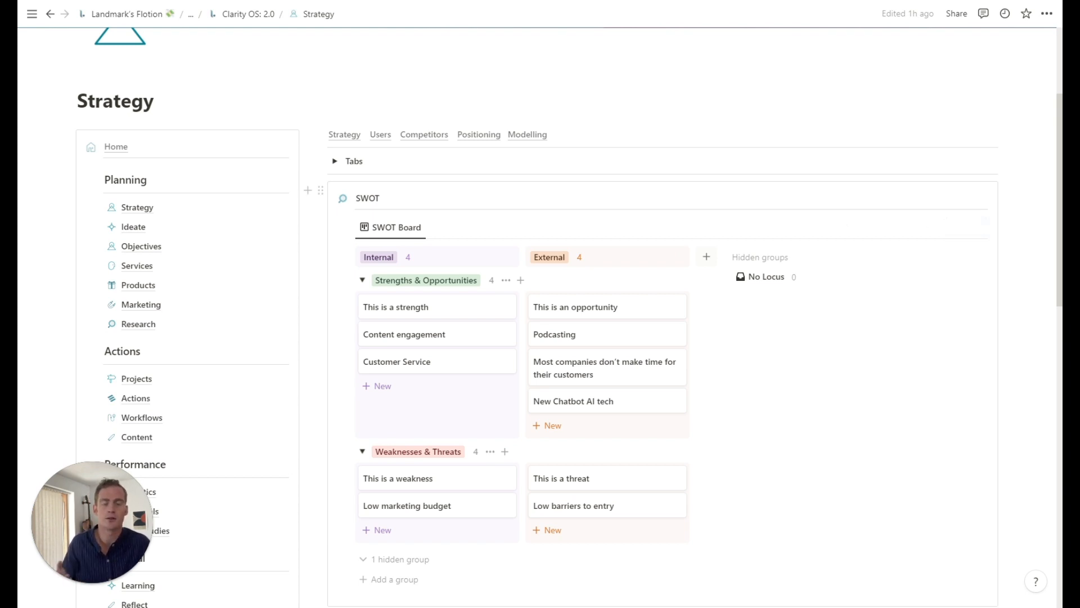
scroll("down", 3)
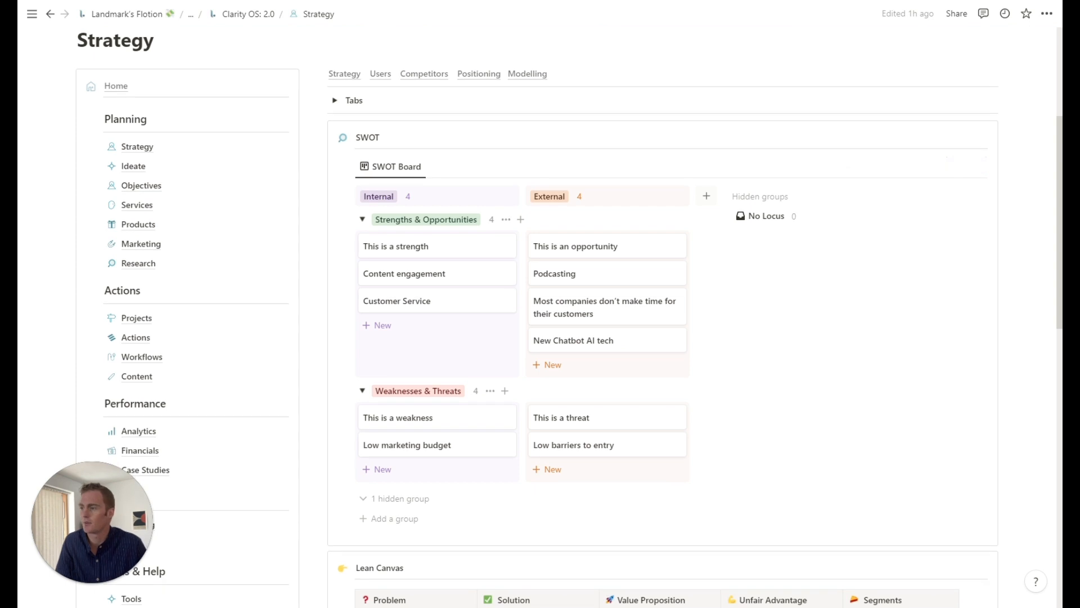
scroll("down", 3)
type("Influencers")
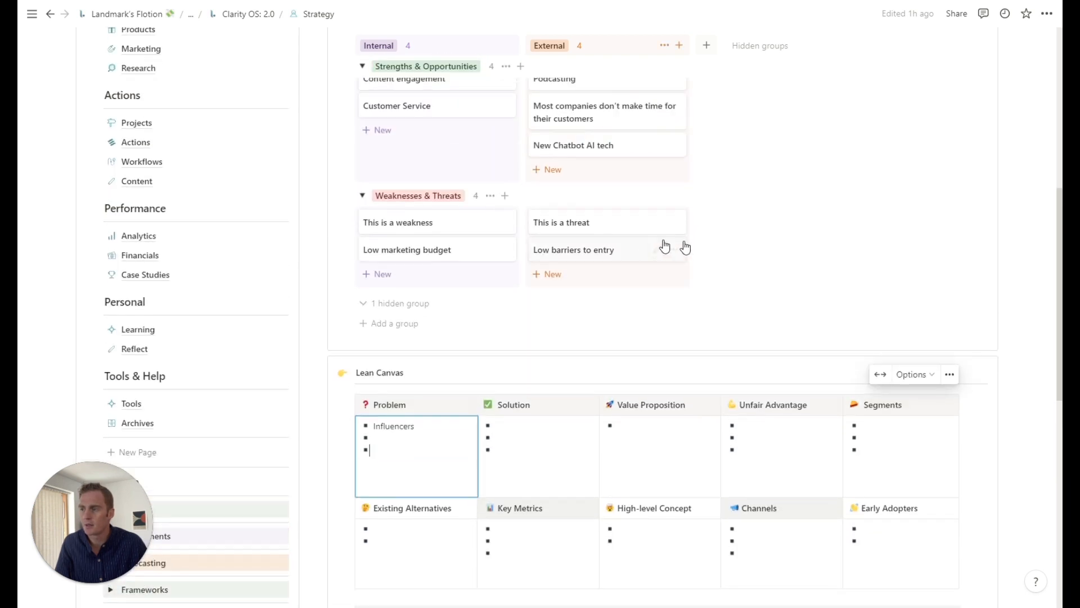
scroll("down", 3)
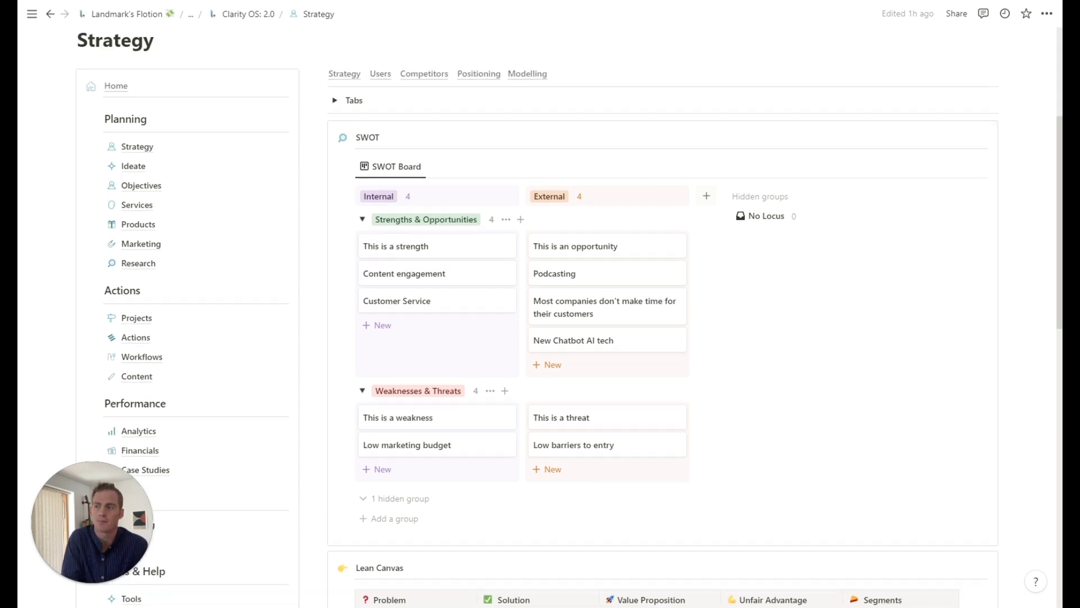
scroll("down", 3)
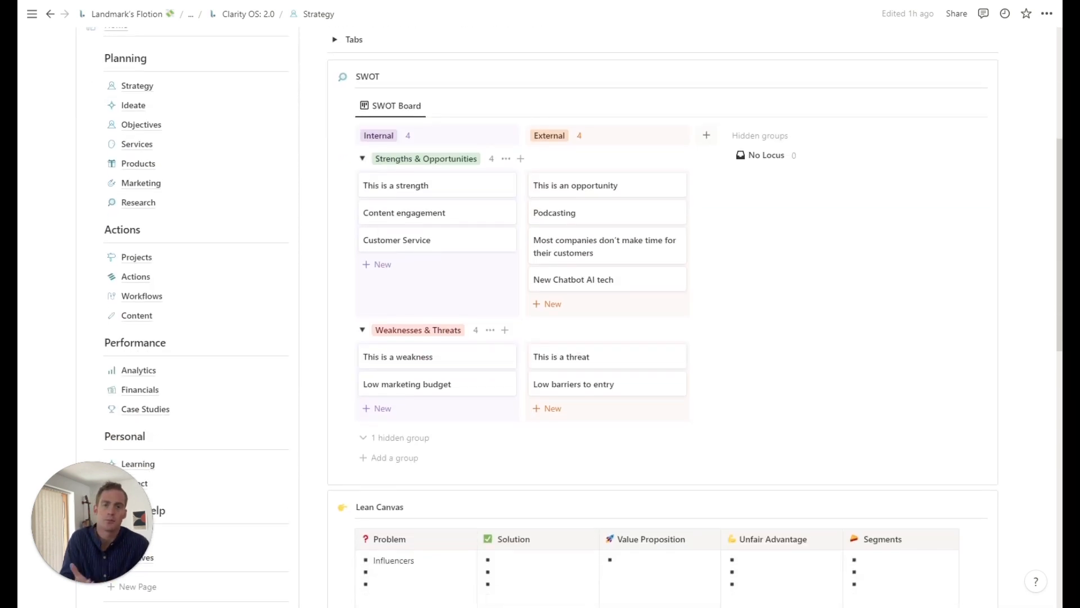
scroll("down", 3)
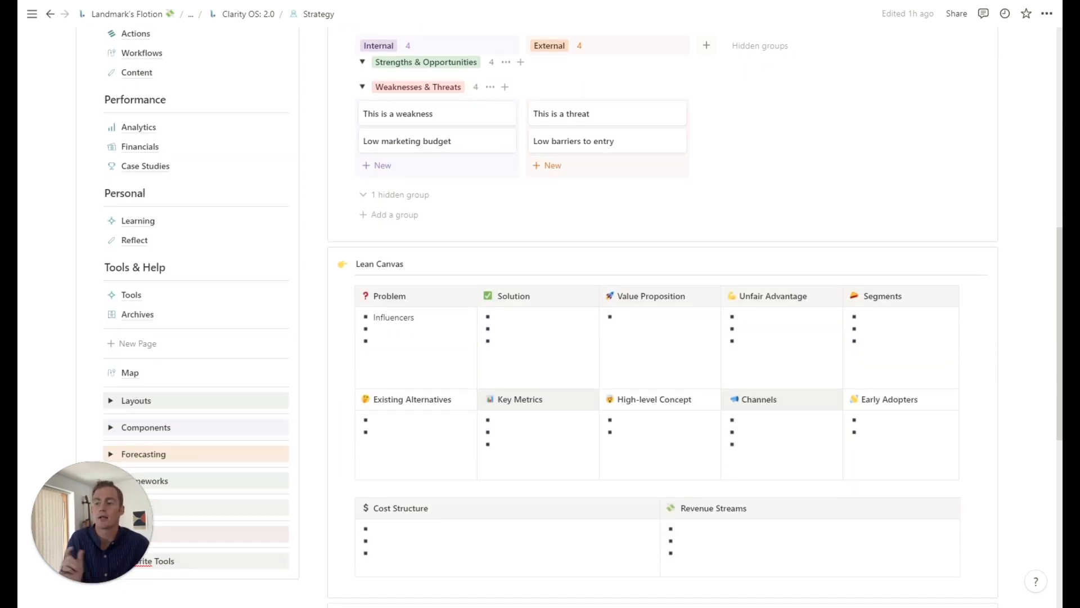
scroll("down", 3)
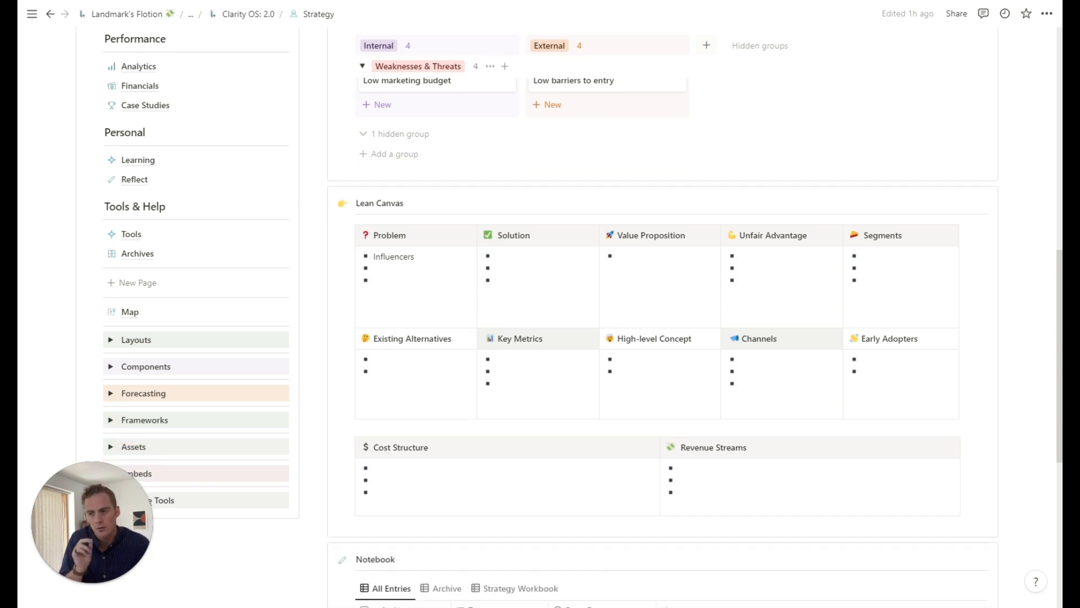
scroll("down", 3)
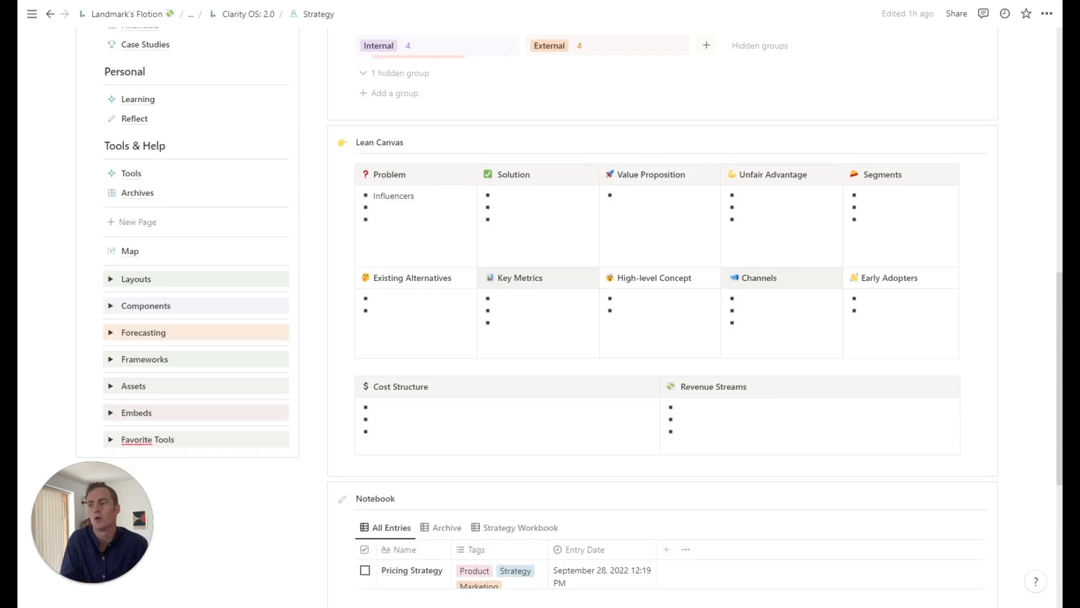
scroll("down", 3)
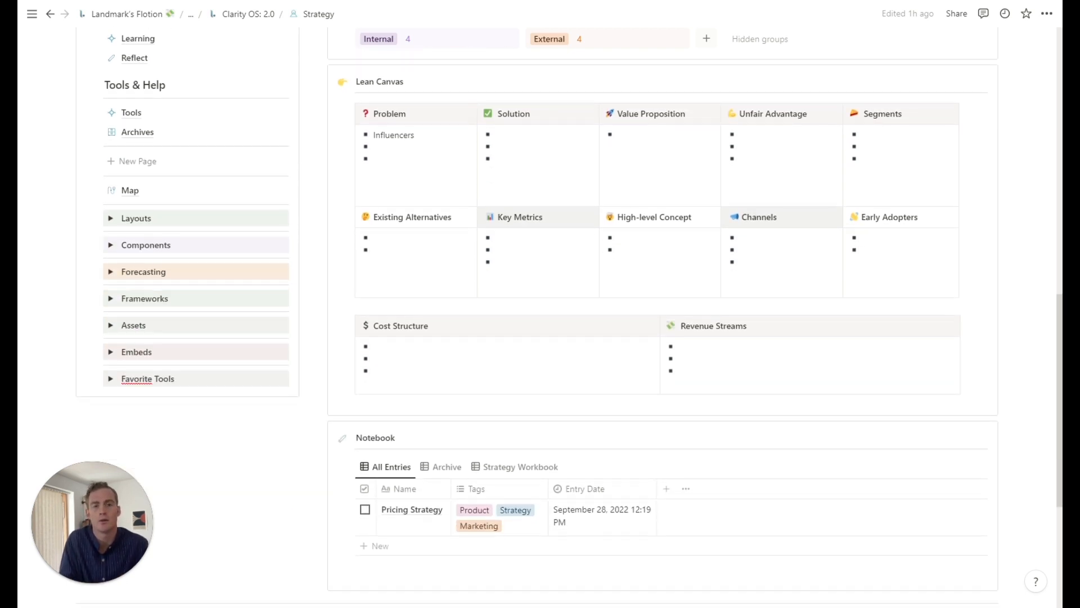
scroll("down", 3)
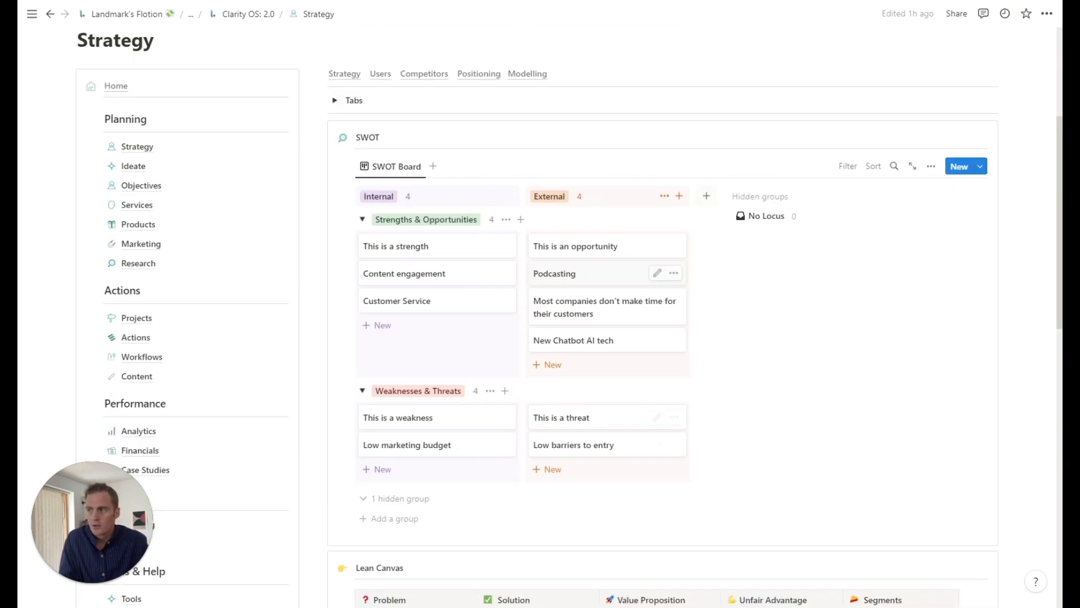
scroll("down", 3)
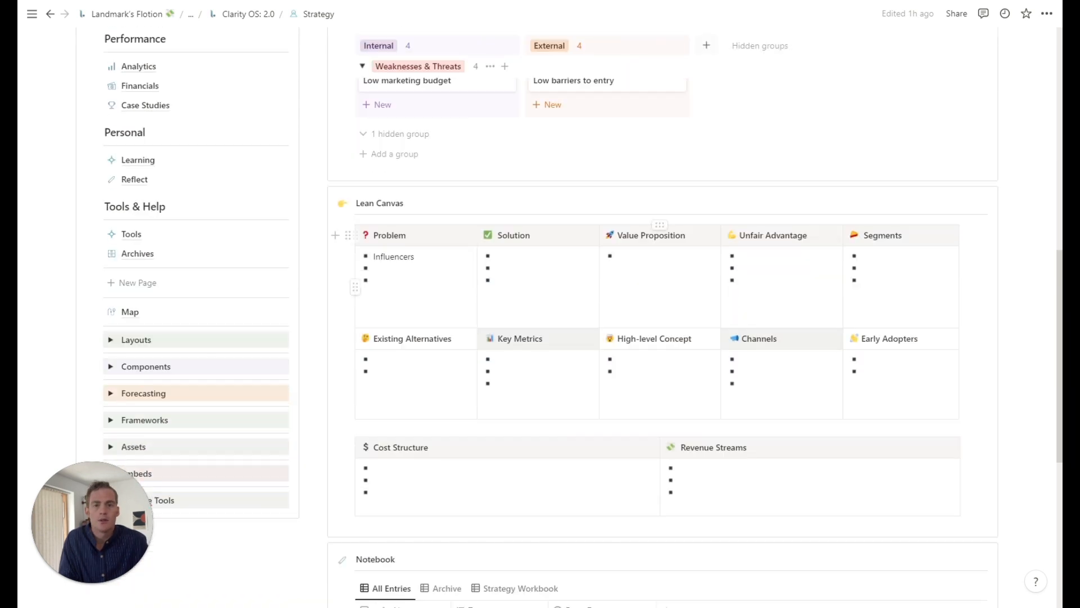
scroll("down", 3)
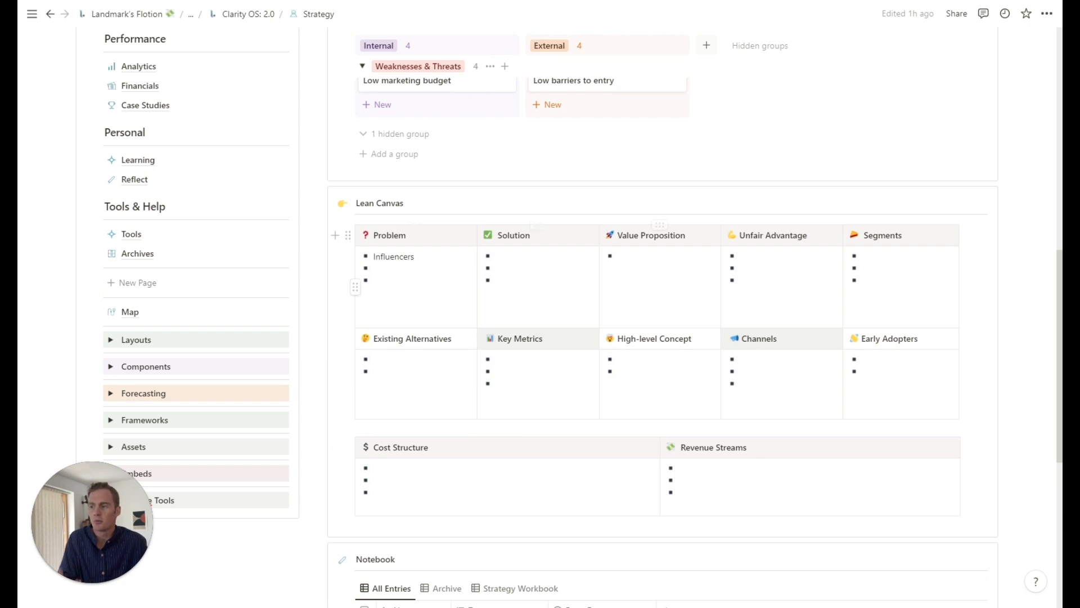
scroll("down", 3)
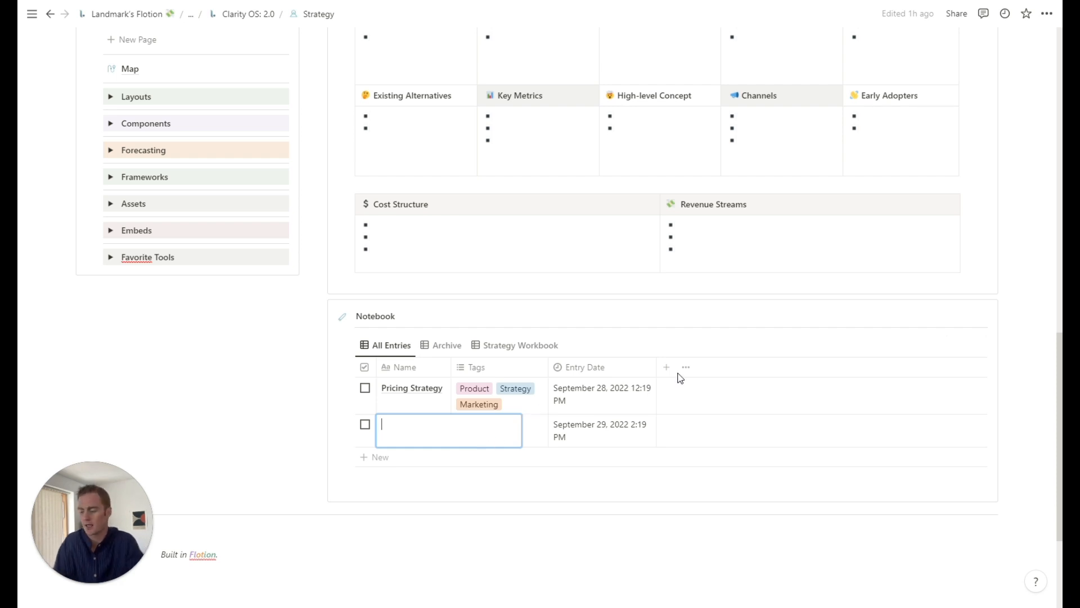
Name the new Notebook entry 'Notes on Value Proposition' and tag it Strategy.
type("Notes Proposition")
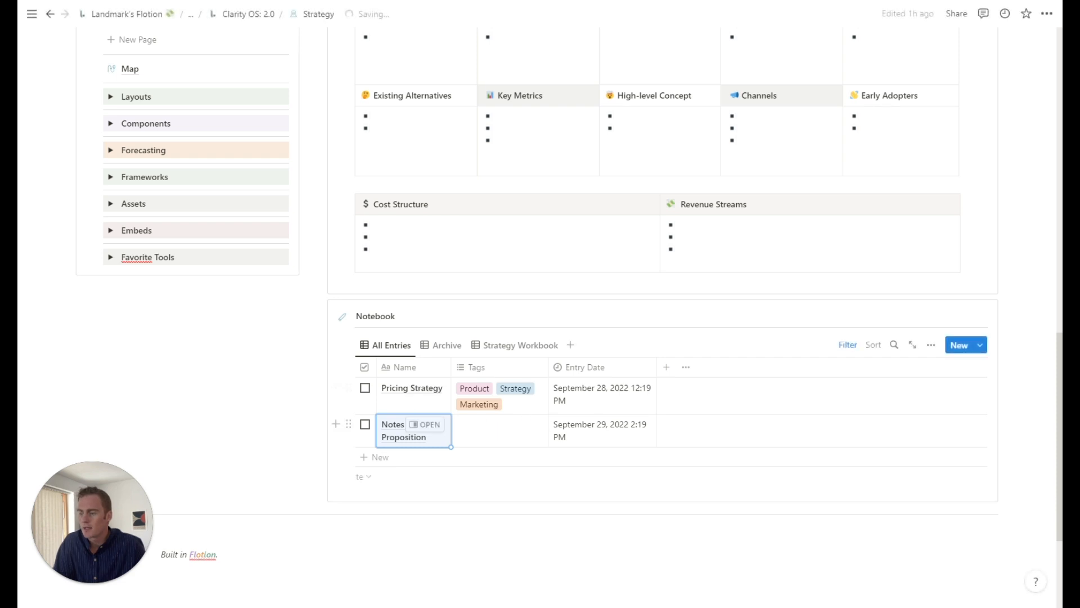
left_click(499, 426)
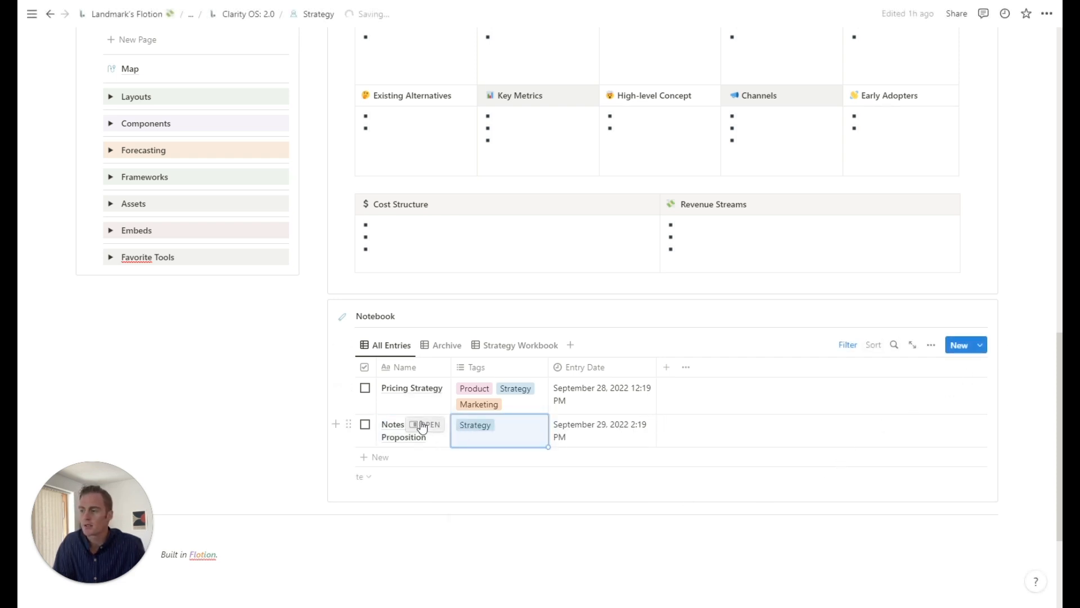
left_click(426, 424)
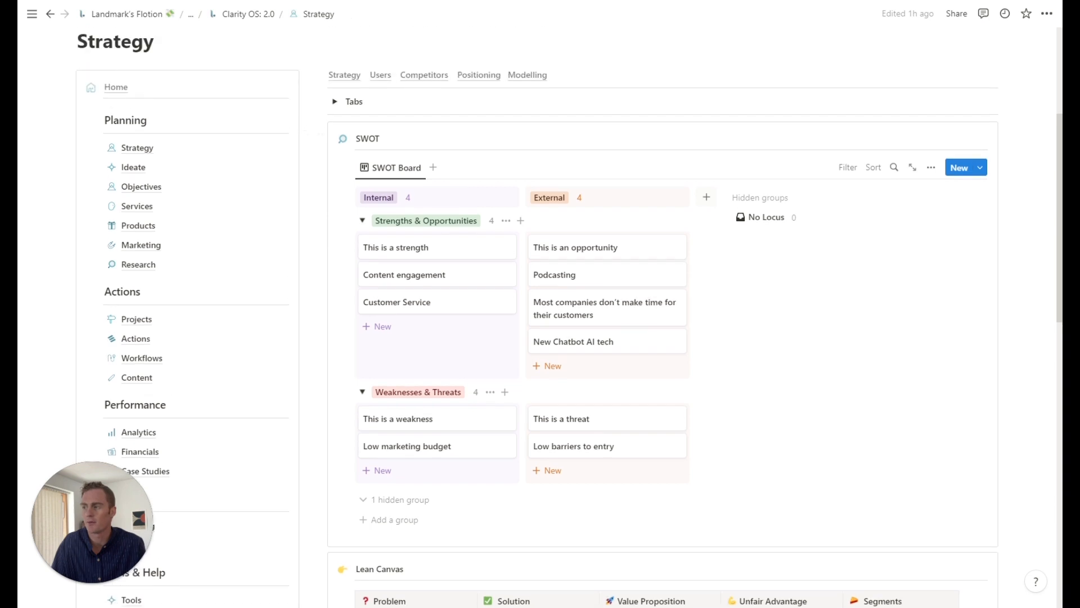
Scroll down through the Strategy page toward the Frameworks templates.
scroll("down", 3)
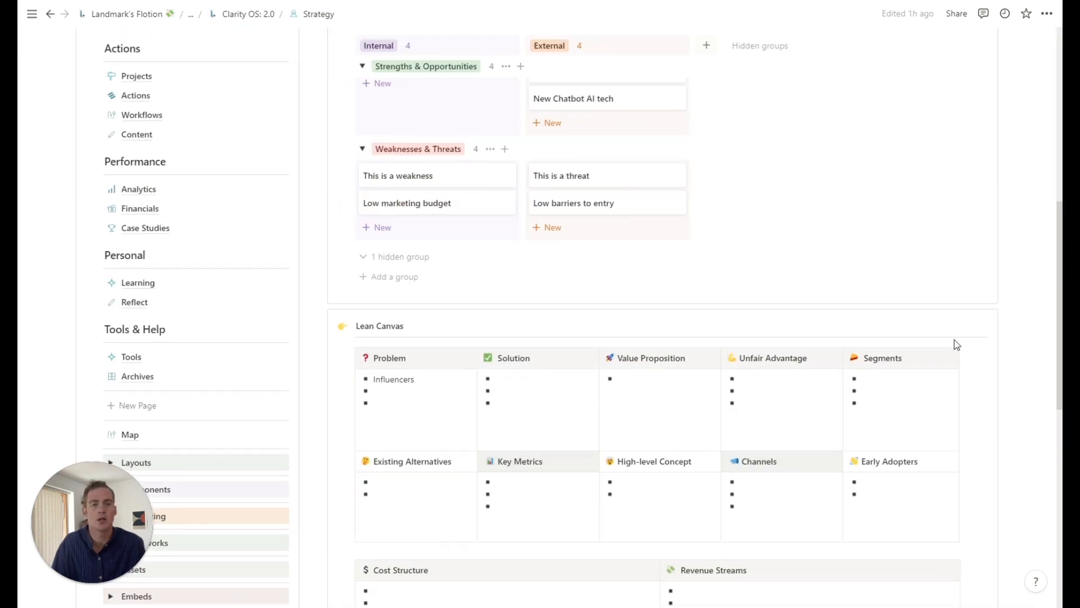
scroll("down", 3)
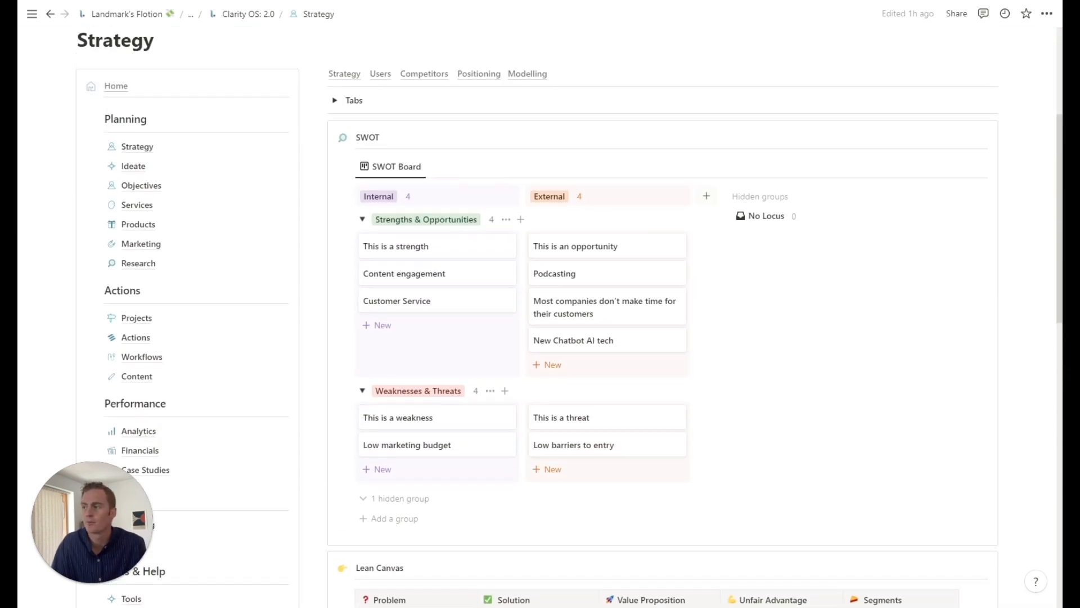
scroll("down", 3)
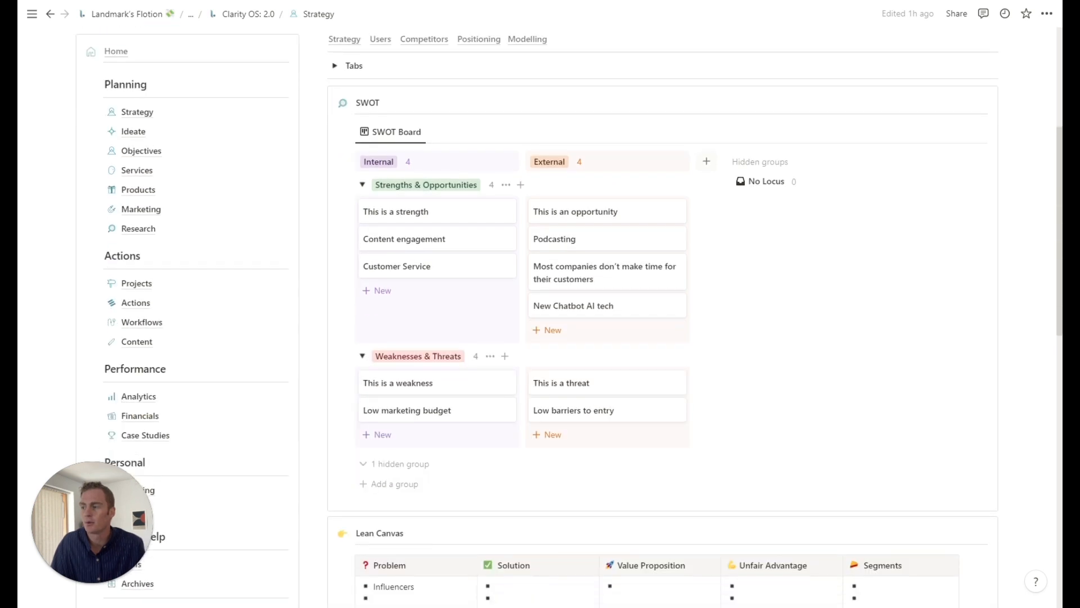
scroll("down", 3)
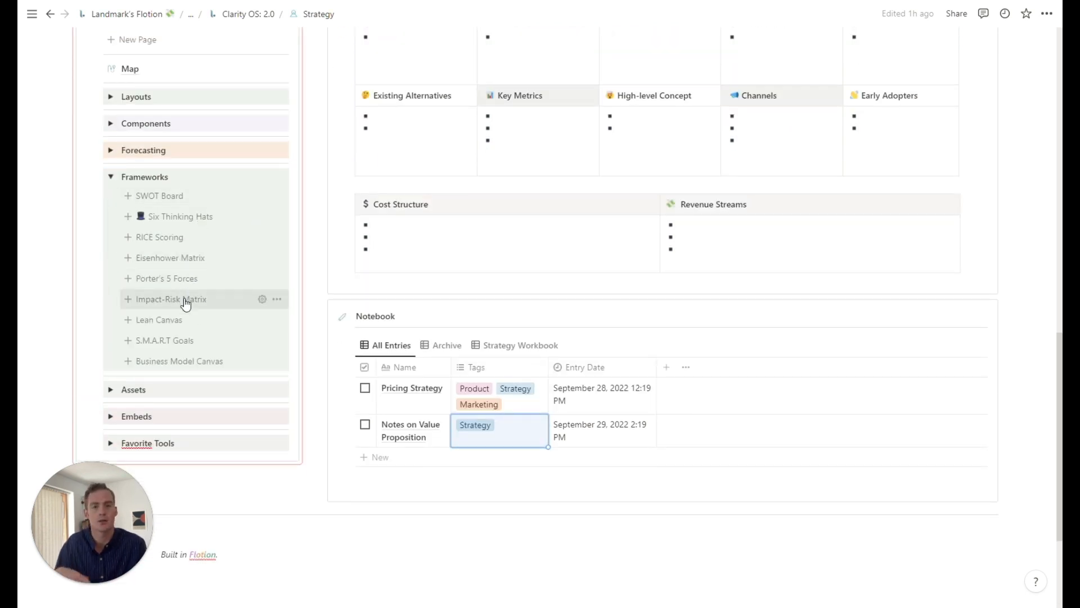
mouse_move(234, 289)
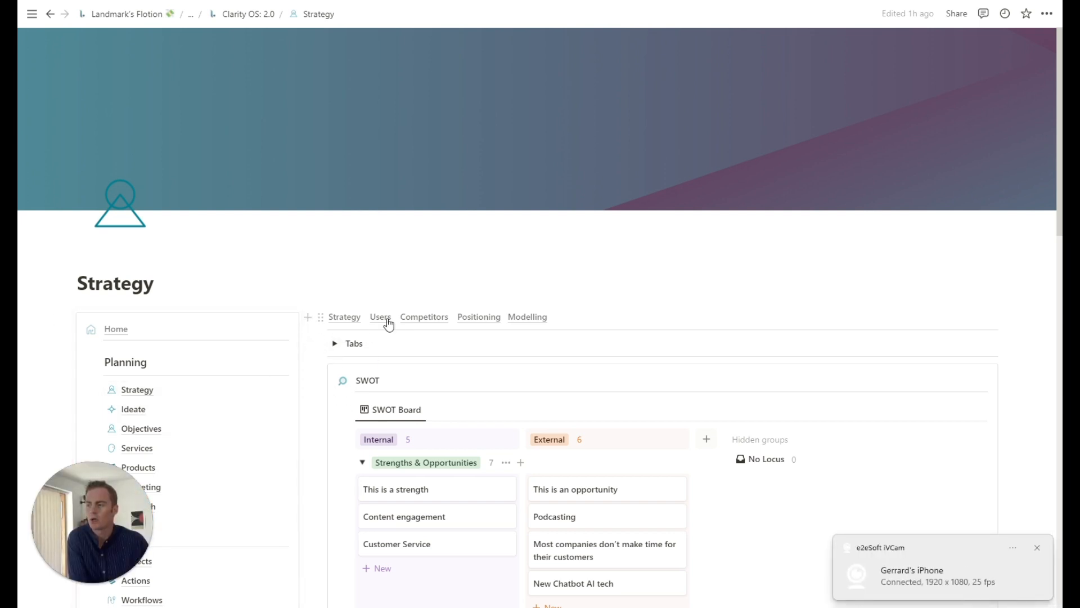
Open the Users page and scroll through its personas, User Journey and Use Cases tables.
left_click(381, 316)
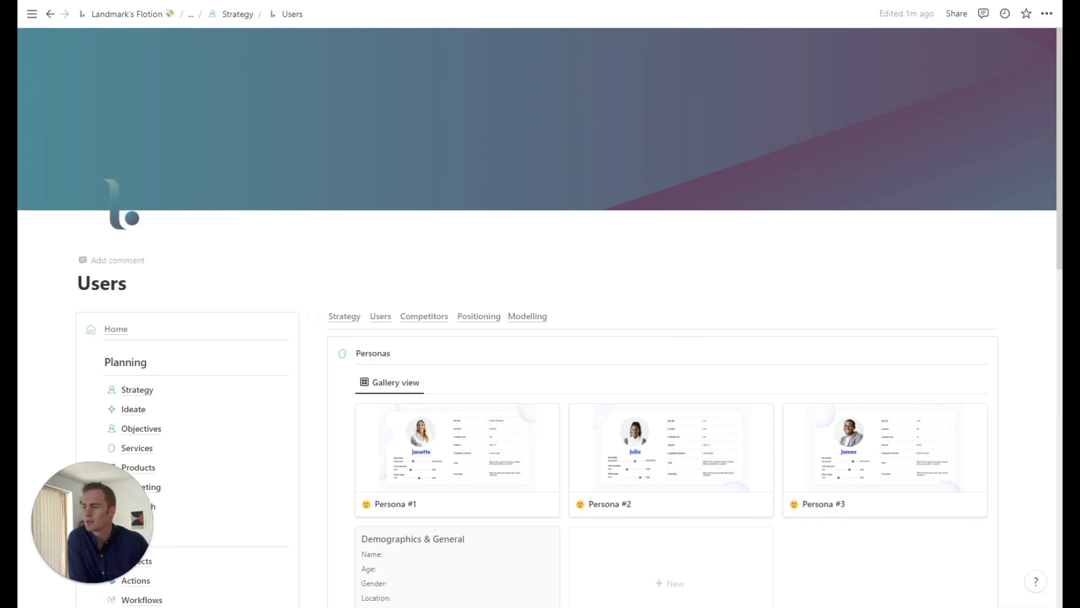
scroll("down", 3)
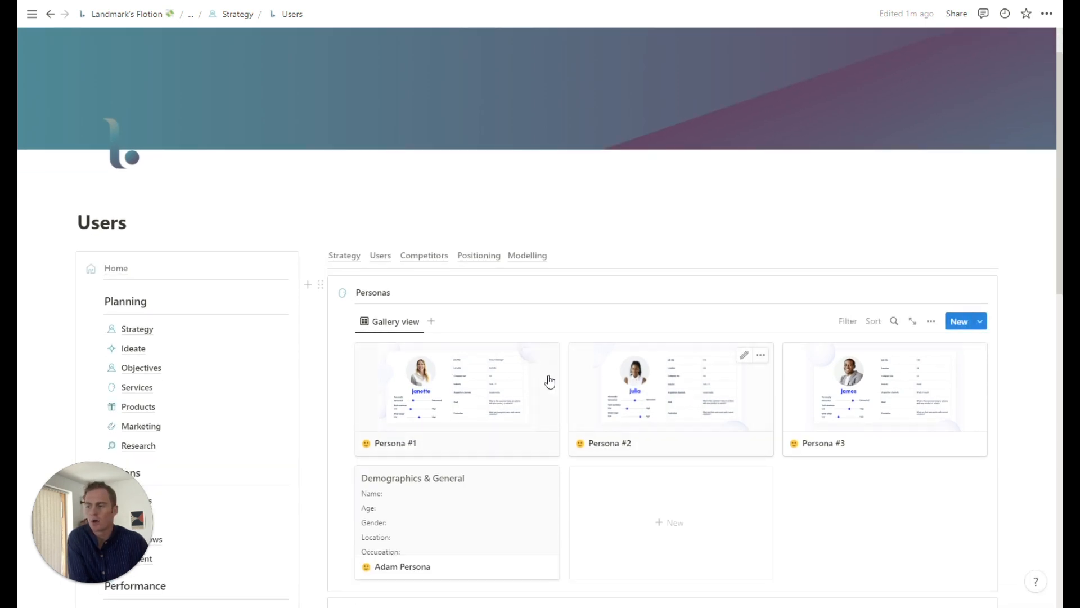
scroll("down", 3)
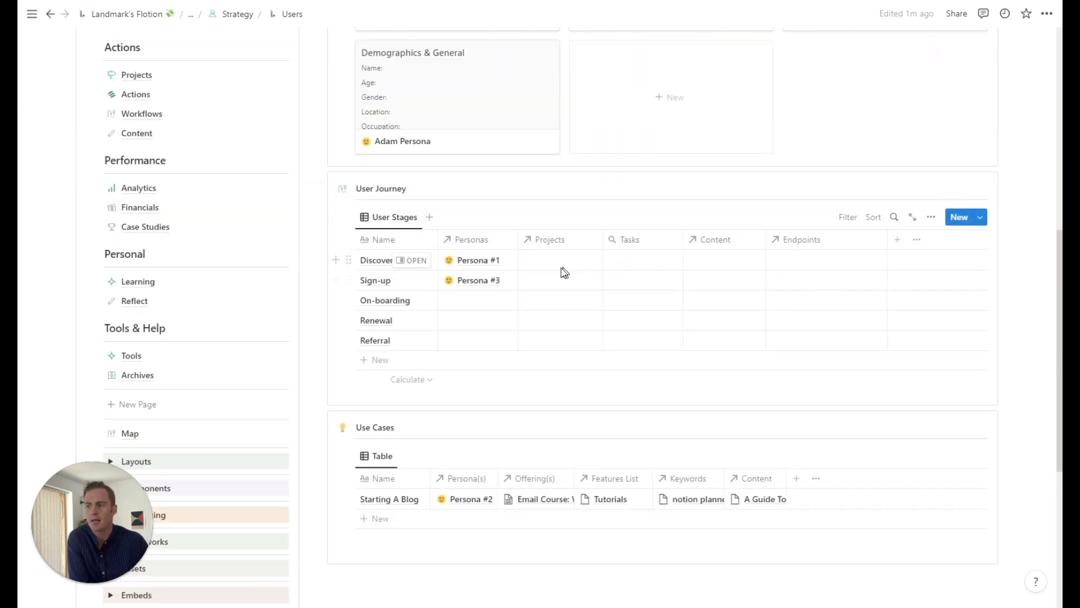
mouse_move(619, 271)
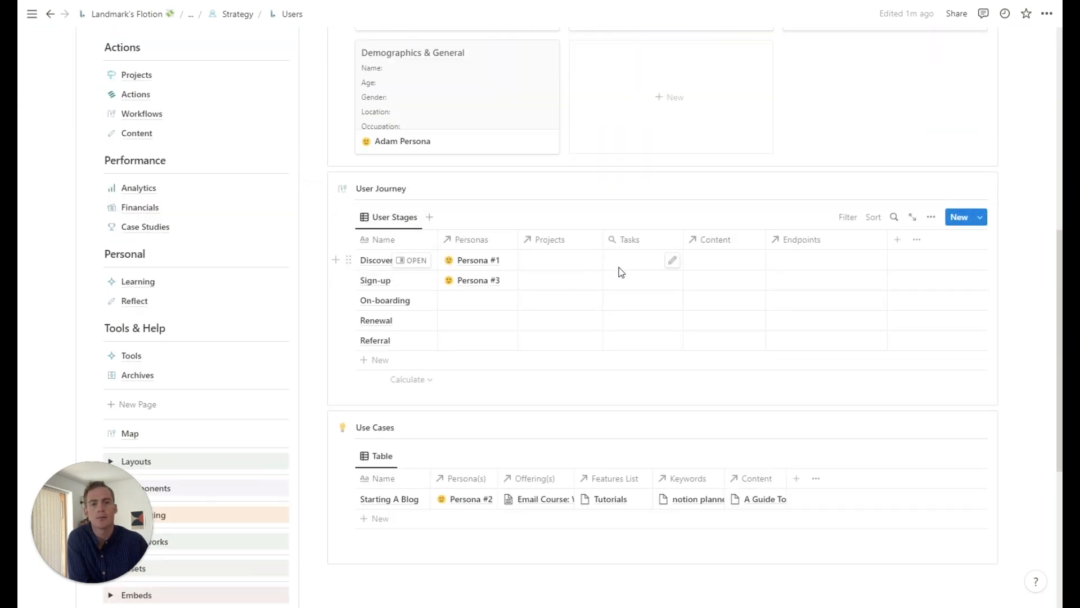
mouse_move(695, 268)
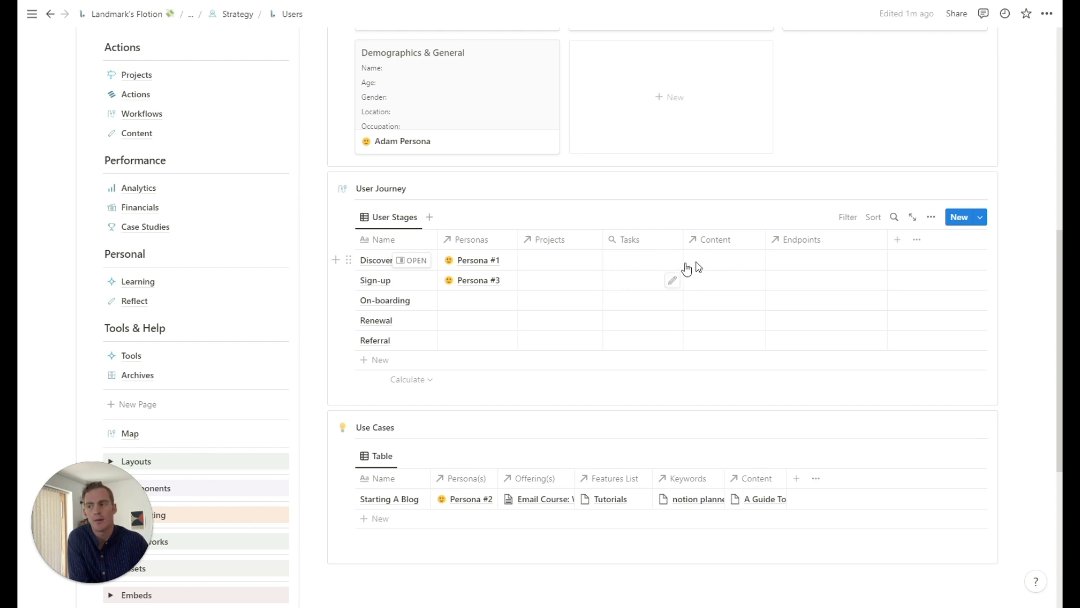
mouse_move(797, 262)
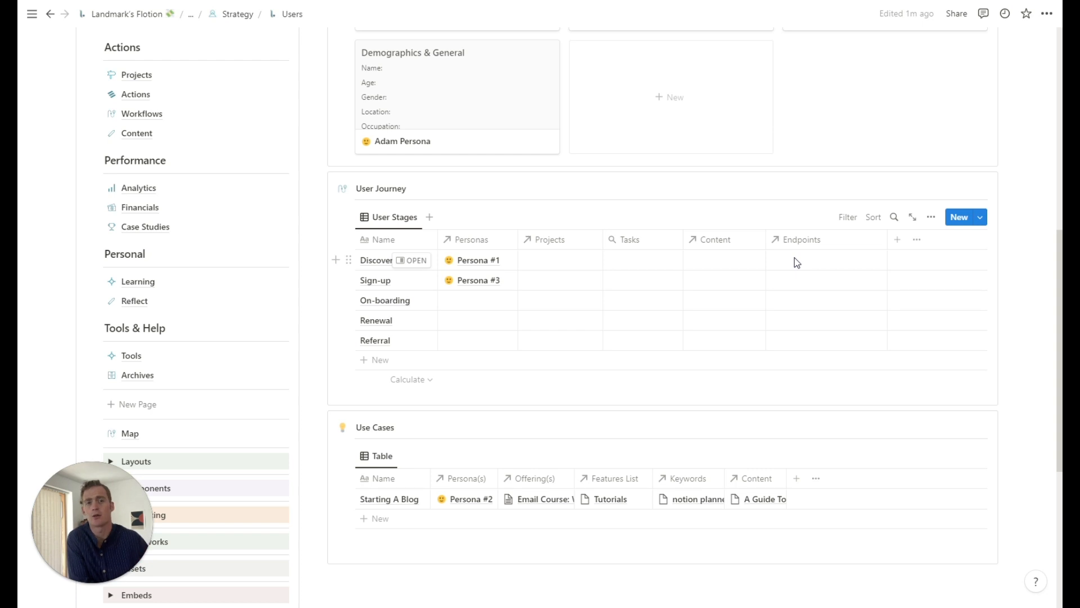
scroll("down", 3)
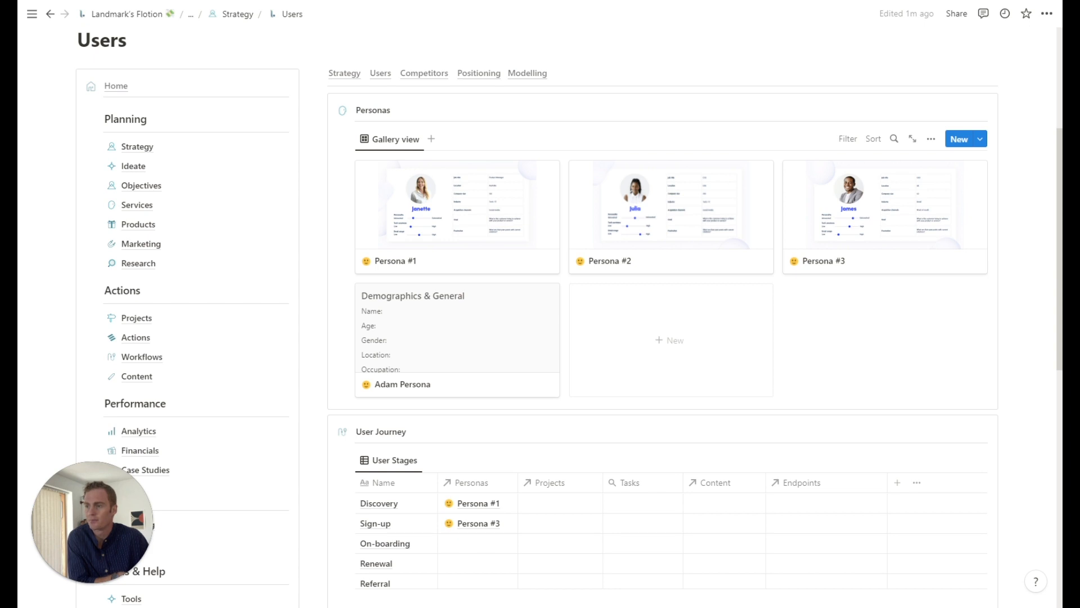
Add a new persona card from the Demographics & General template in the Personas gallery.
scroll("down", 3)
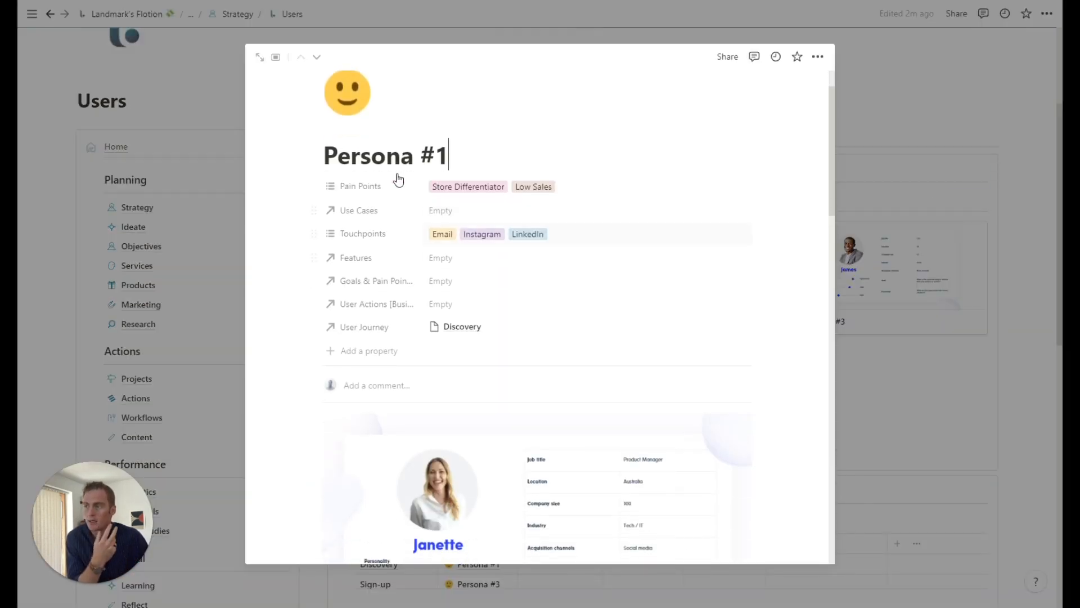
mouse_move(630, 247)
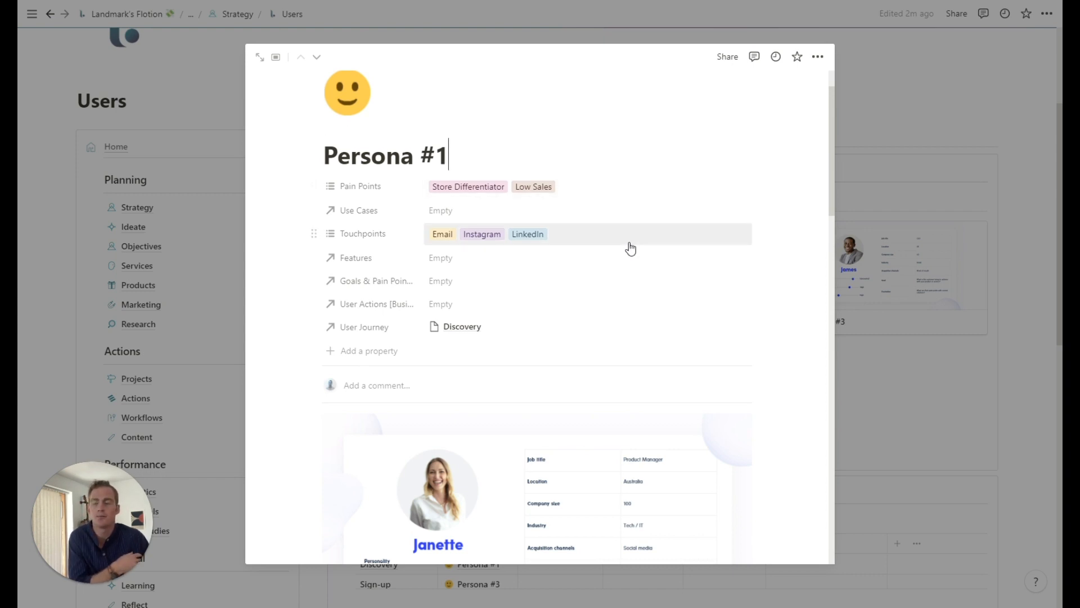
scroll("down", 3)
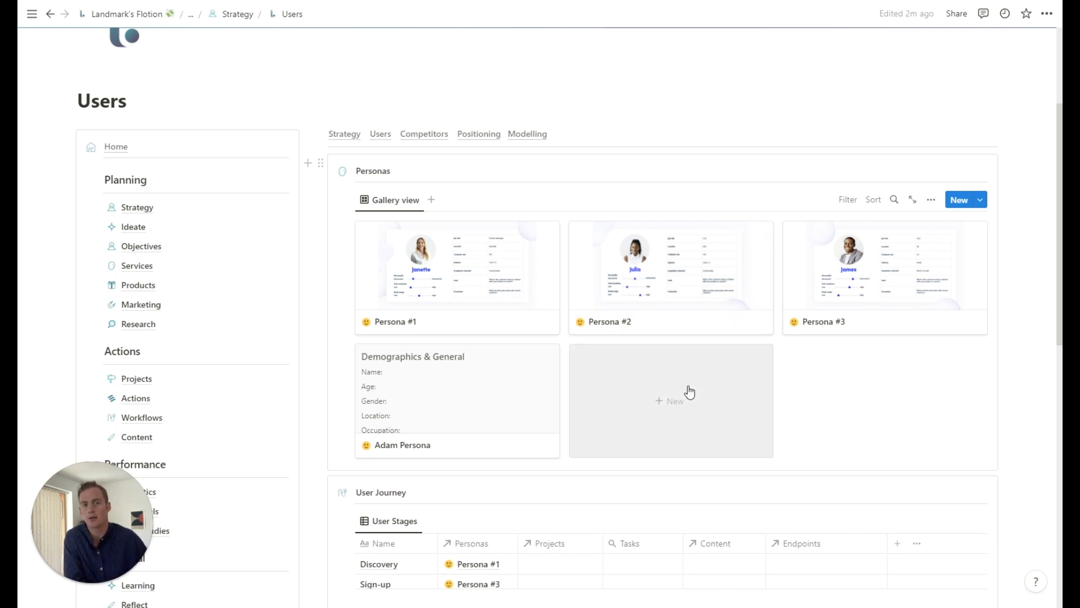
left_click(674, 401)
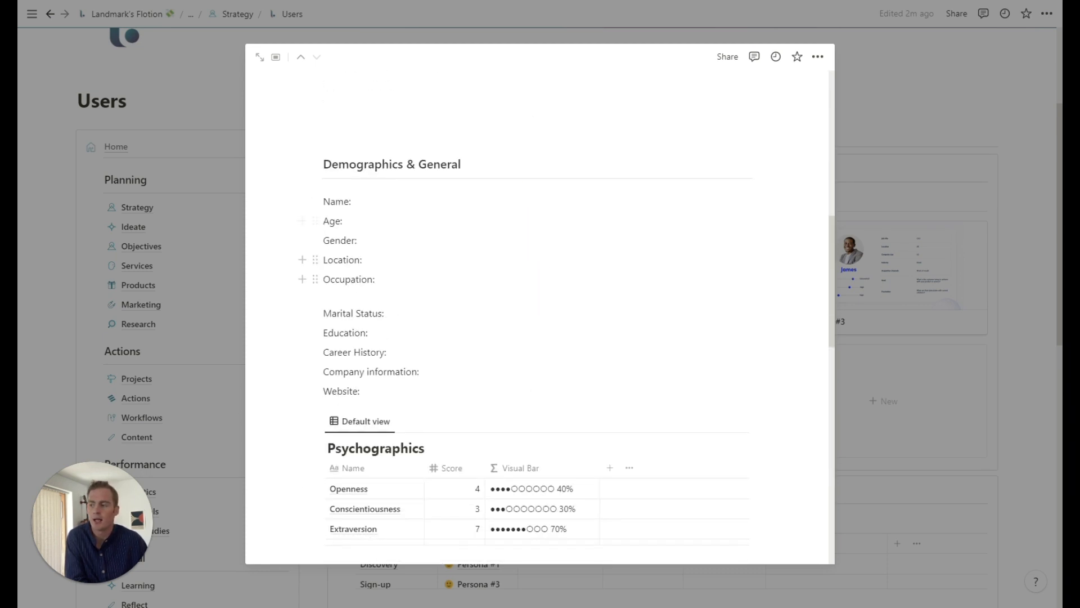
scroll("down", 3)
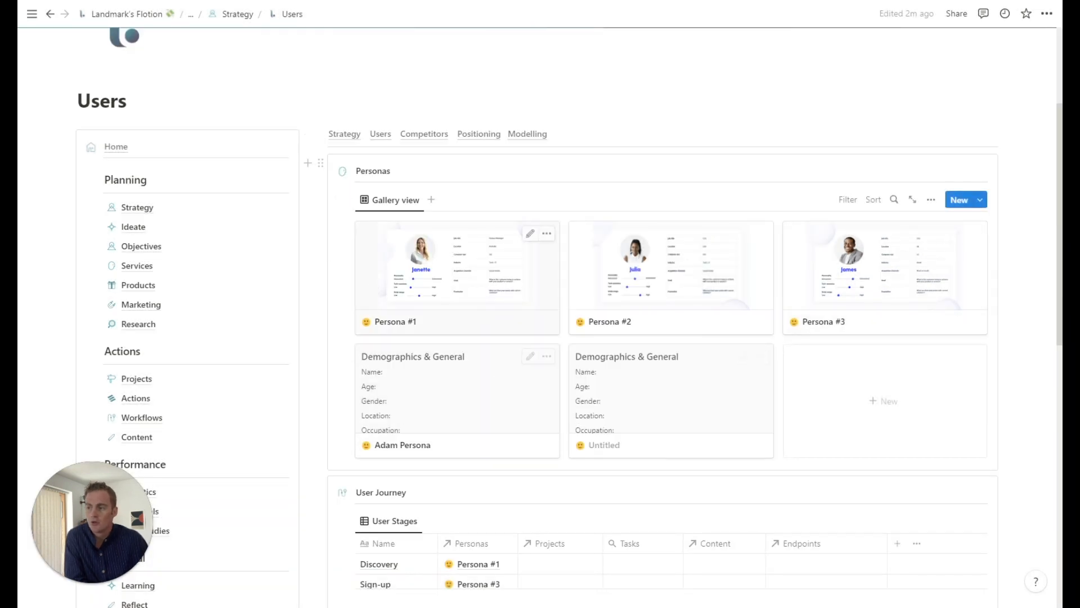
Name the new User Journey row 'Upsell' between On-boarding and Renewal.
scroll("down", 3)
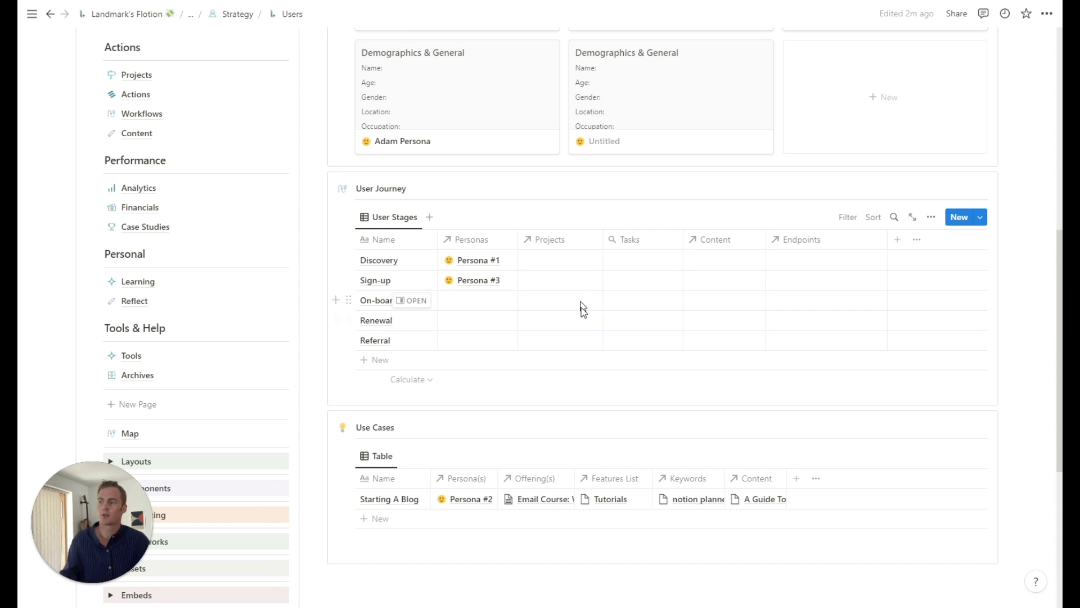
mouse_move(598, 333)
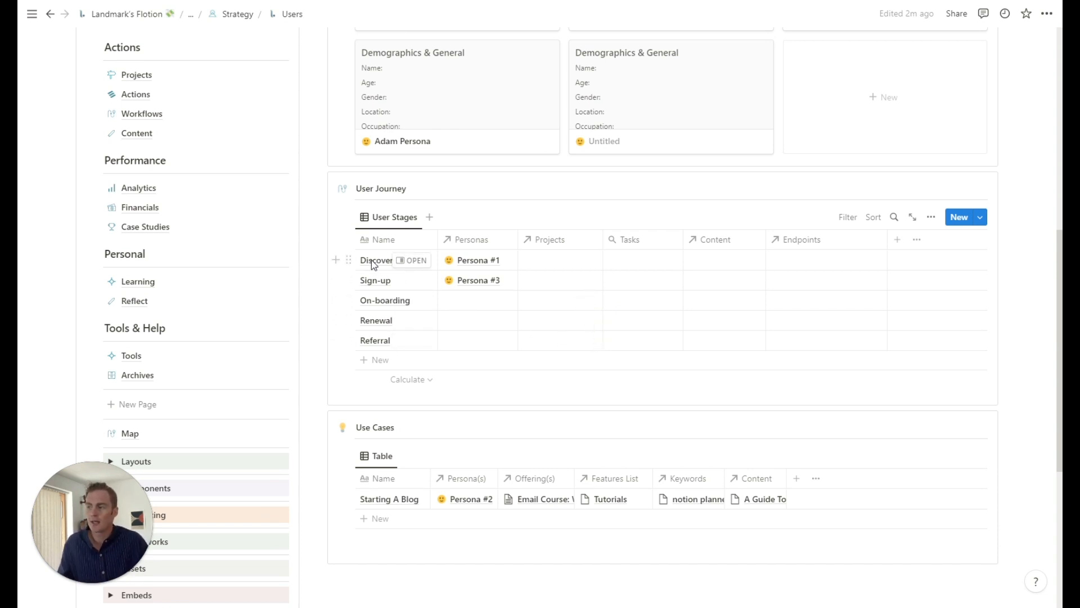
mouse_move(379, 299)
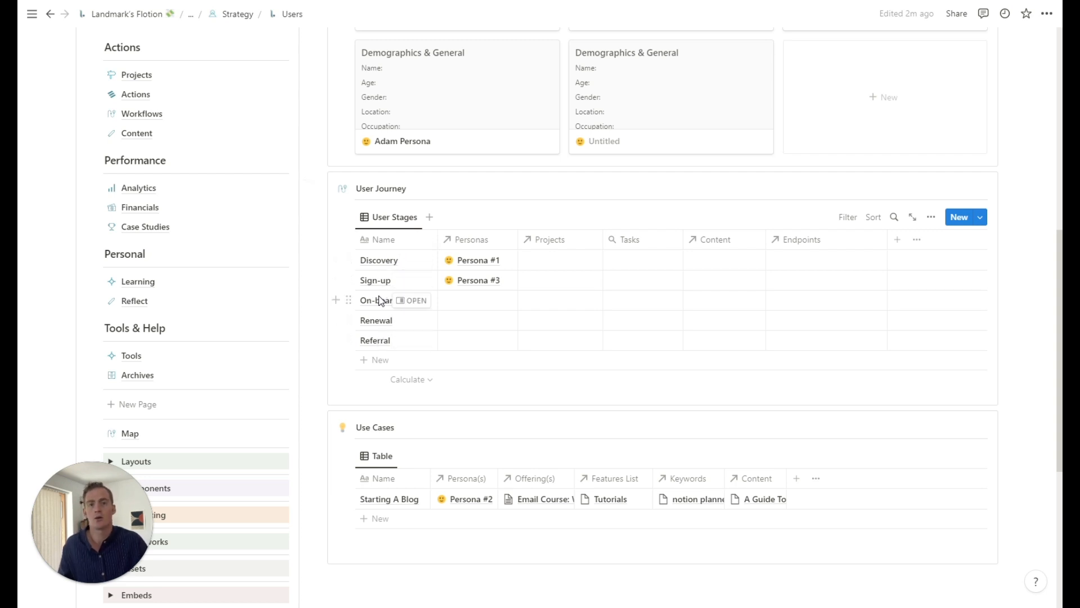
mouse_move(375, 297)
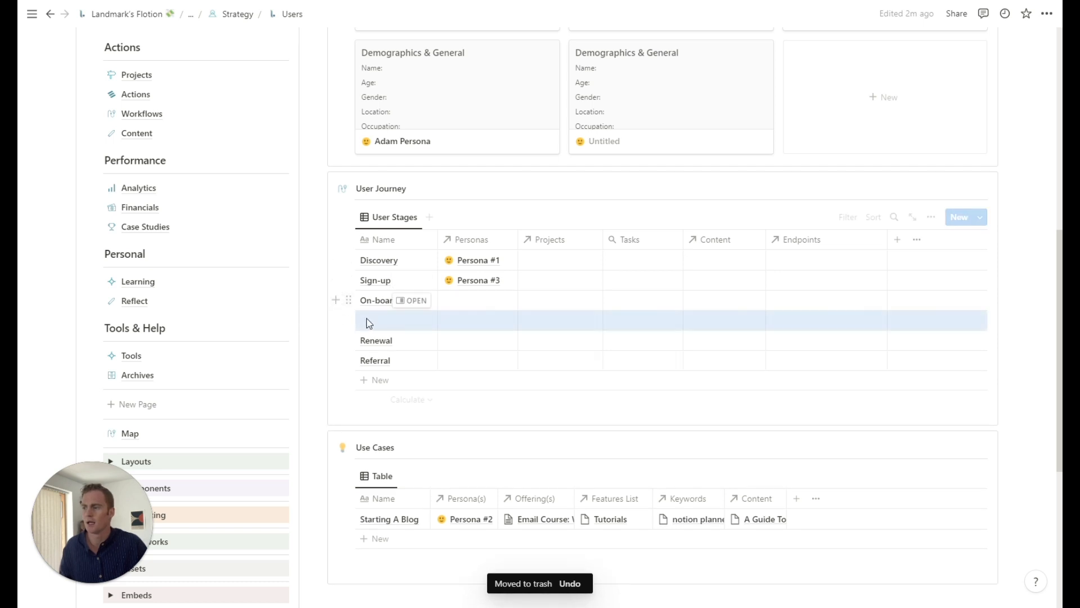
type("U")
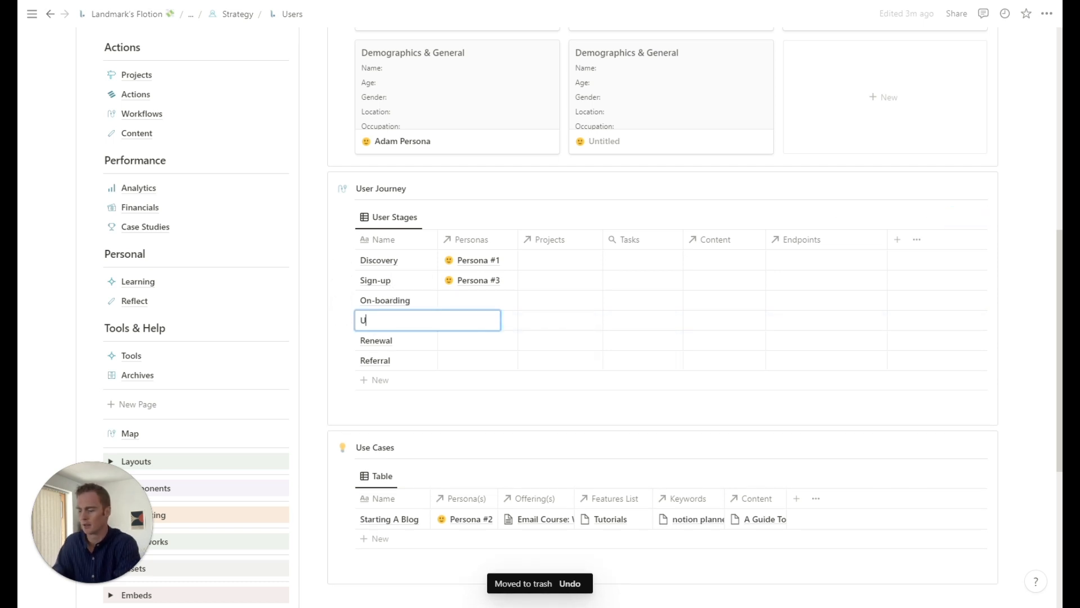
type("psell")
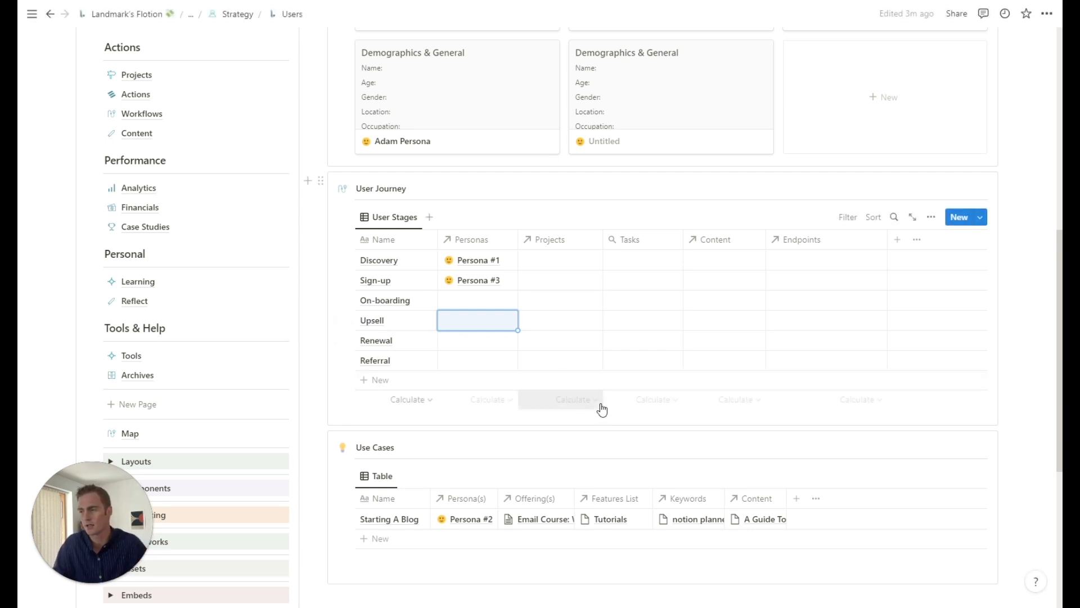
left_click(477, 300)
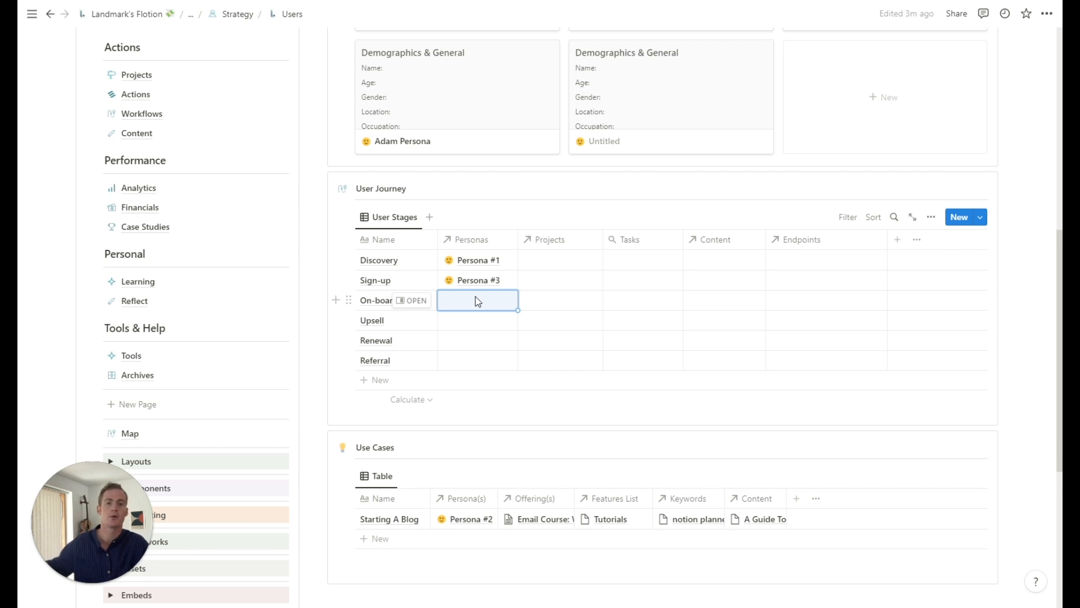
mouse_move(508, 335)
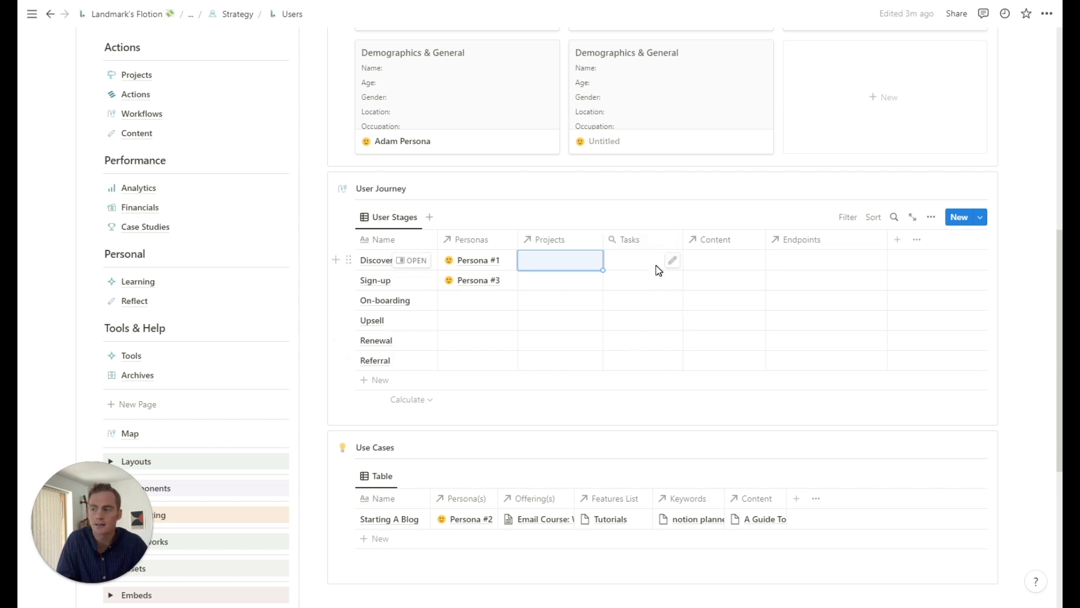
mouse_move(682, 265)
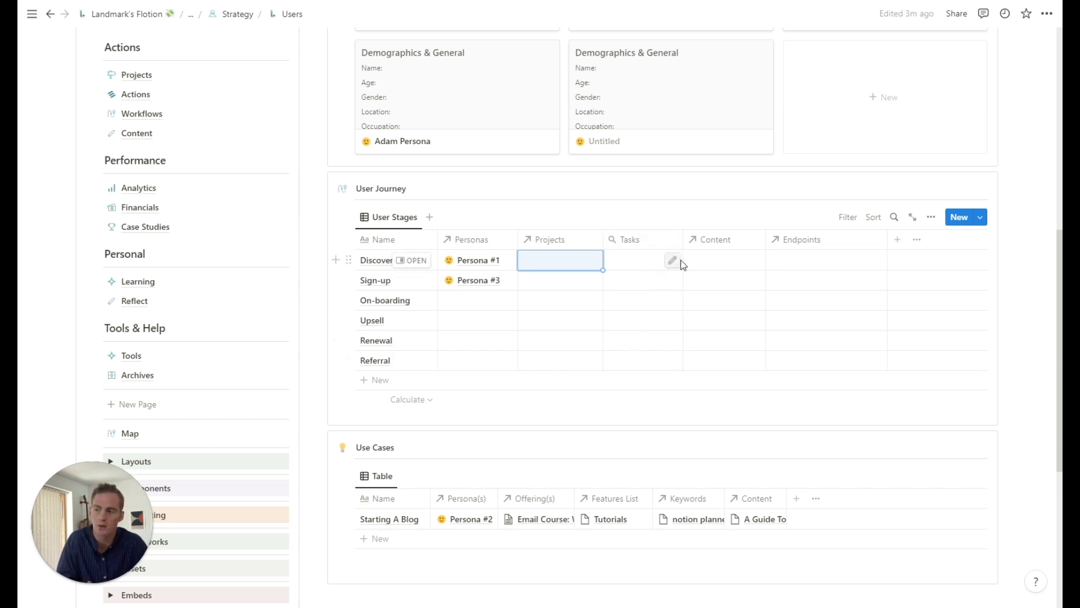
mouse_move(768, 269)
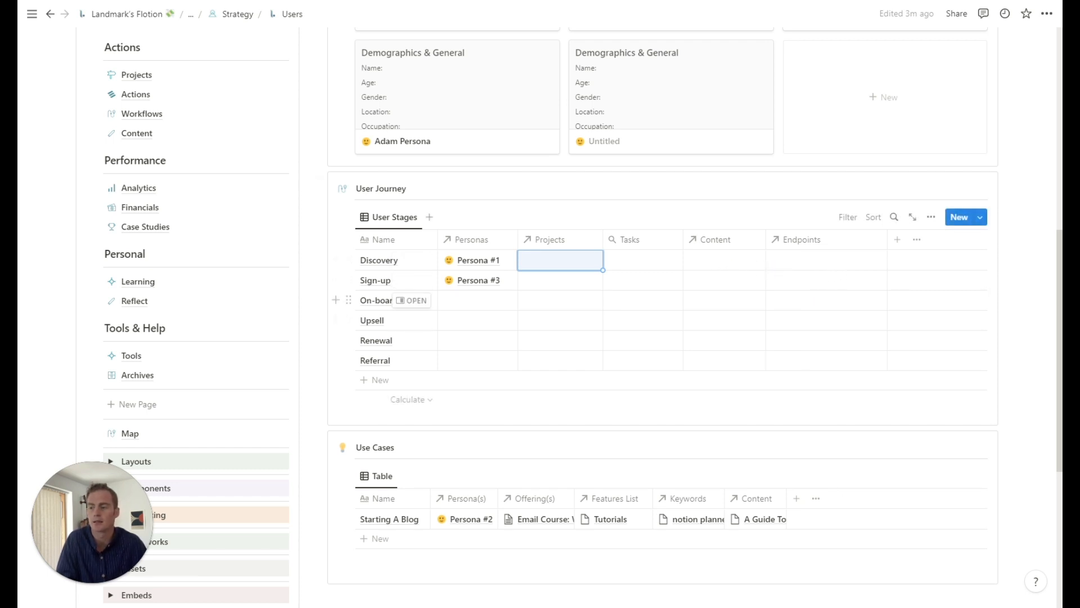
scroll("down", 3)
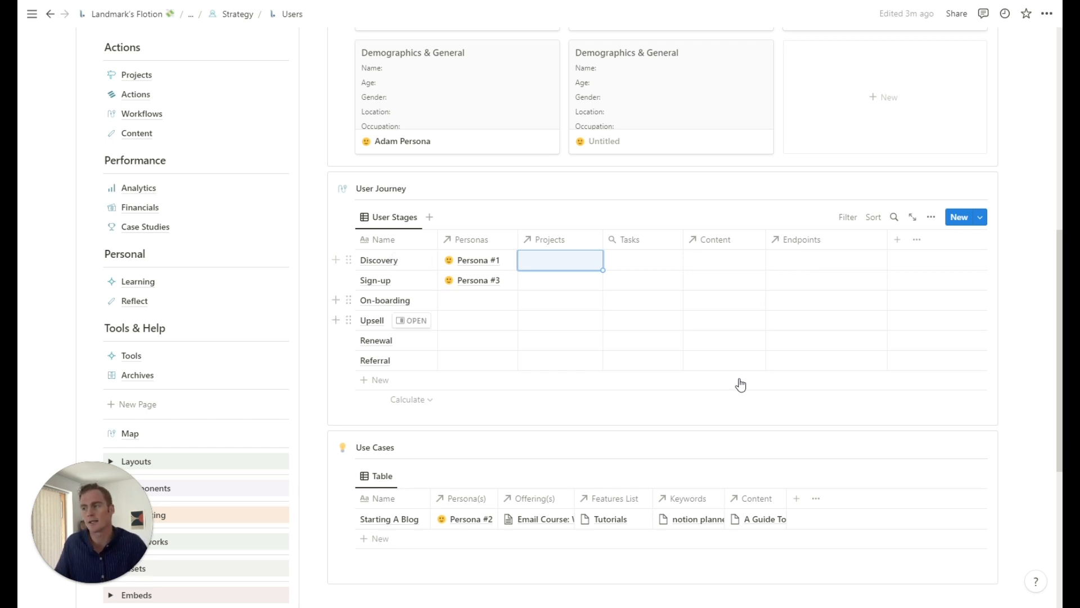
Link the 'Signing up to the mailing' endpoint to the Sign-up stage's Endpoints cell.
left_click(824, 260)
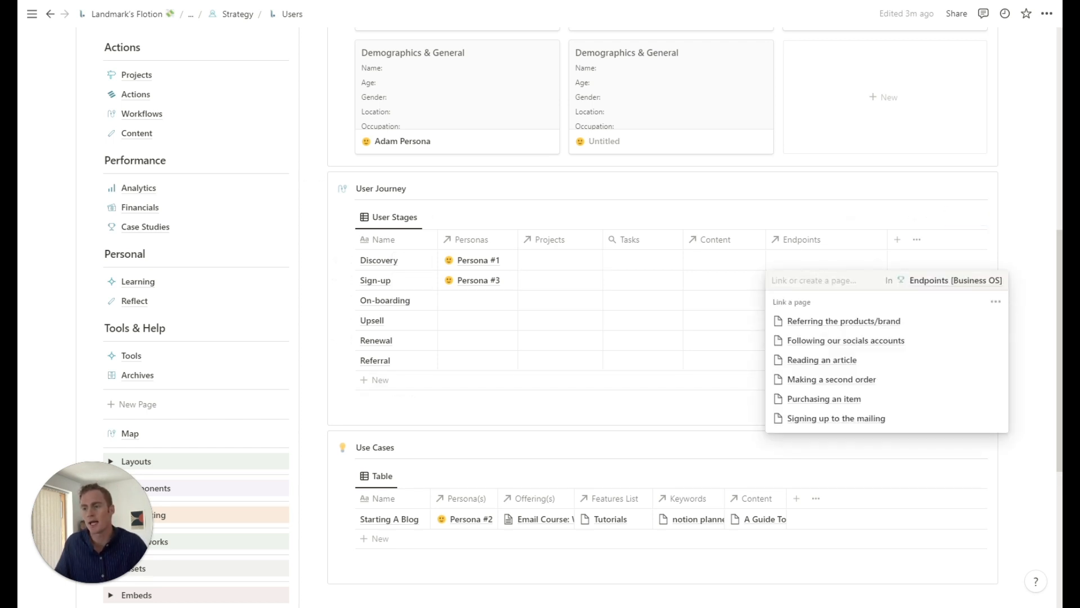
mouse_move(834, 419)
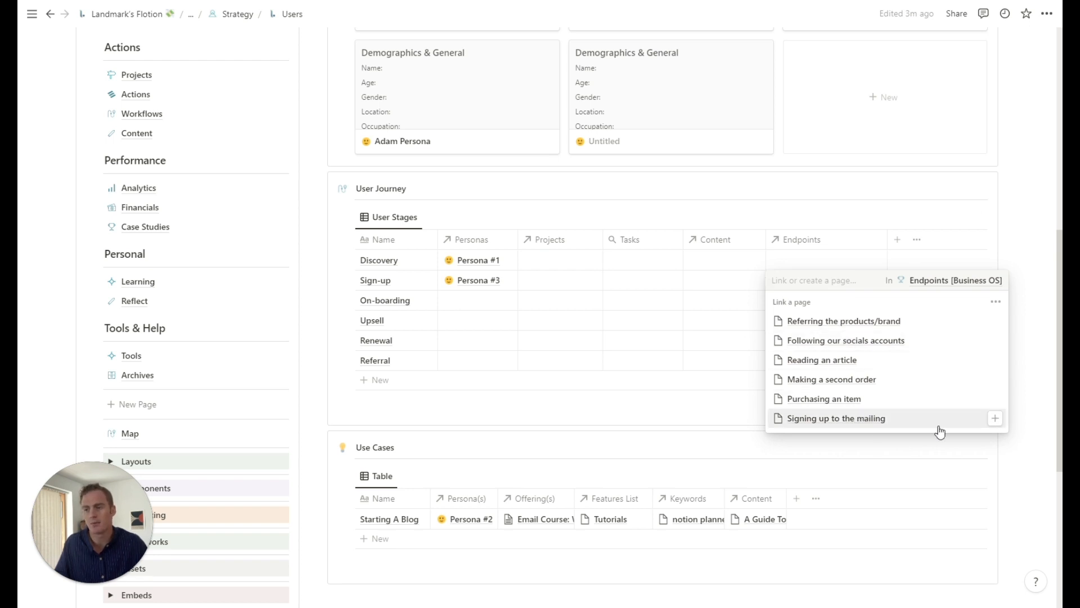
left_click(834, 419)
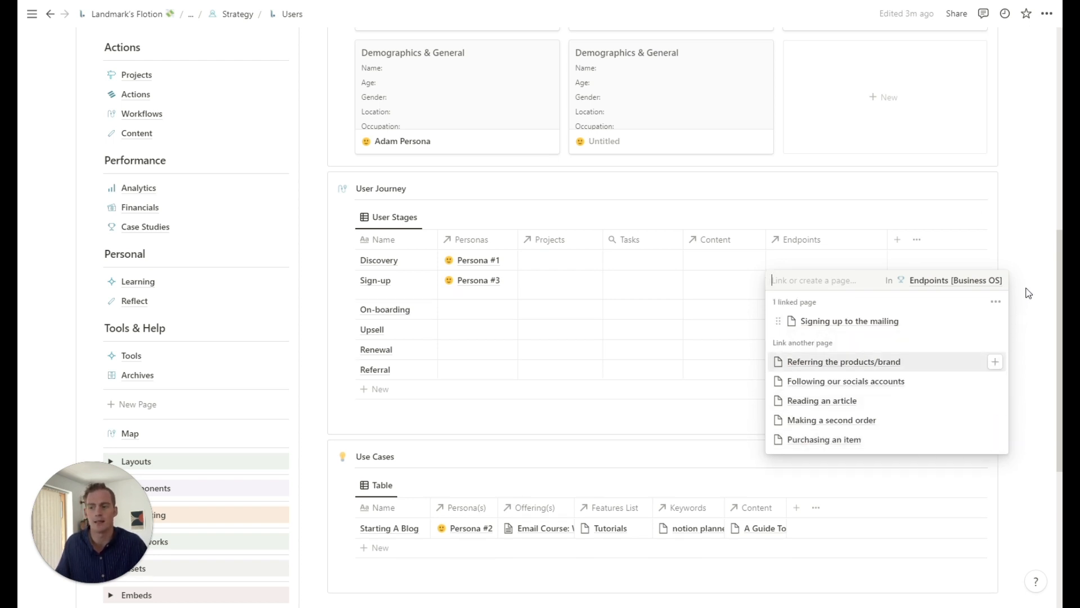
left_click(850, 320)
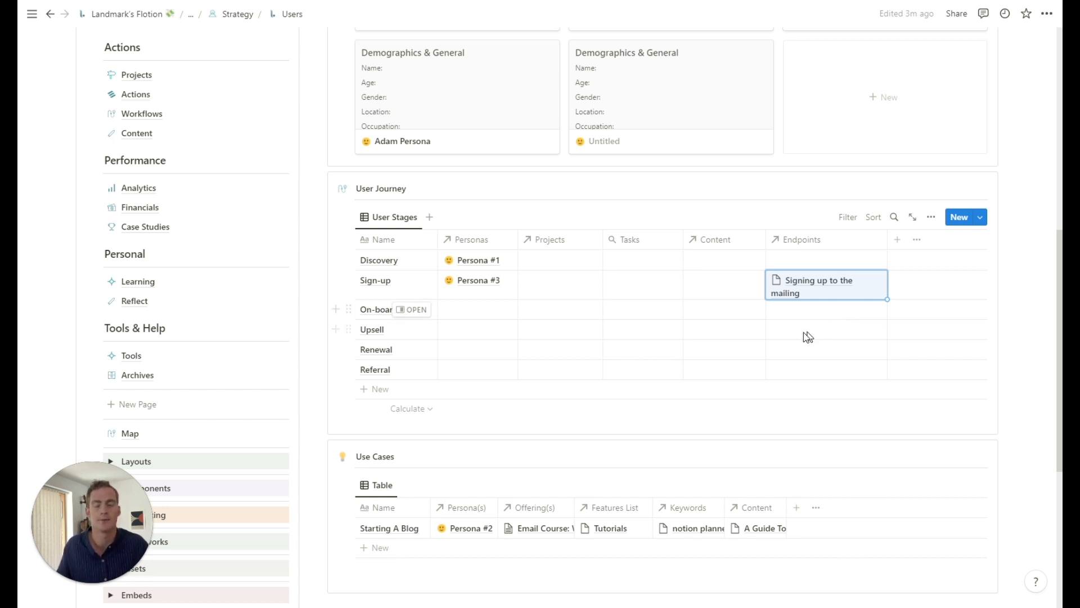
mouse_move(848, 330)
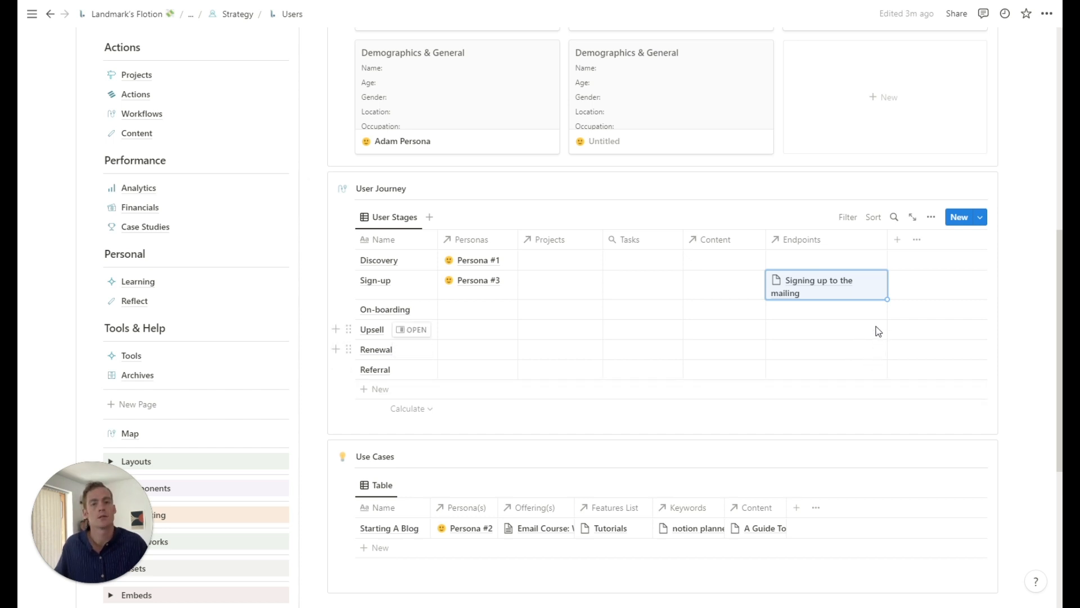
scroll("down", 3)
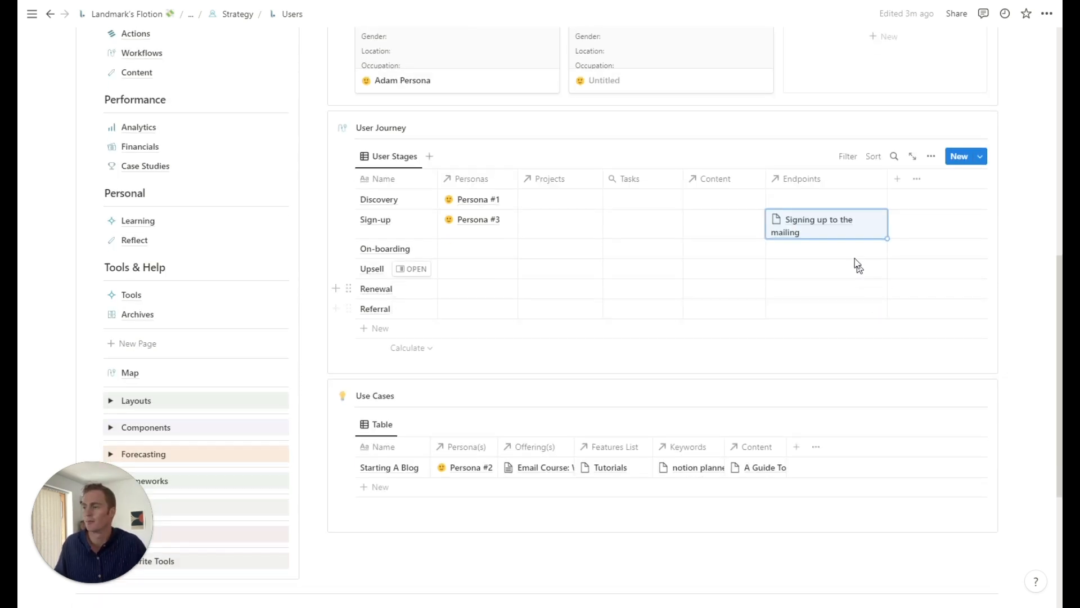
scroll("down", 3)
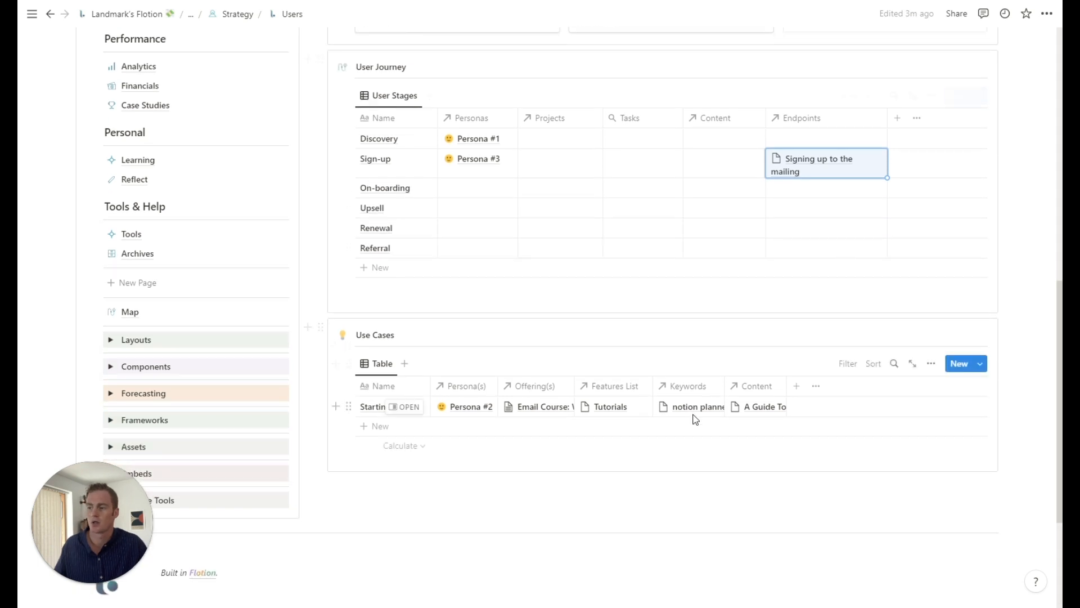
type("Starting A Blog")
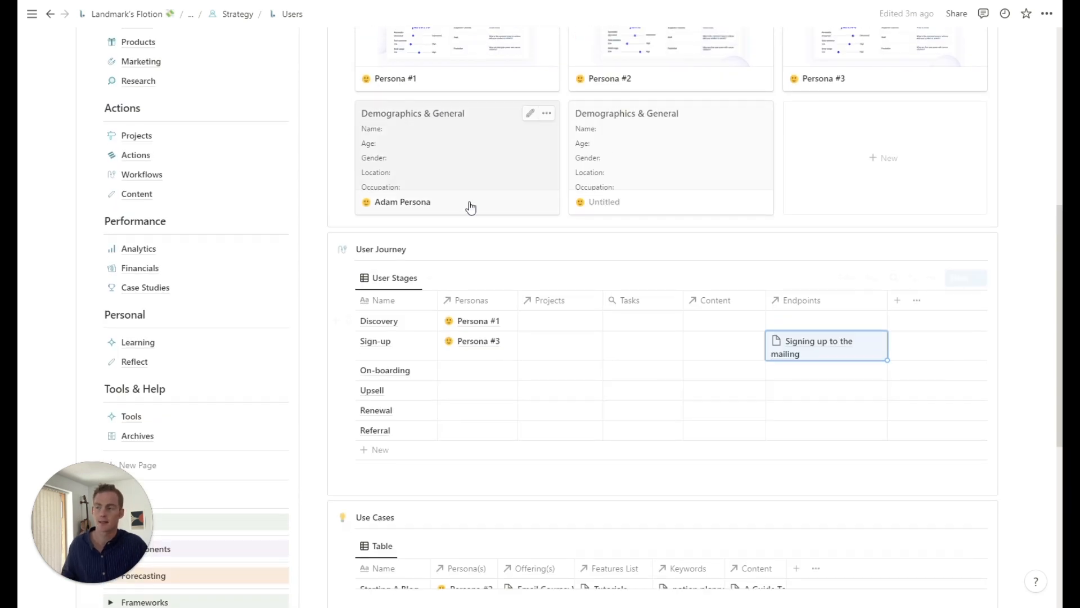
scroll("down", 3)
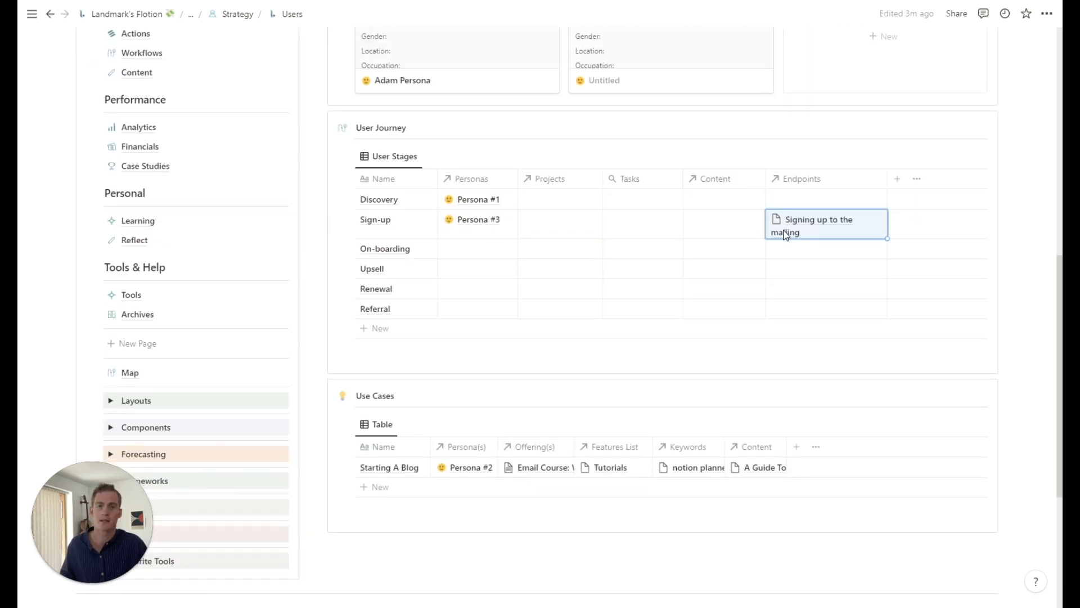
scroll("down", 3)
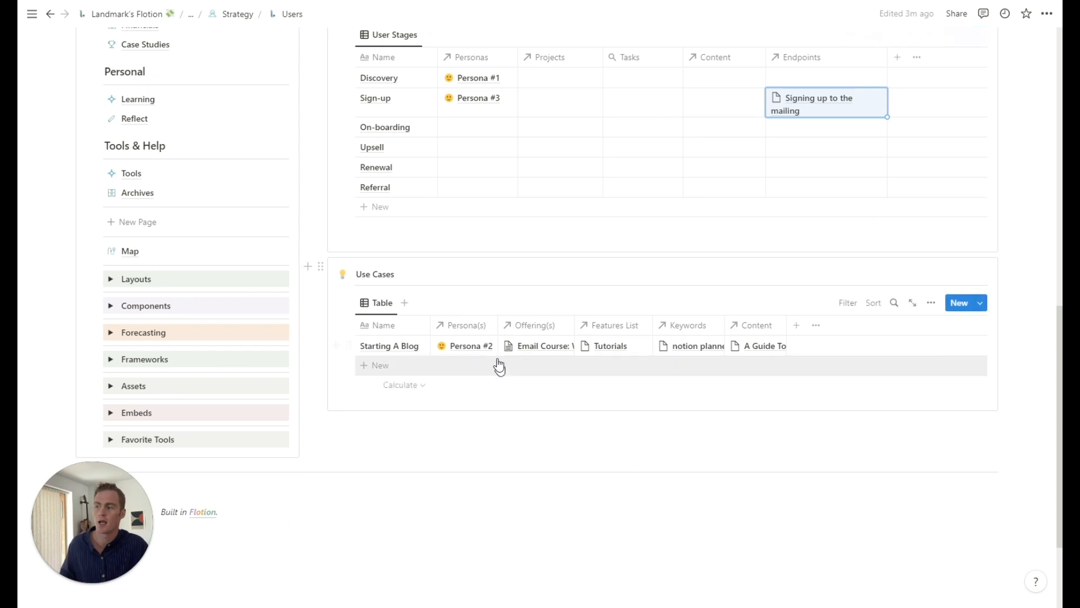
mouse_move(533, 357)
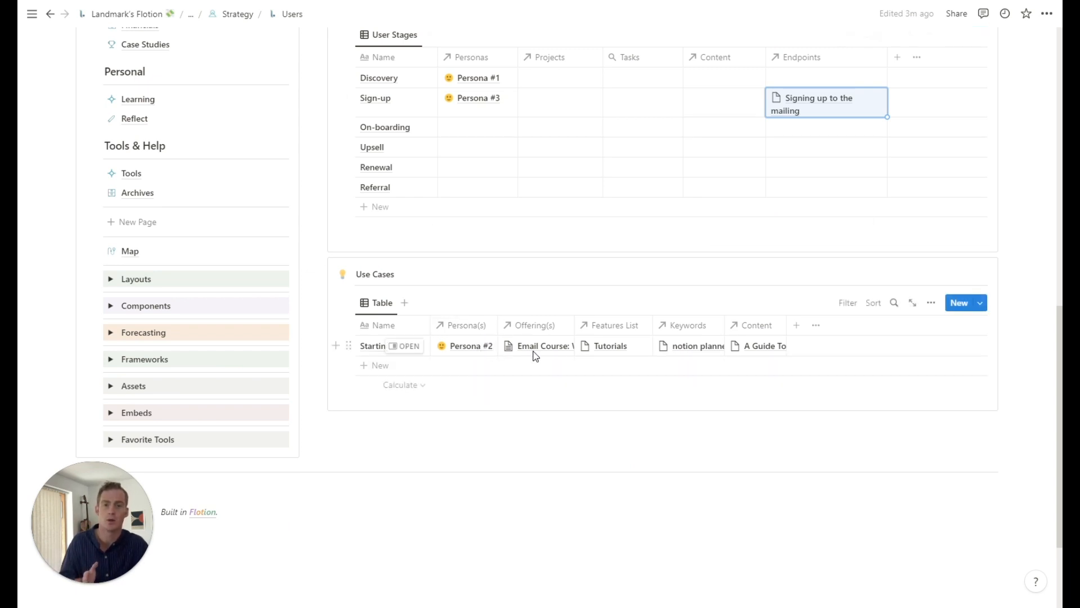
mouse_move(454, 353)
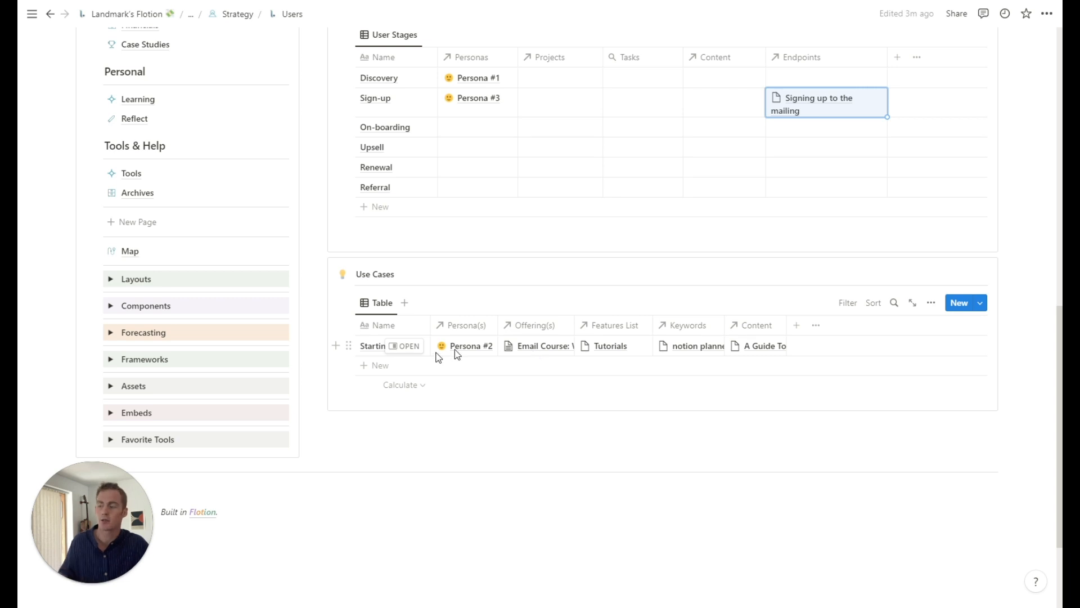
mouse_move(480, 351)
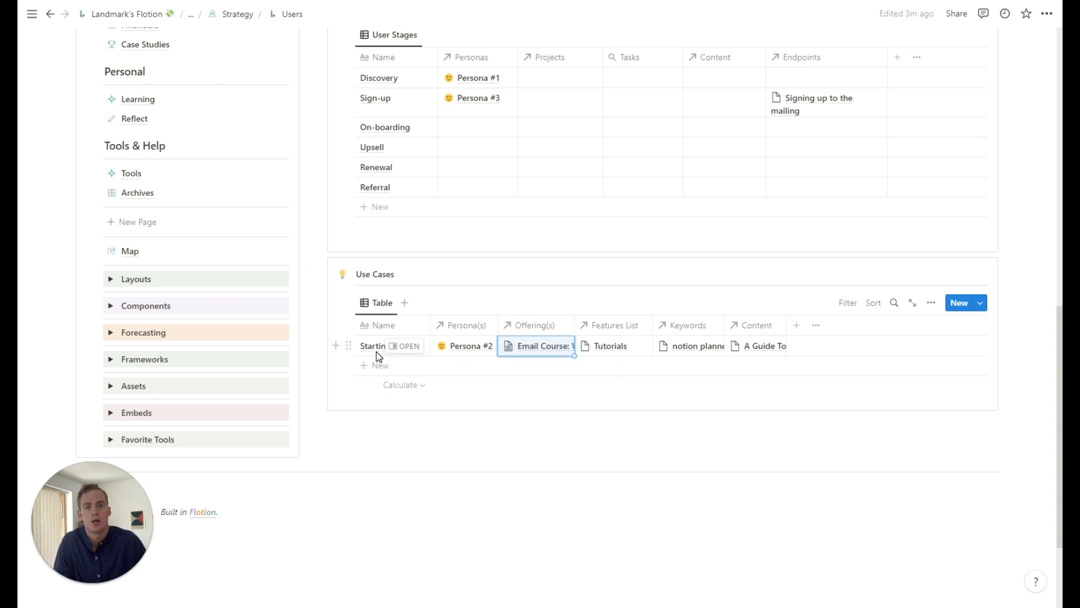
mouse_move(528, 352)
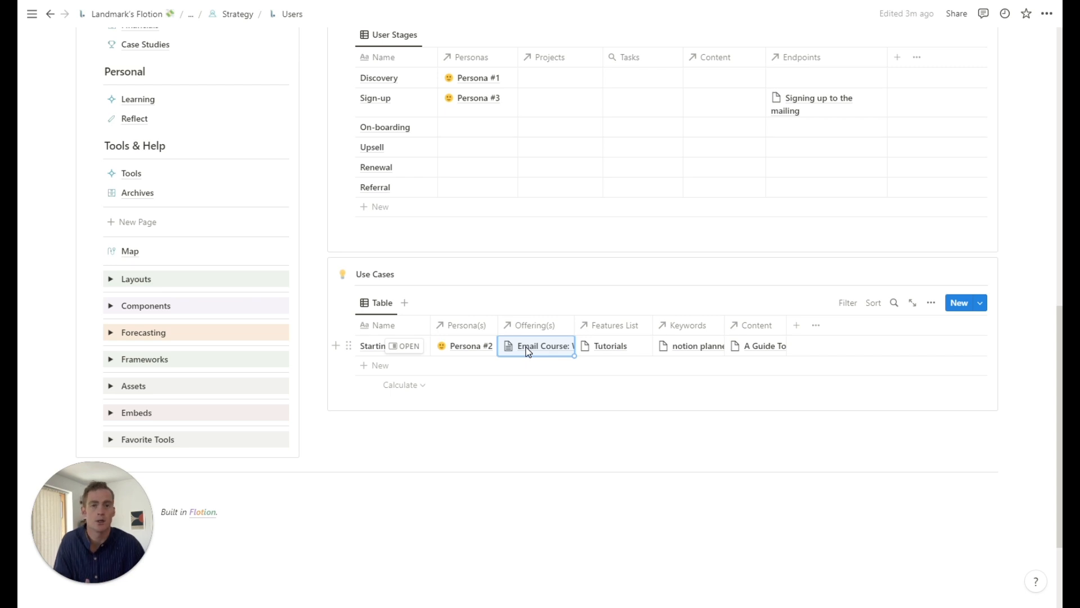
Create an 'Ebook On Starting A Blog' offering in the Starting A Blog use case's Offering(s) cell.
left_click(538, 346)
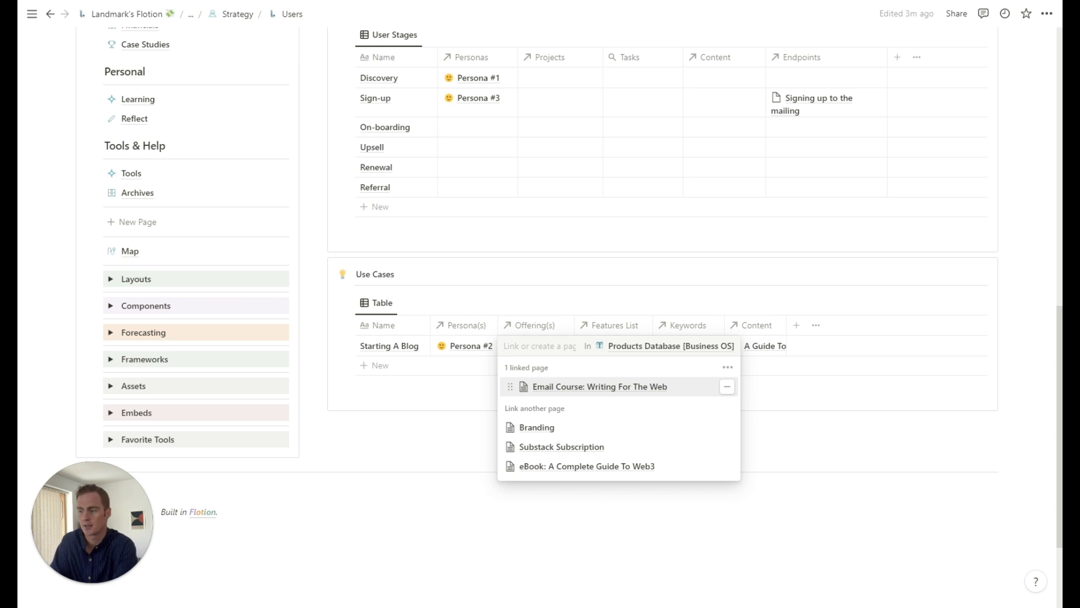
type("Ebook On Starting A")
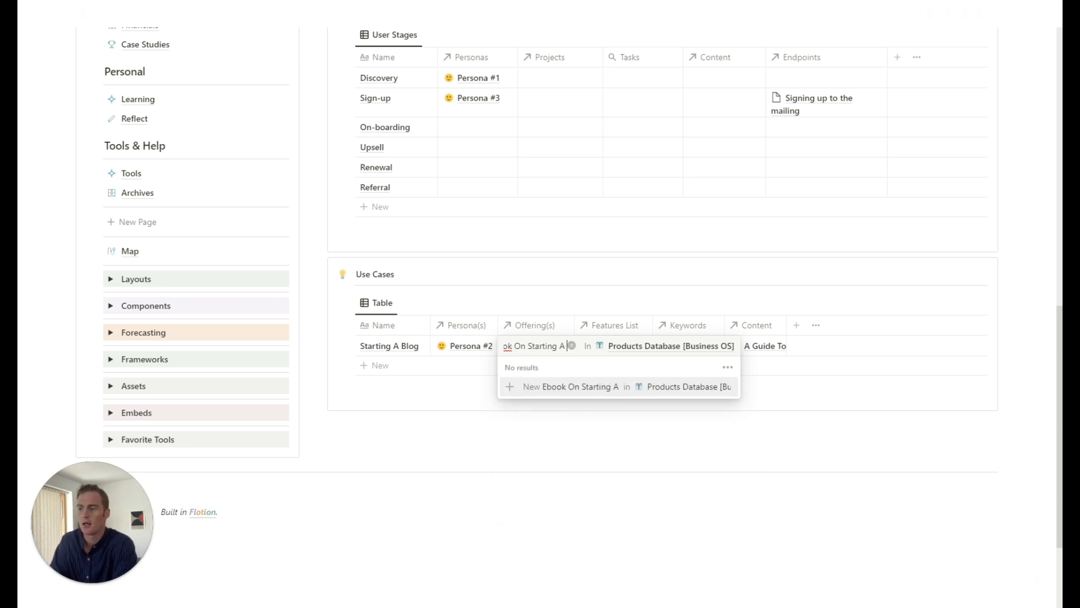
type("Blog")
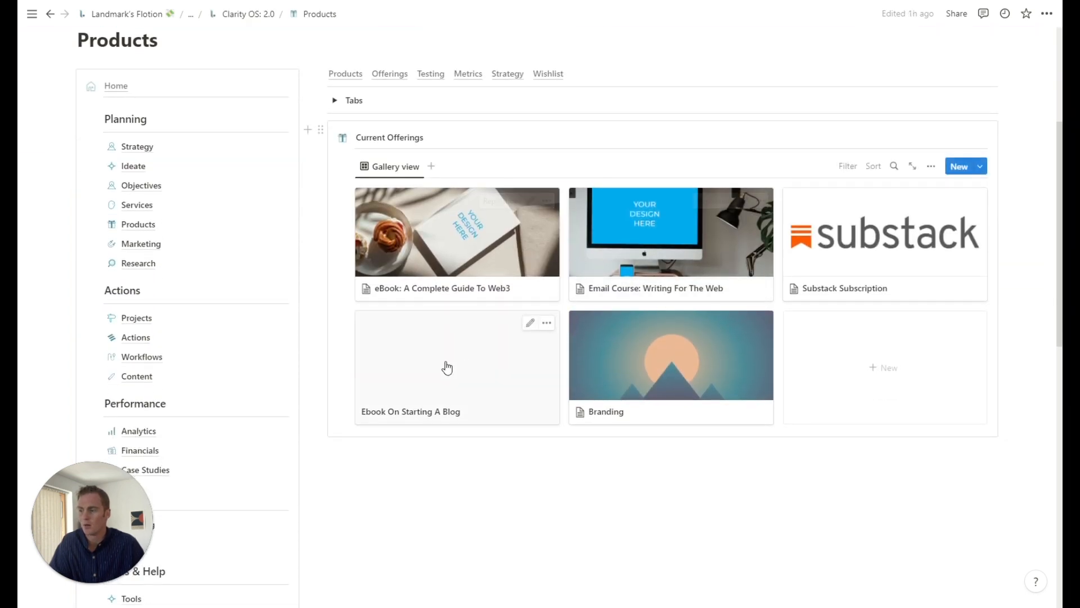
Preview the 'Ebook On Starting A Blog' product linked to the Starting A Blog use case.
left_click(448, 367)
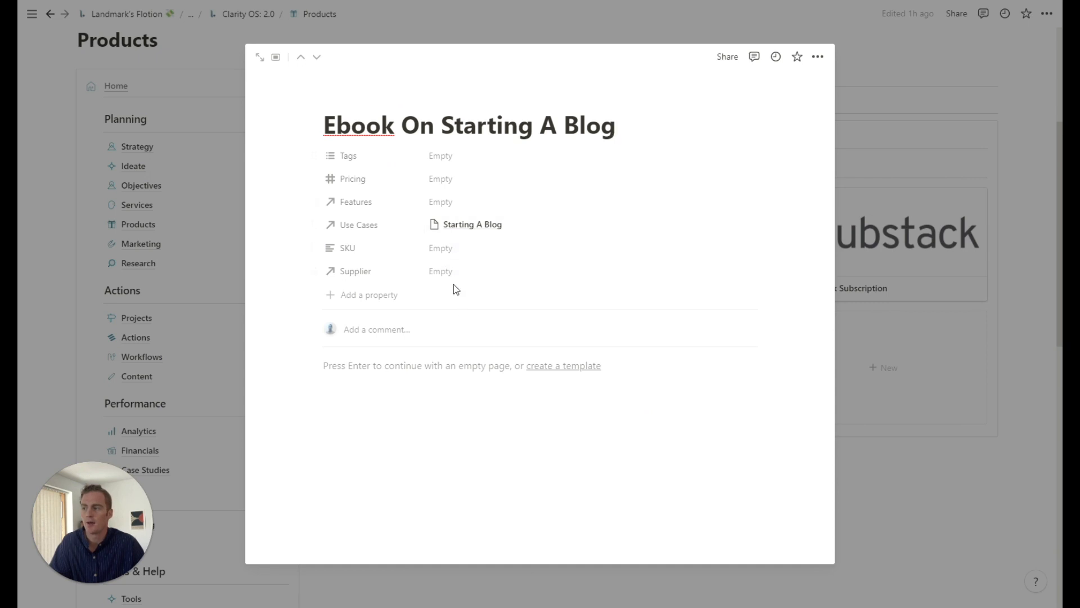
mouse_move(490, 226)
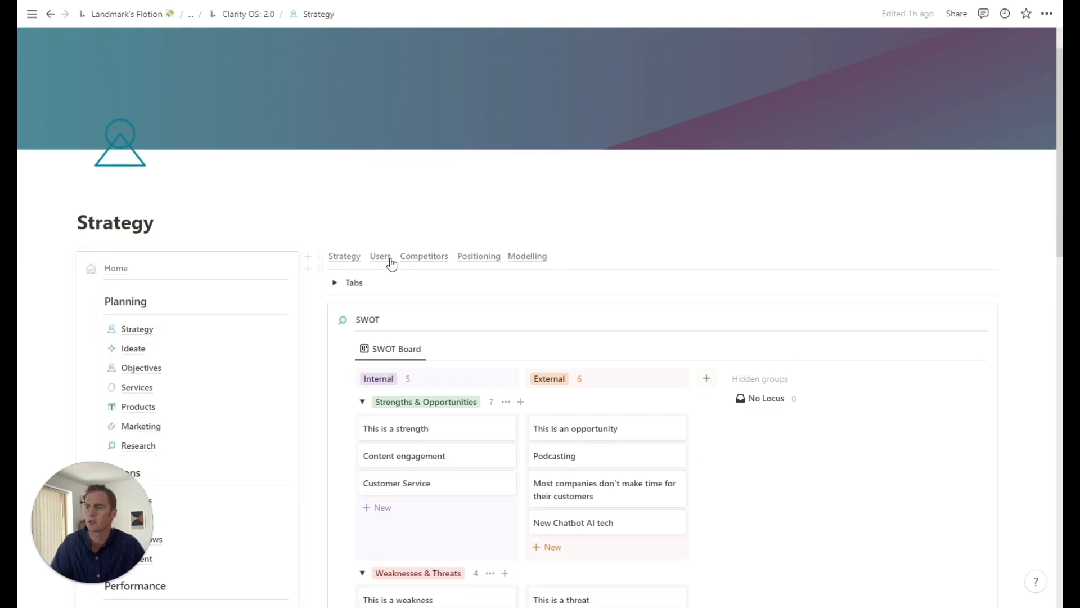
left_click(380, 255)
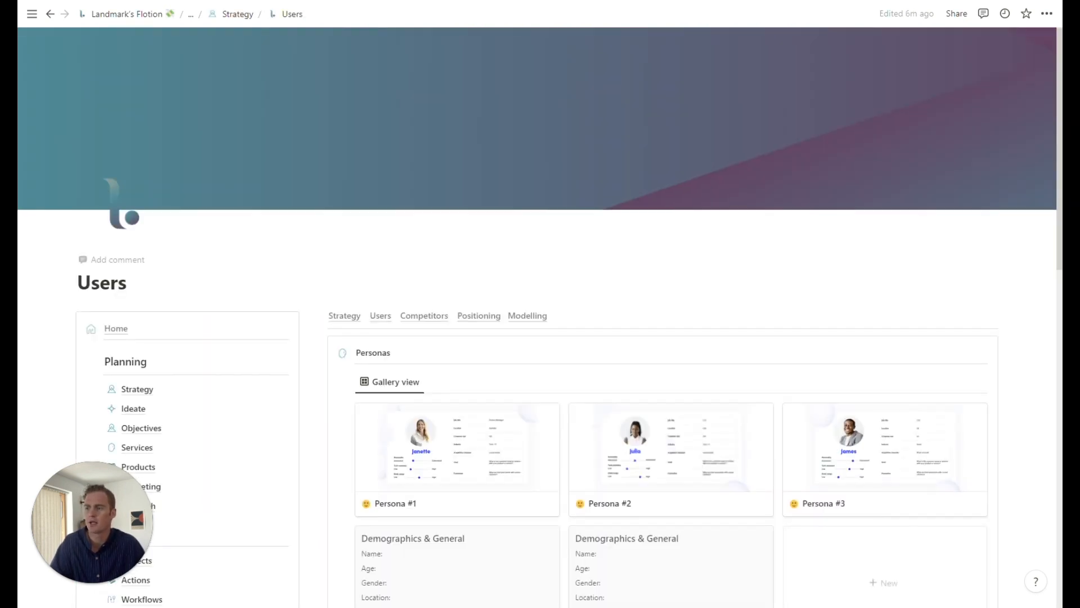
scroll("down", 3)
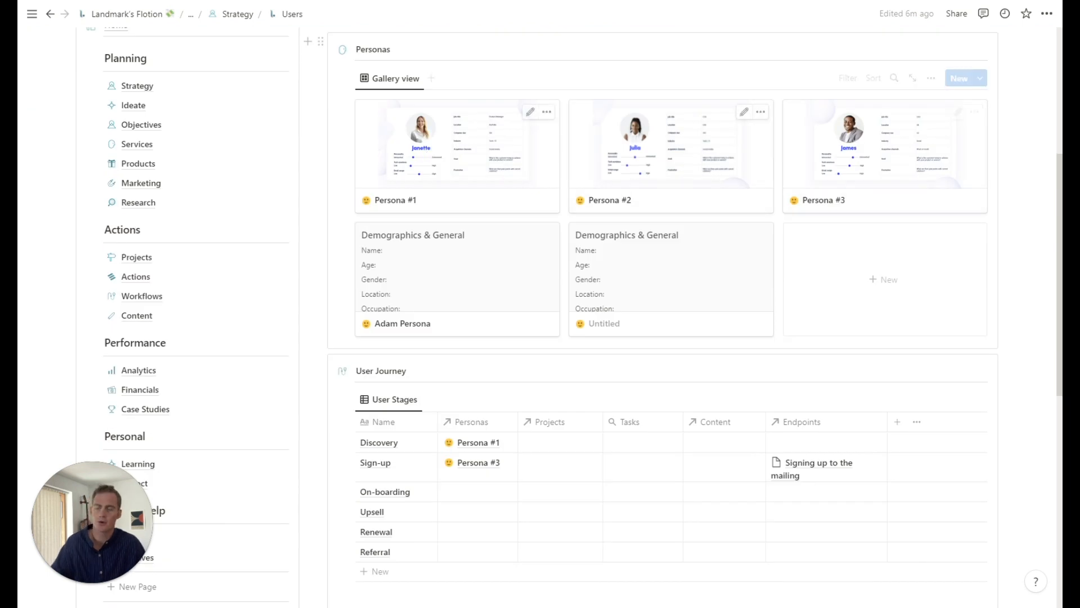
scroll("down", 3)
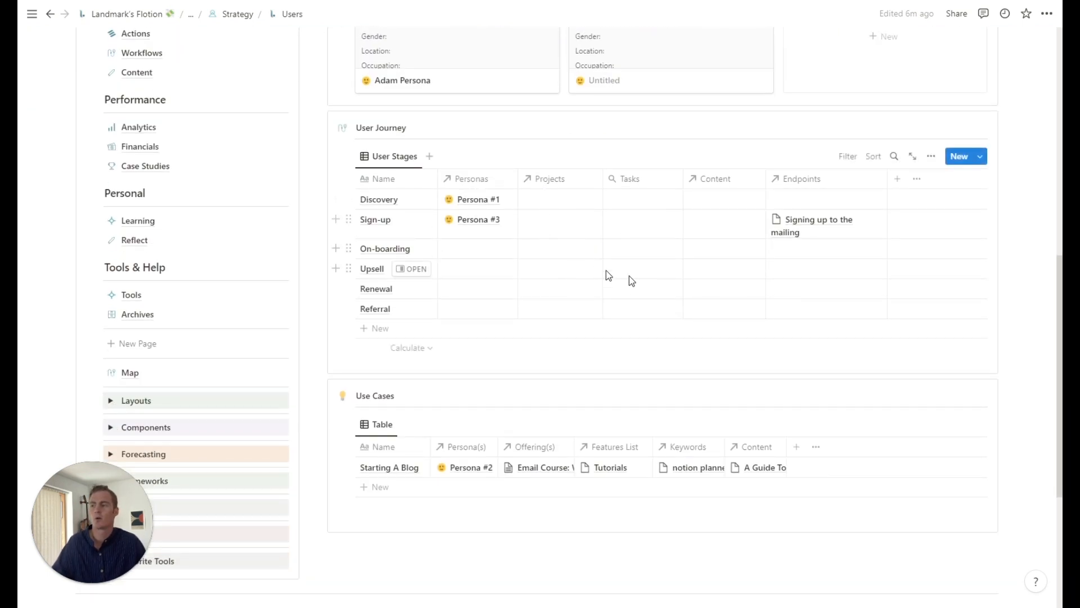
scroll("down", 3)
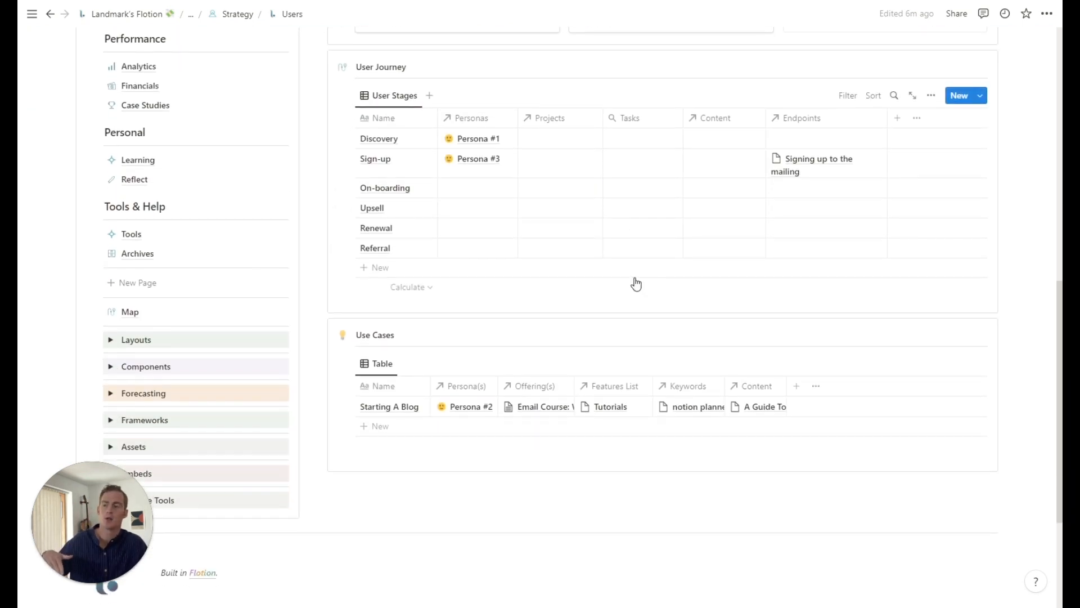
scroll("down", 3)
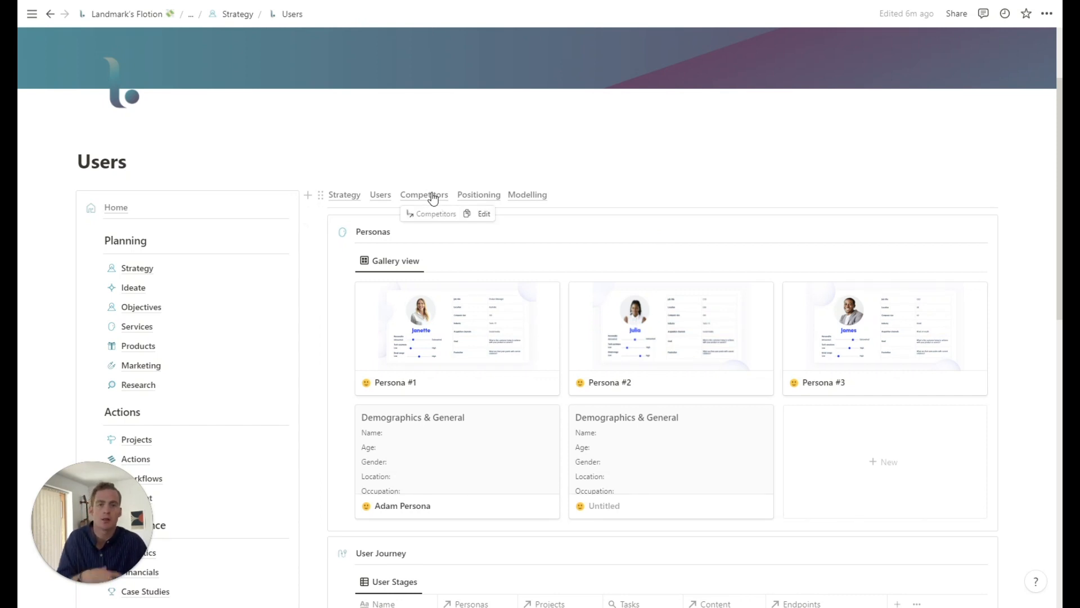
Show the Competitors table of six competitors with prices, market sizes and websites.
left_click(424, 195)
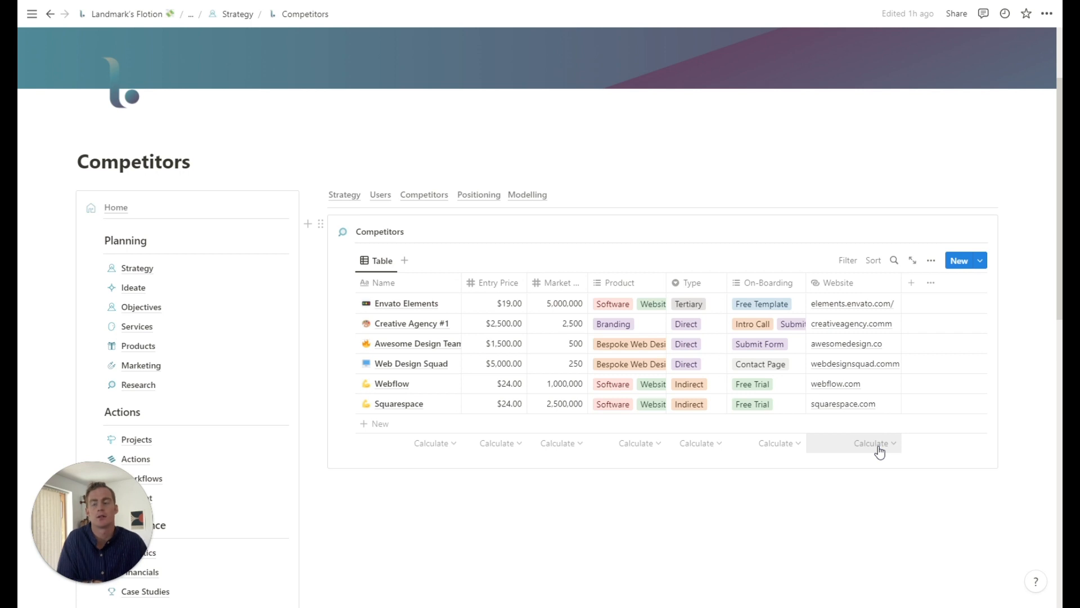
scroll("down", 3)
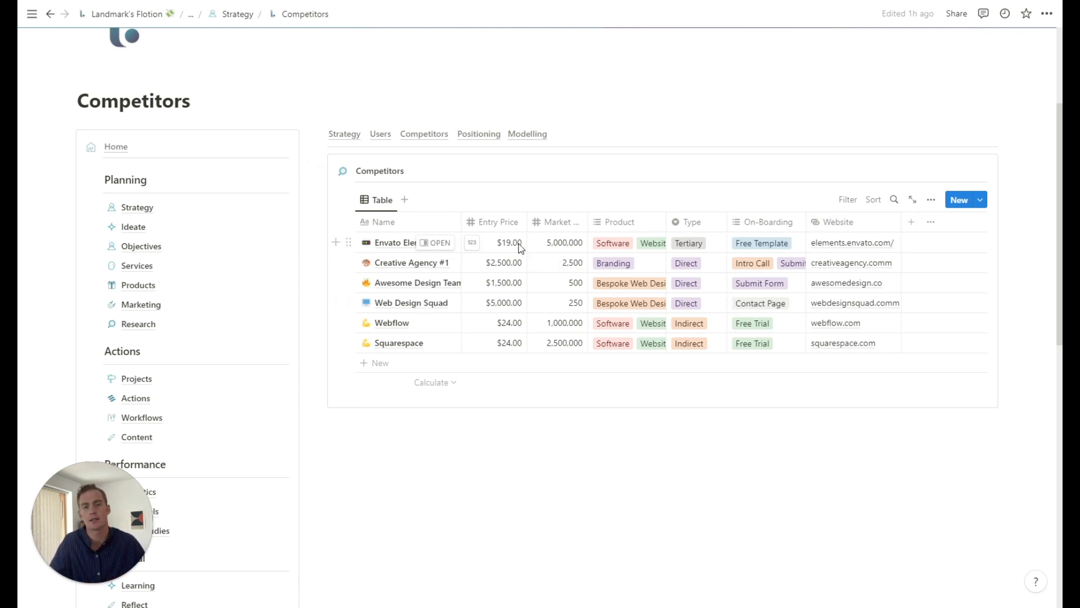
mouse_move(459, 271)
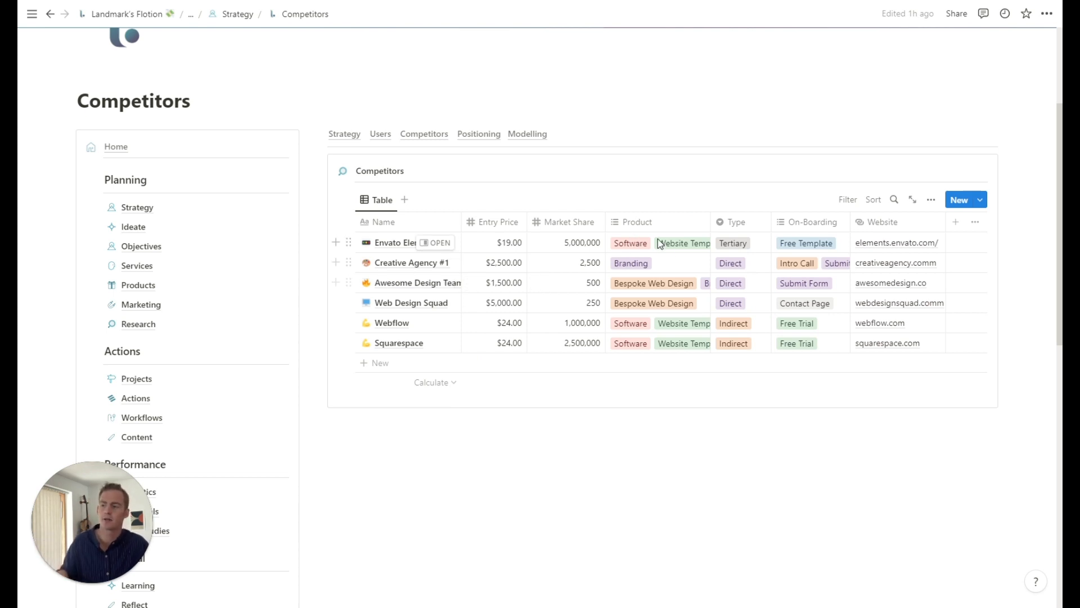
mouse_move(644, 357)
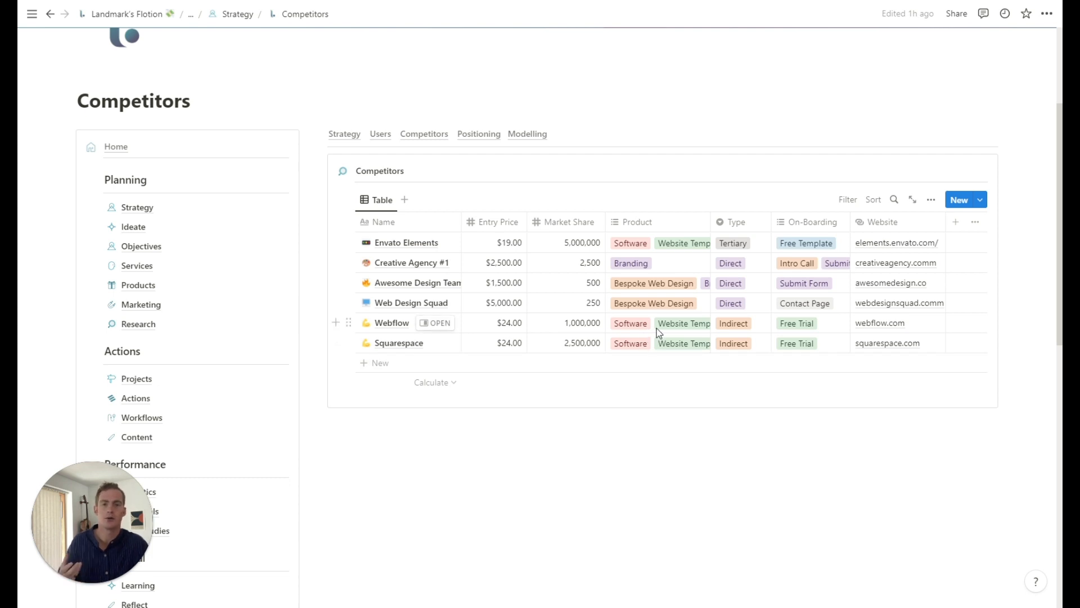
mouse_move(416, 249)
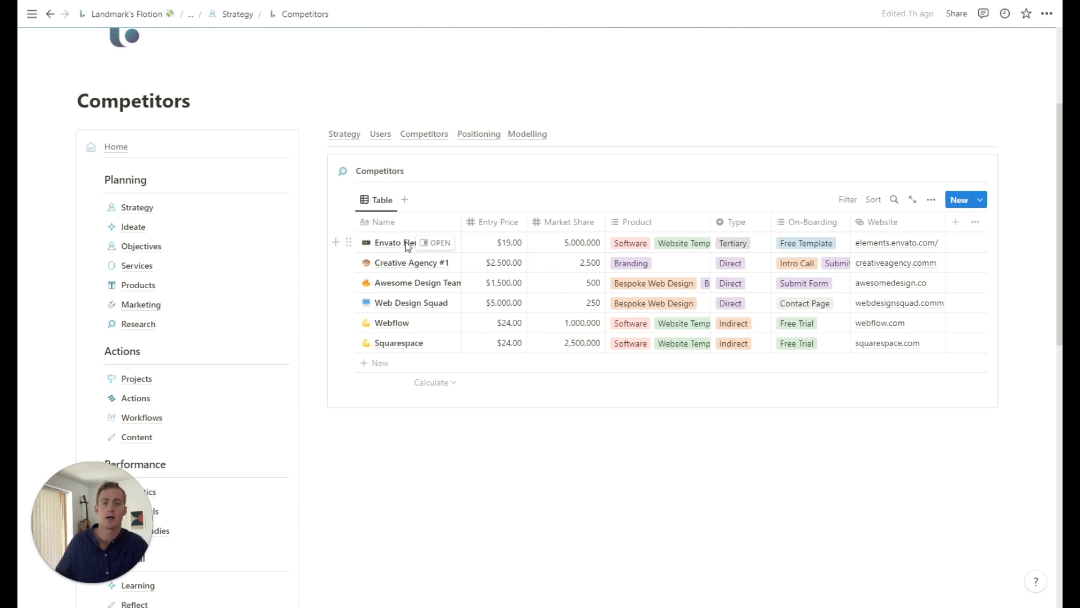
mouse_move(614, 259)
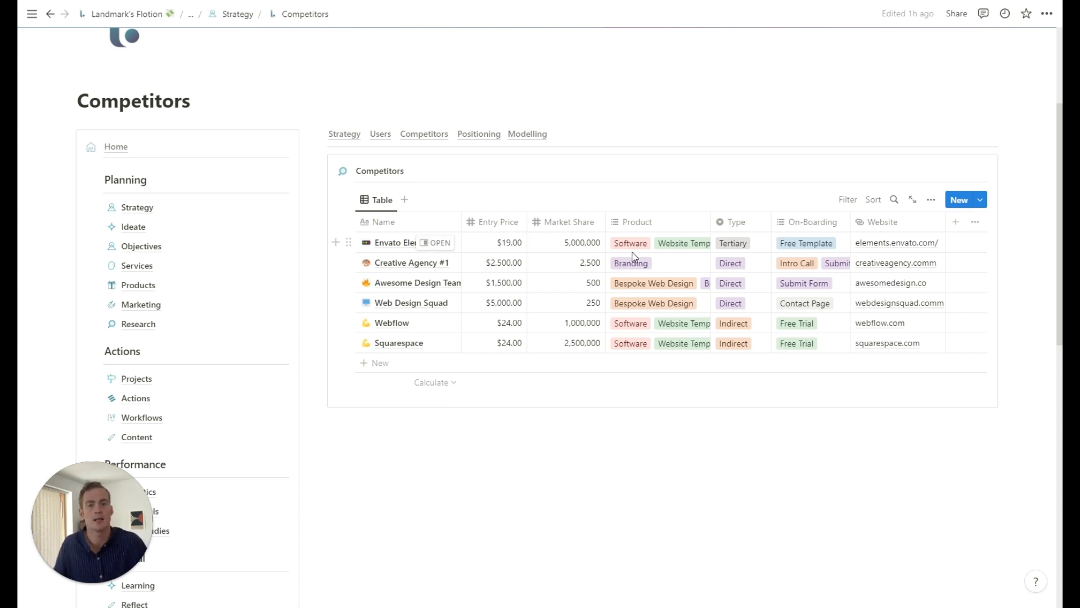
mouse_move(668, 252)
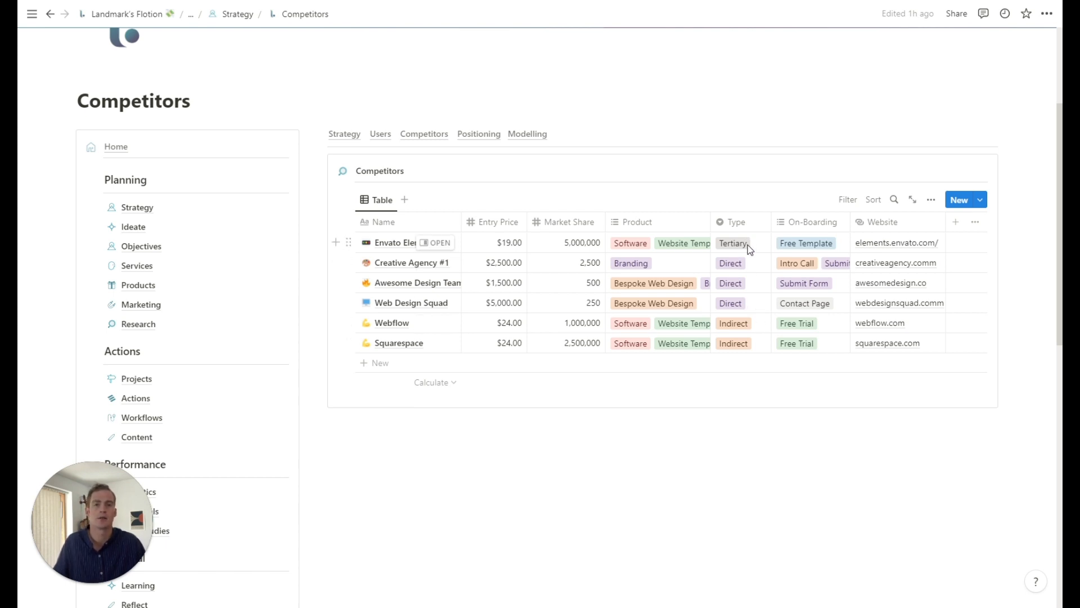
mouse_move(758, 332)
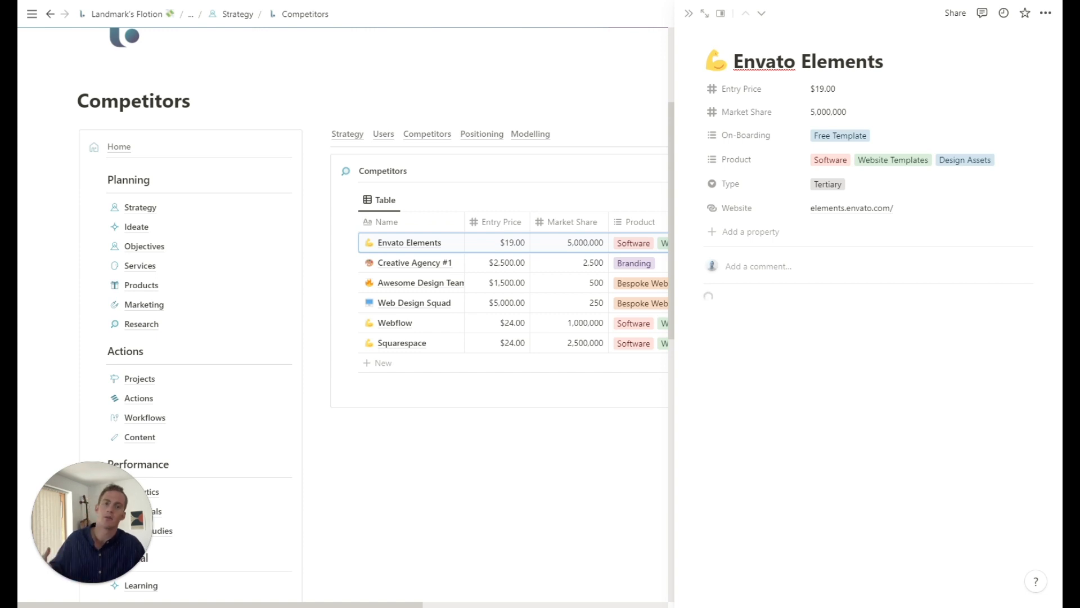
Reopen the Envato Elements record to read its properties and analysis sections.
left_click(882, 61)
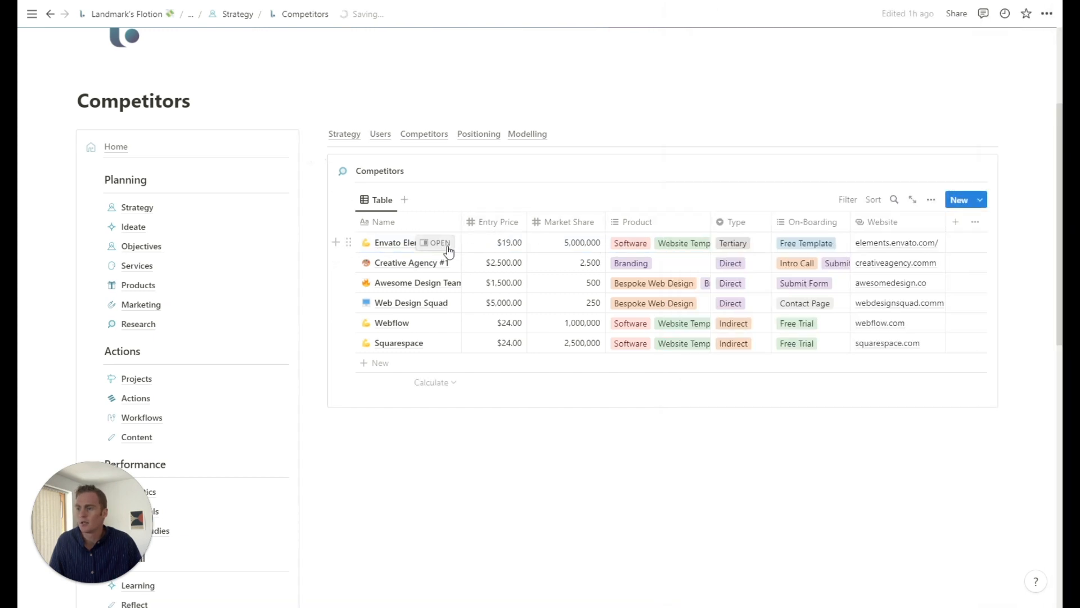
left_click(435, 243)
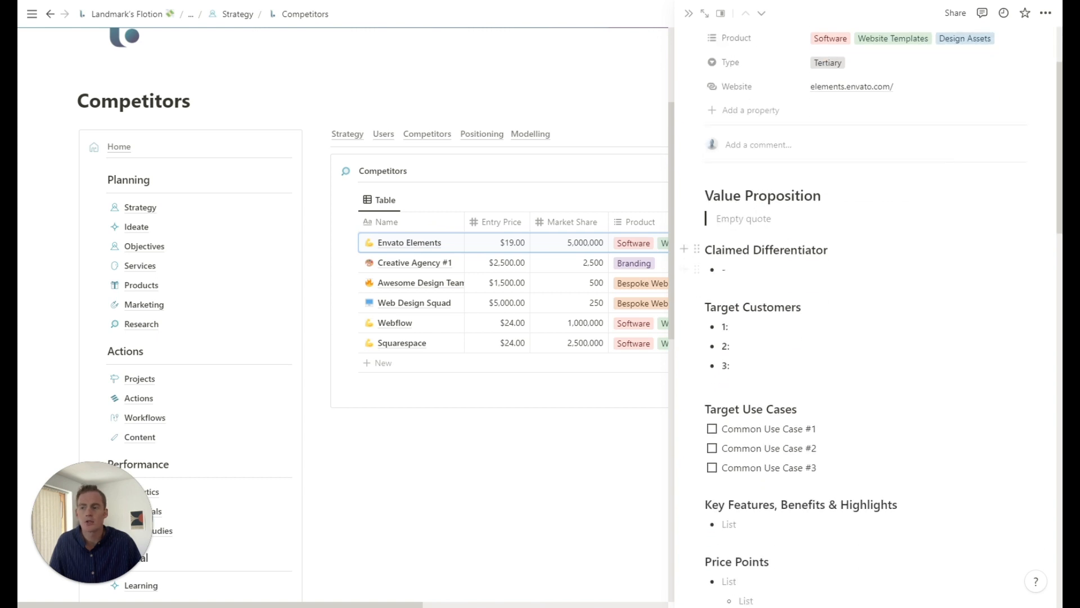
scroll("down", 3)
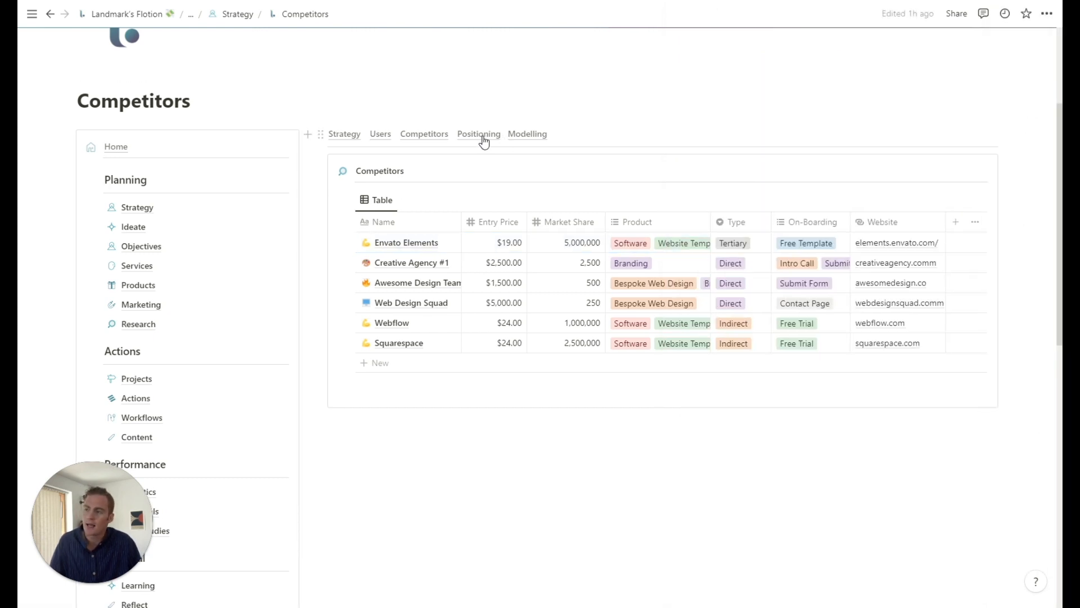
mouse_move(479, 134)
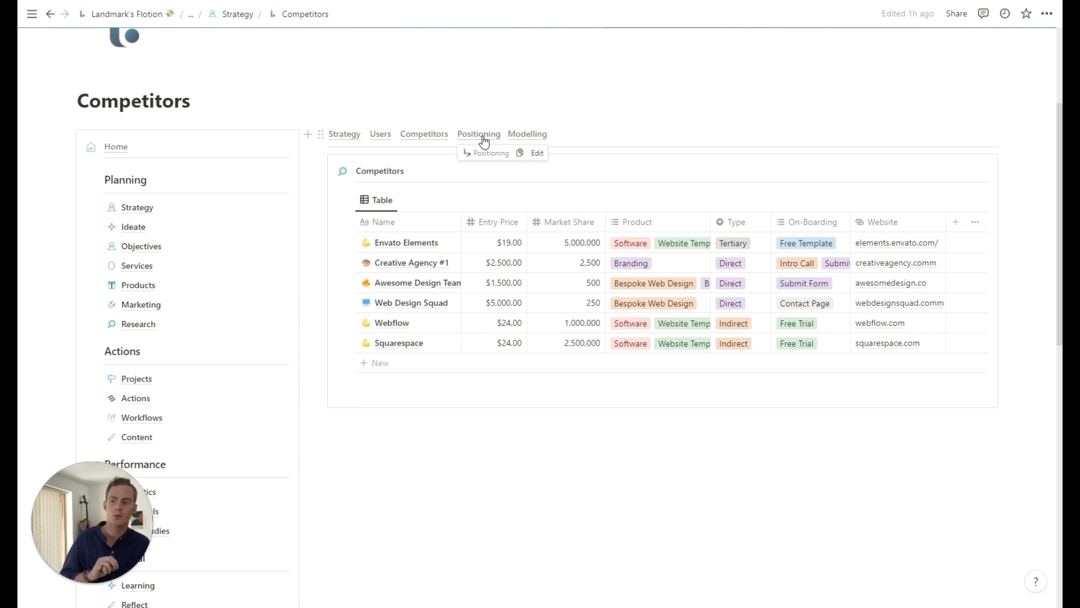
left_click(478, 134)
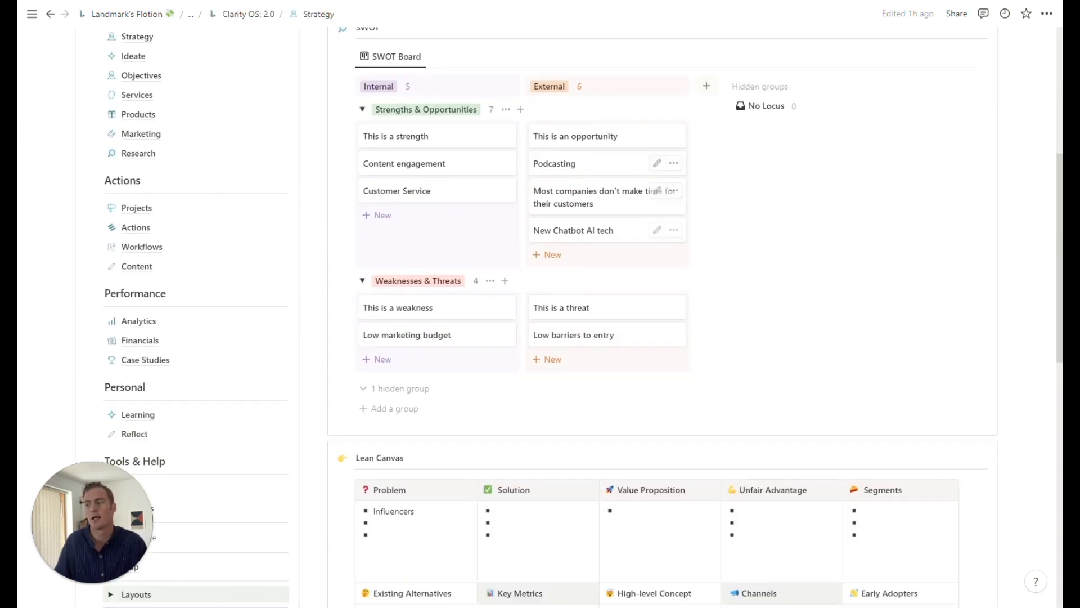
scroll("down", 3)
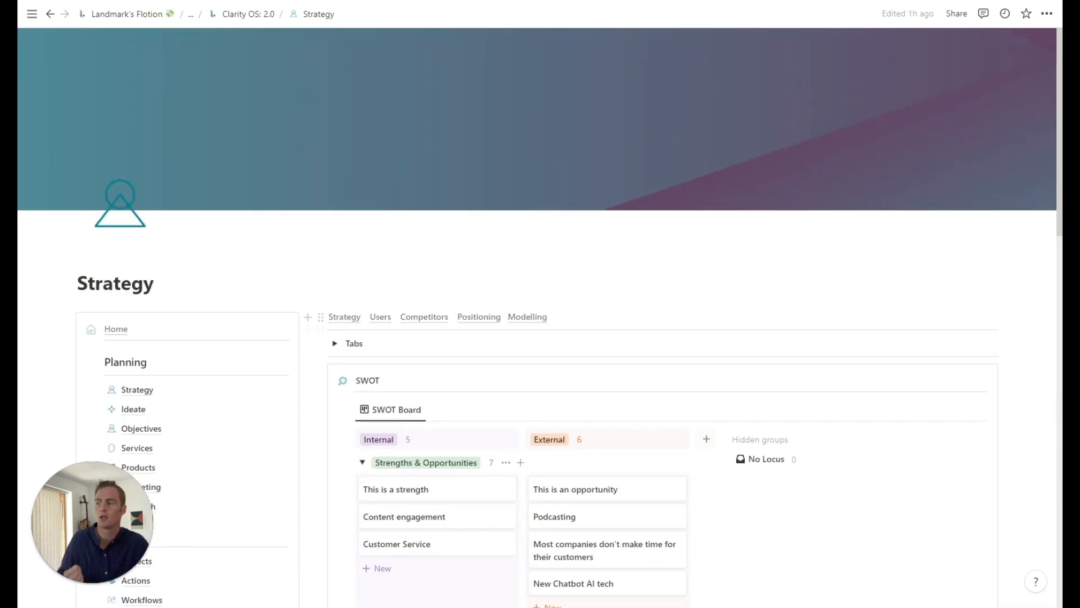
left_click(380, 316)
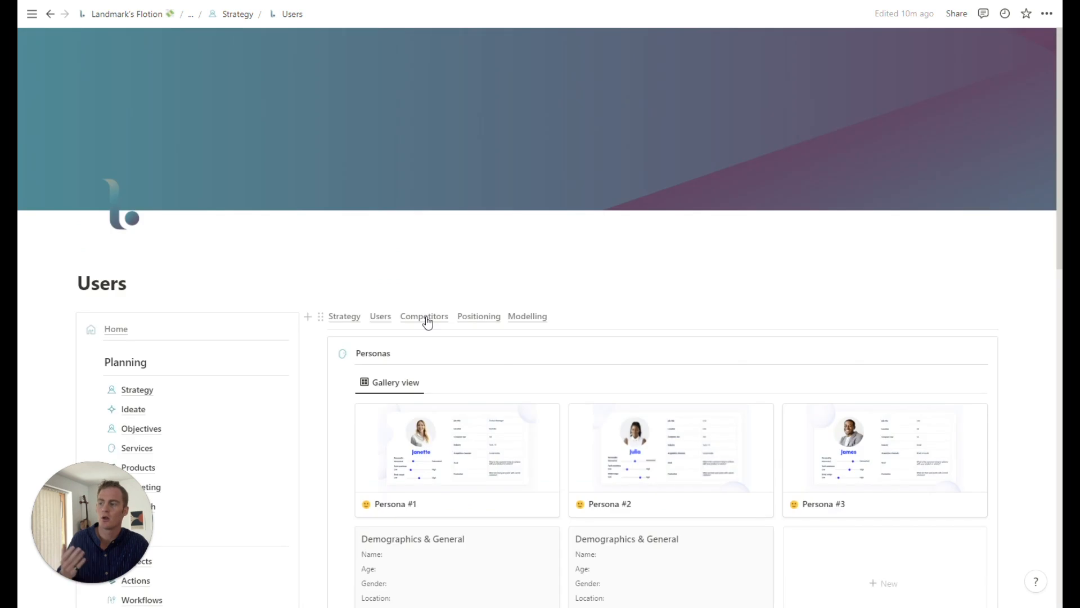
left_click(424, 315)
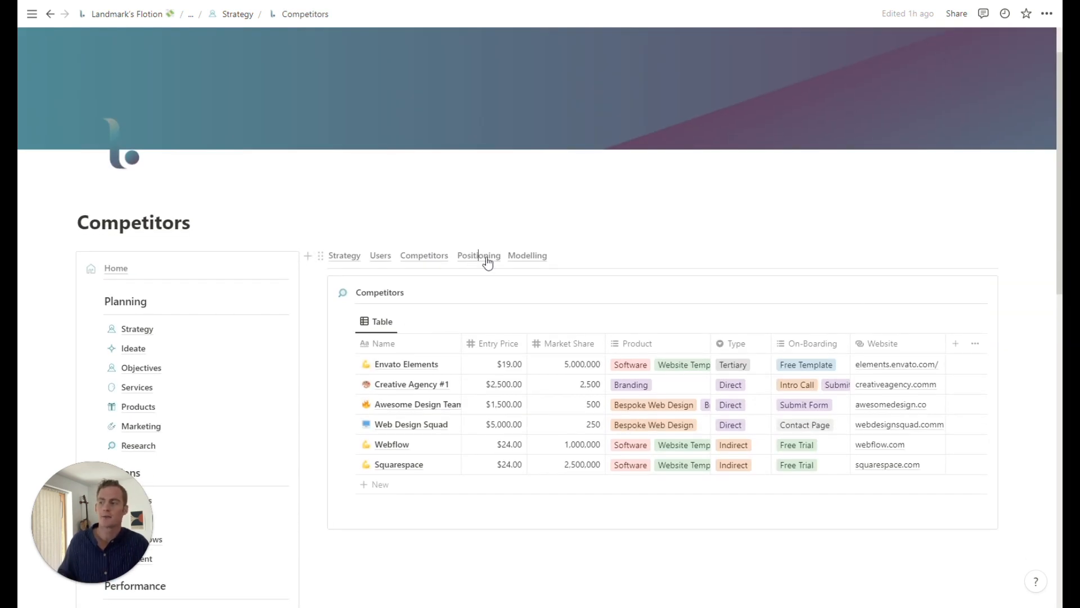
left_click(477, 255)
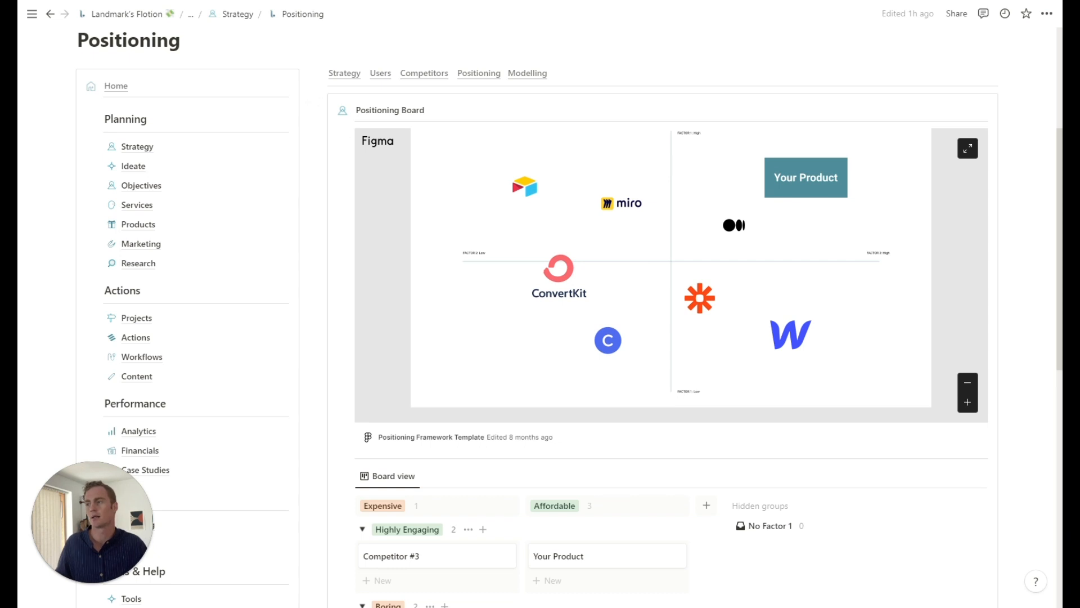
Review the Positioning board groups, then go back to the Competitors table.
scroll("down", 3)
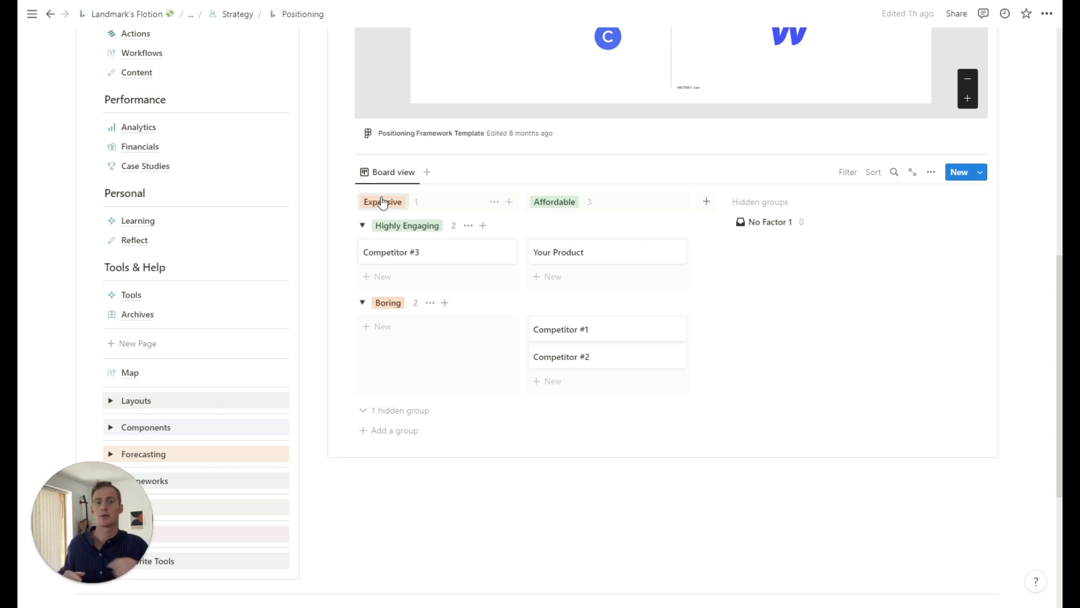
scroll("down", 3)
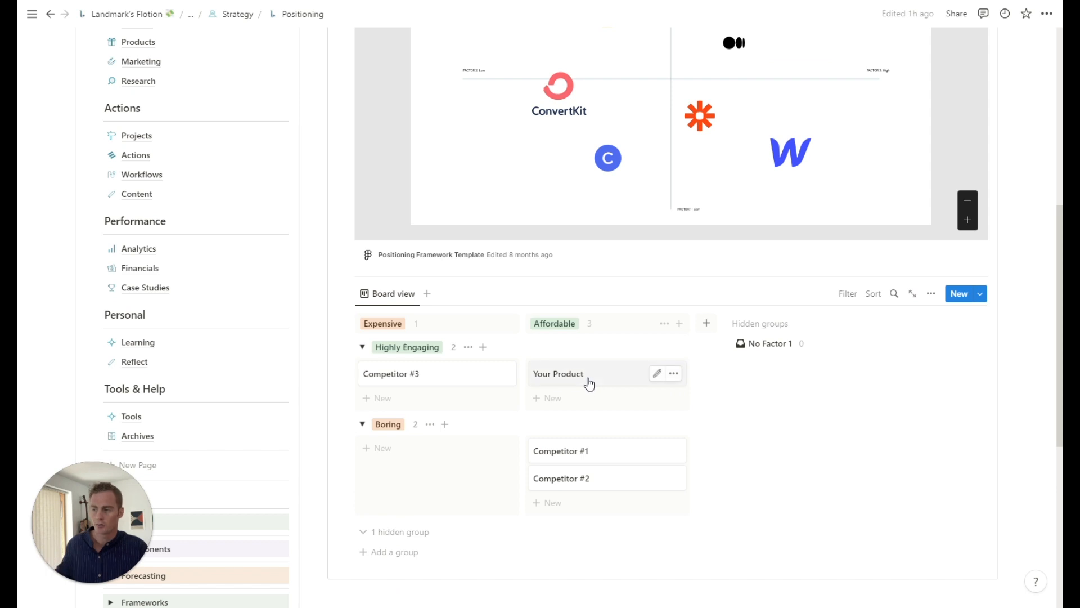
left_click(586, 374)
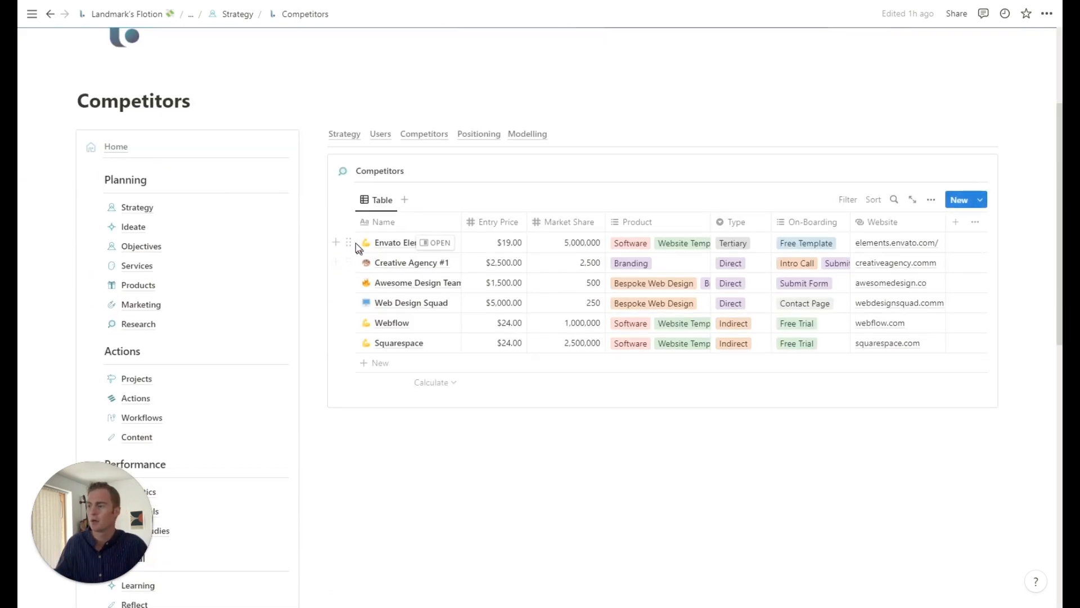
mouse_move(349, 242)
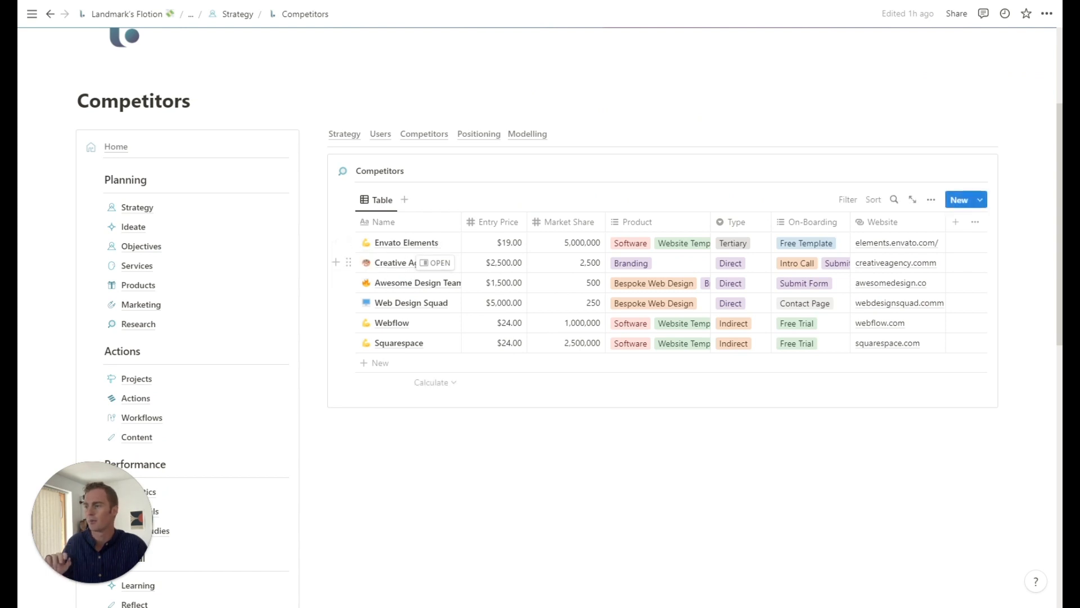
Navigate from the Competitors table back to the Positioning board.
left_click(478, 134)
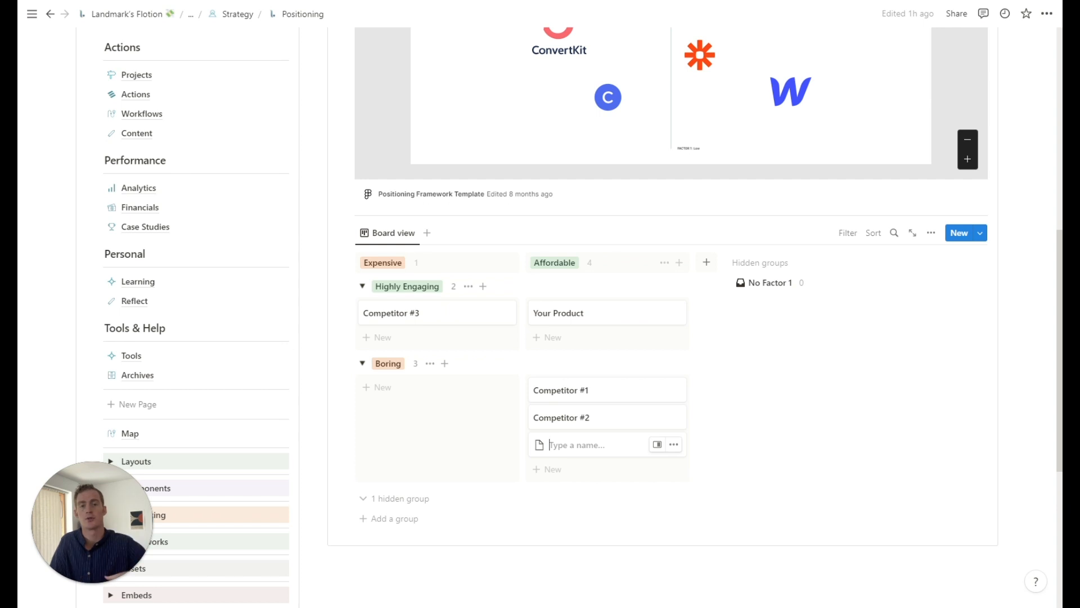
Name the new Boring group card 'Envato Elements', then move on to the Modelling page.
type("E")
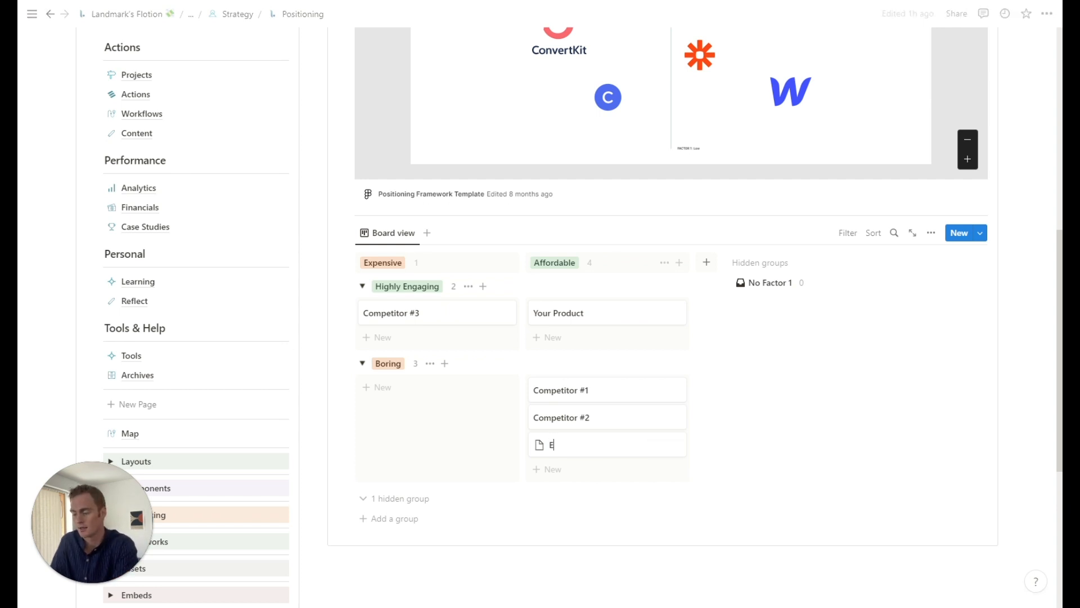
type("Envato Elements")
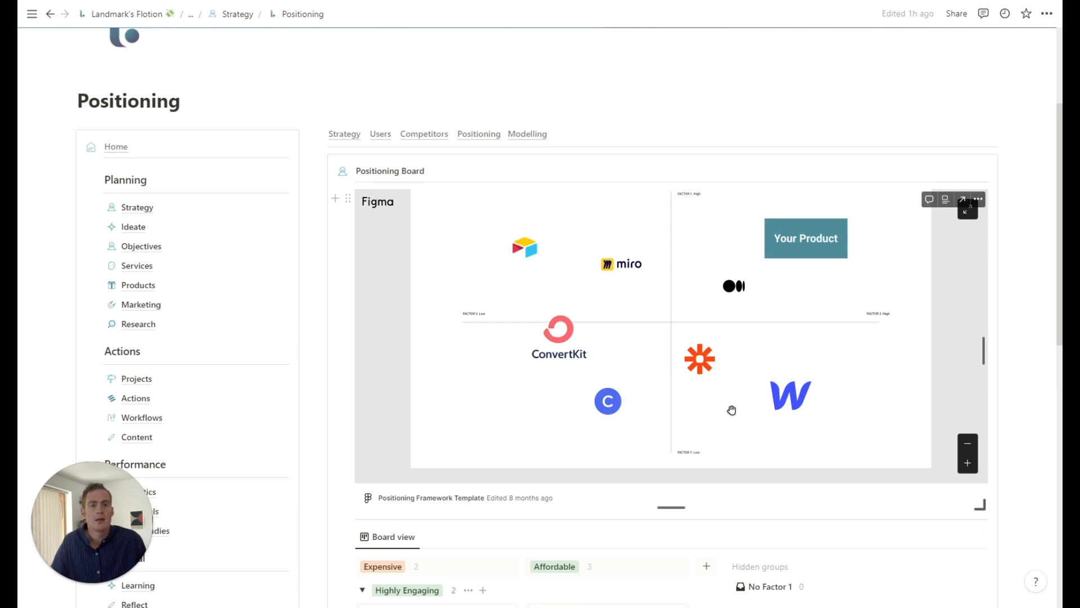
mouse_move(729, 401)
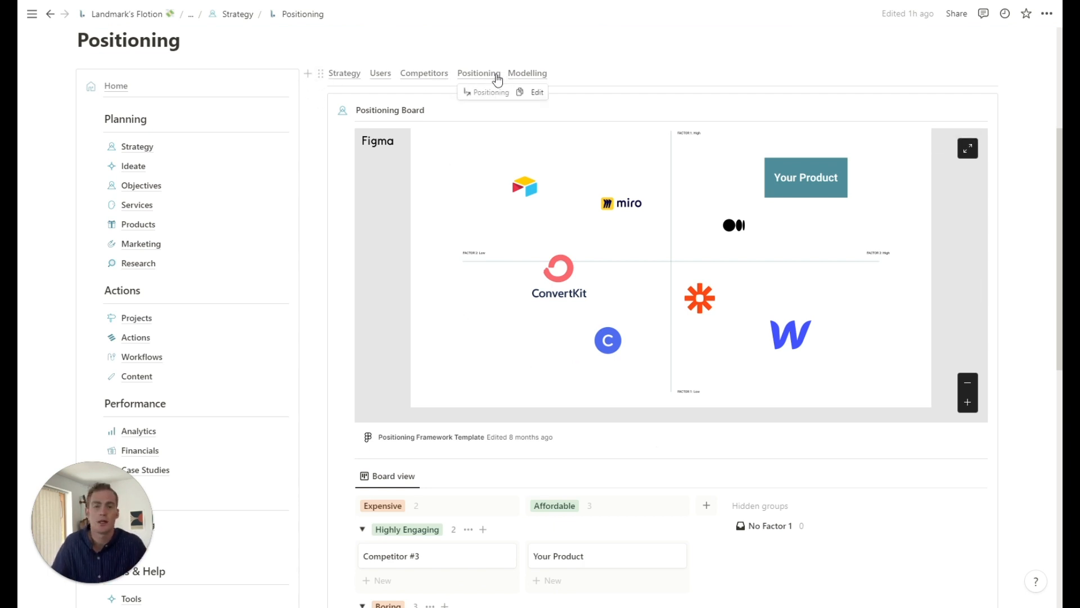
left_click(527, 73)
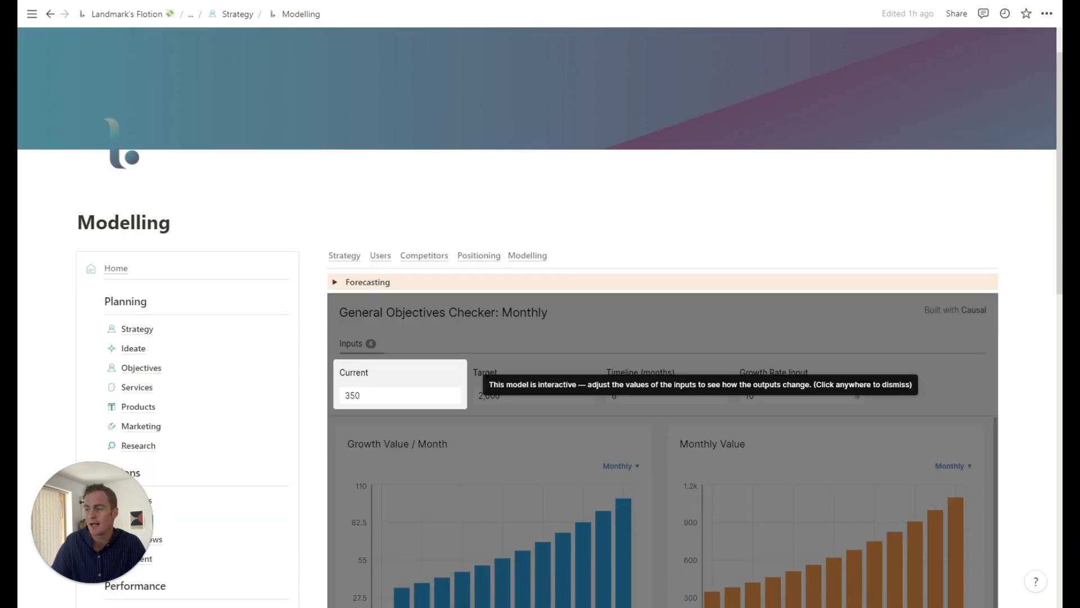
Expand the Forecasting list and its Subscription Pricing Model entry.
scroll("down", 3)
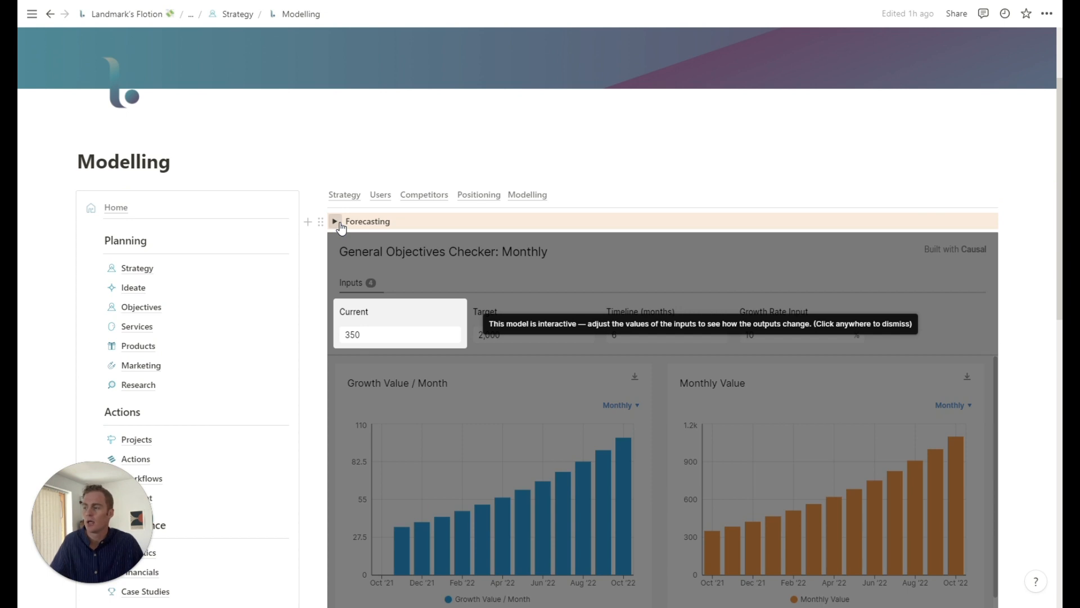
left_click(339, 222)
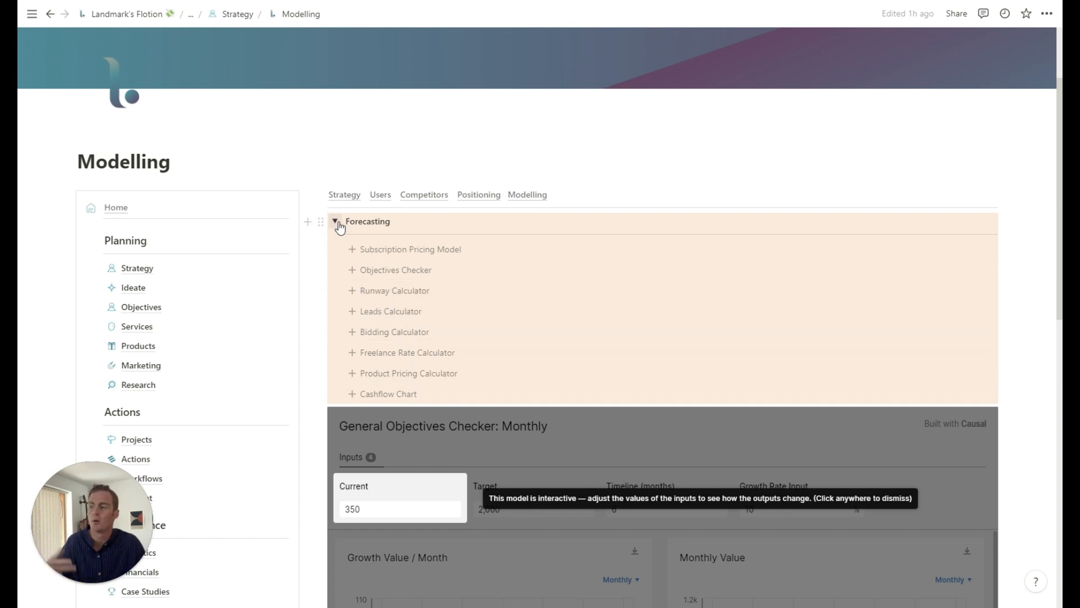
left_click(336, 222)
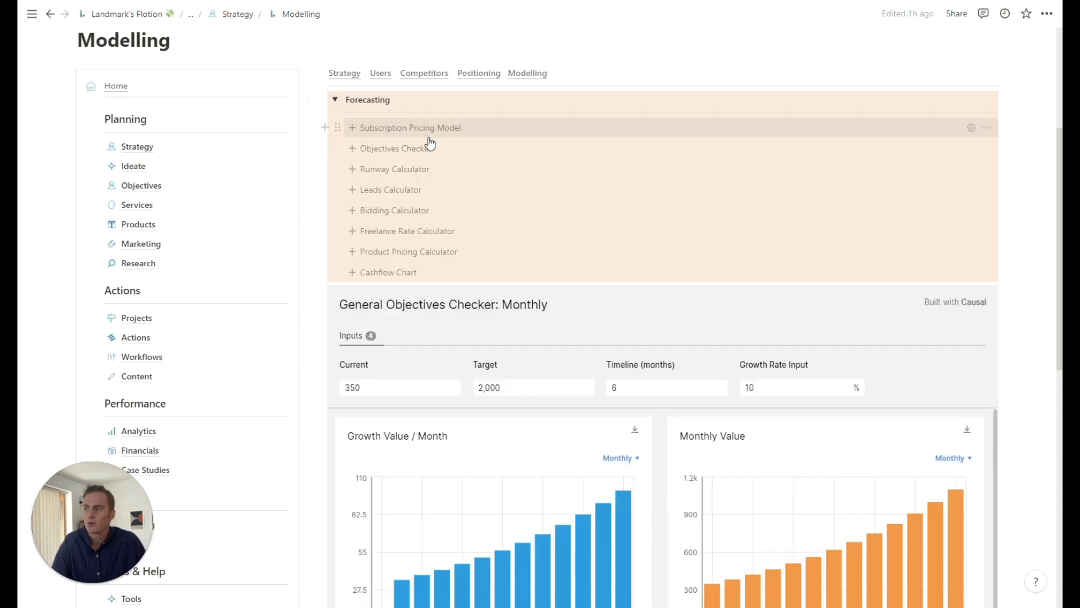
left_click(411, 128)
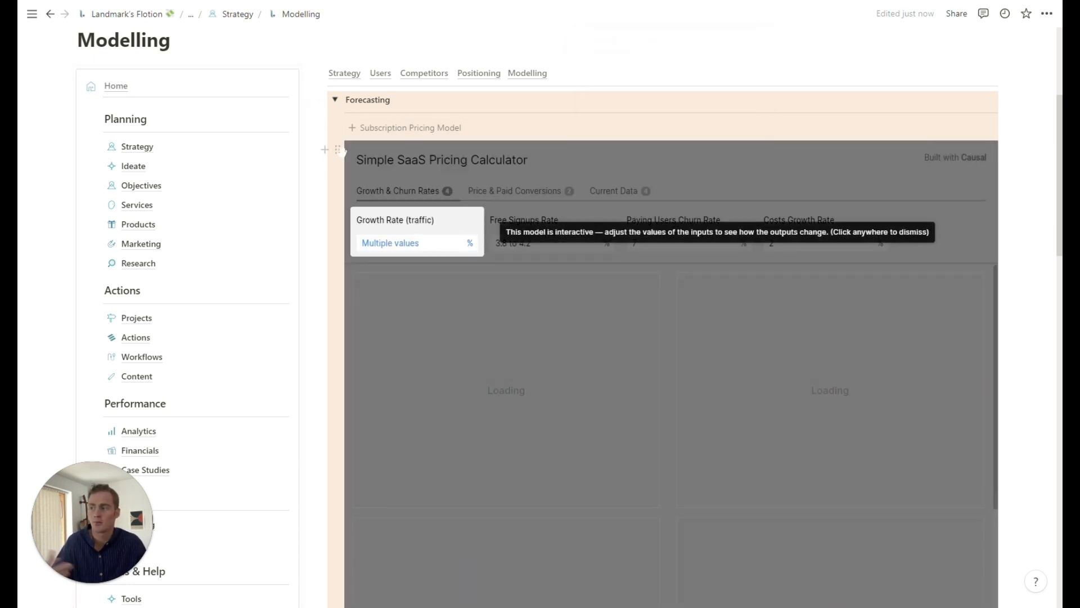
Scroll the Simple SaaS Pricing Calculator charts and dismiss the interactive model notice.
scroll("down", 3)
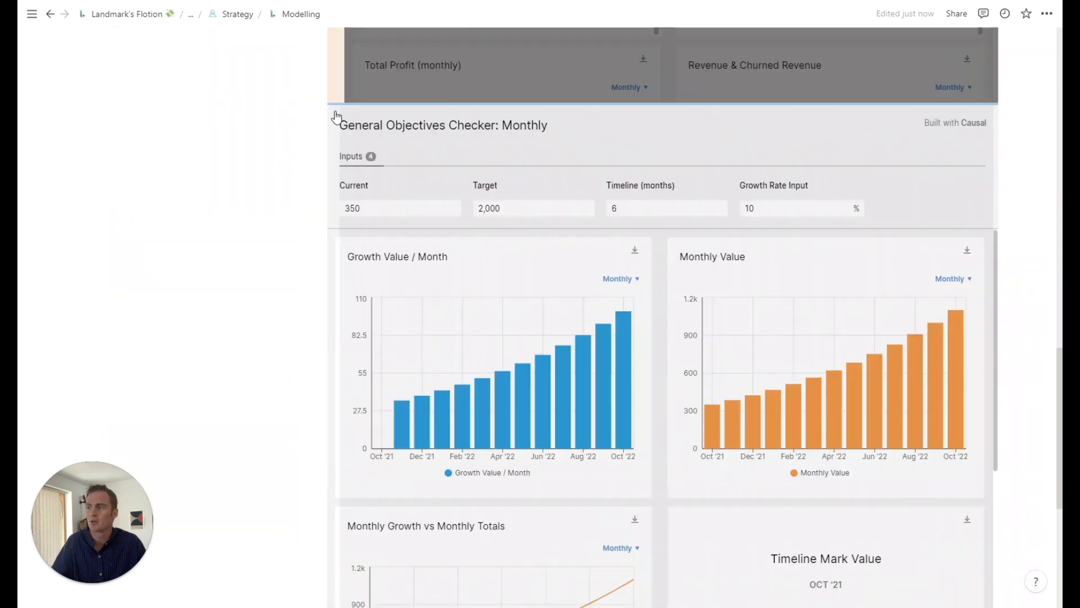
scroll("down", 3)
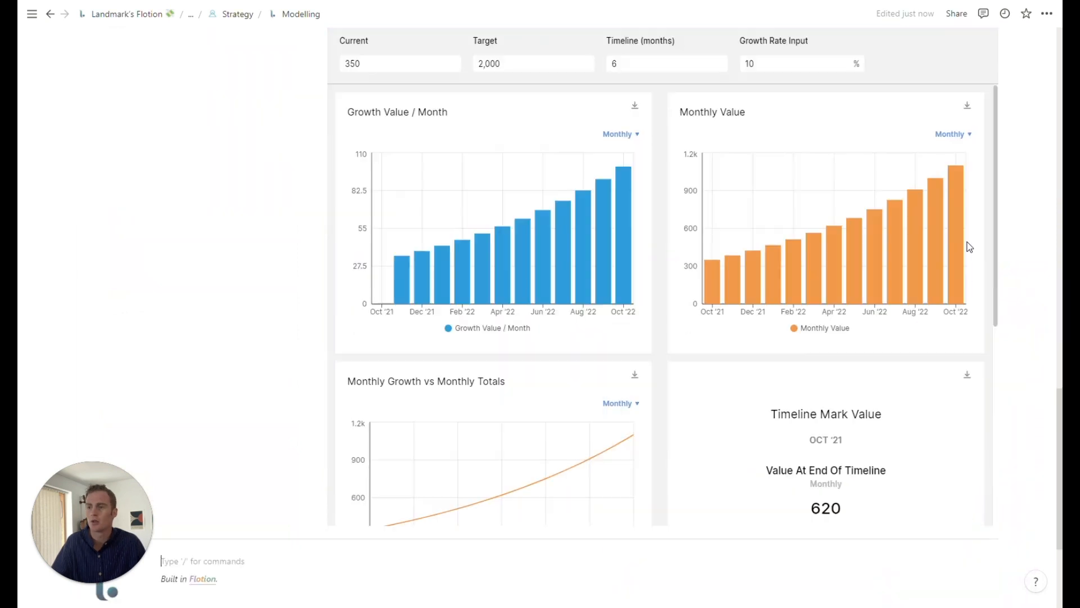
mouse_move(932, 271)
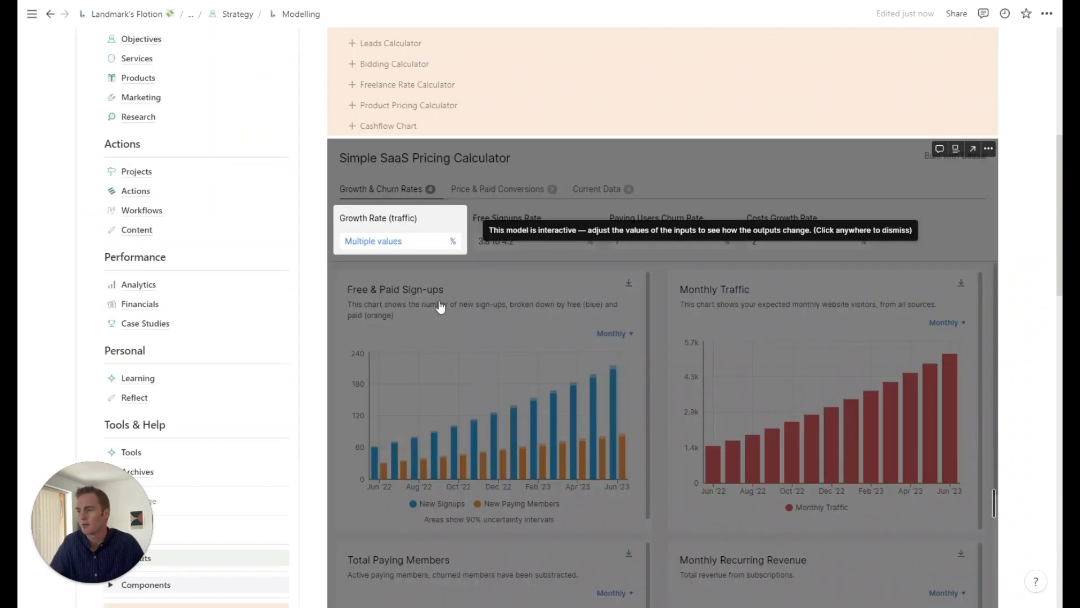
left_click(562, 257)
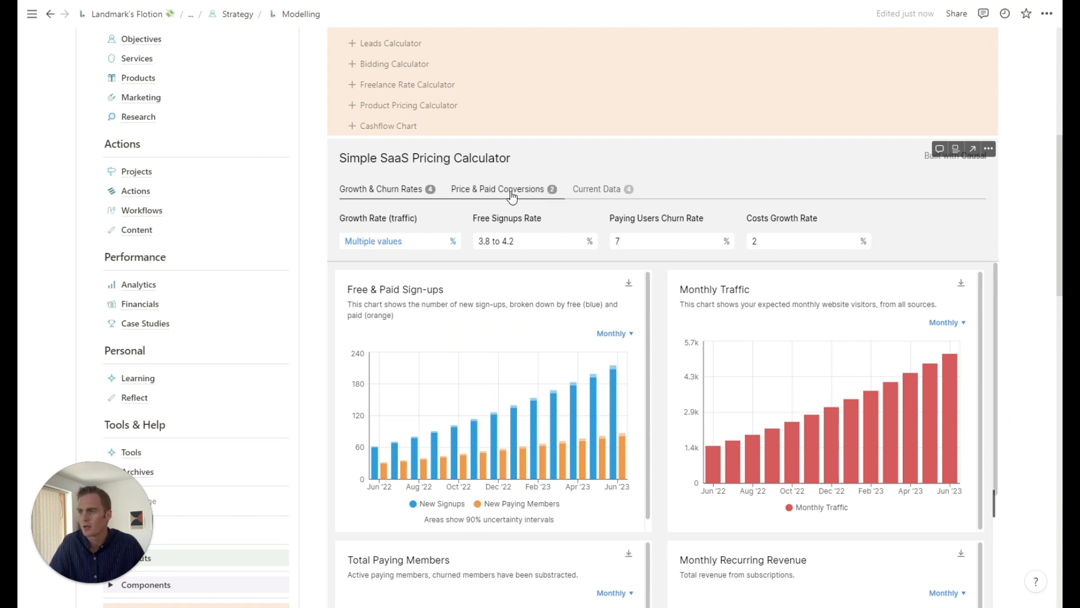
Set the calculator's average subscription price to $39 and current traffic to 4,500.
left_click(497, 189)
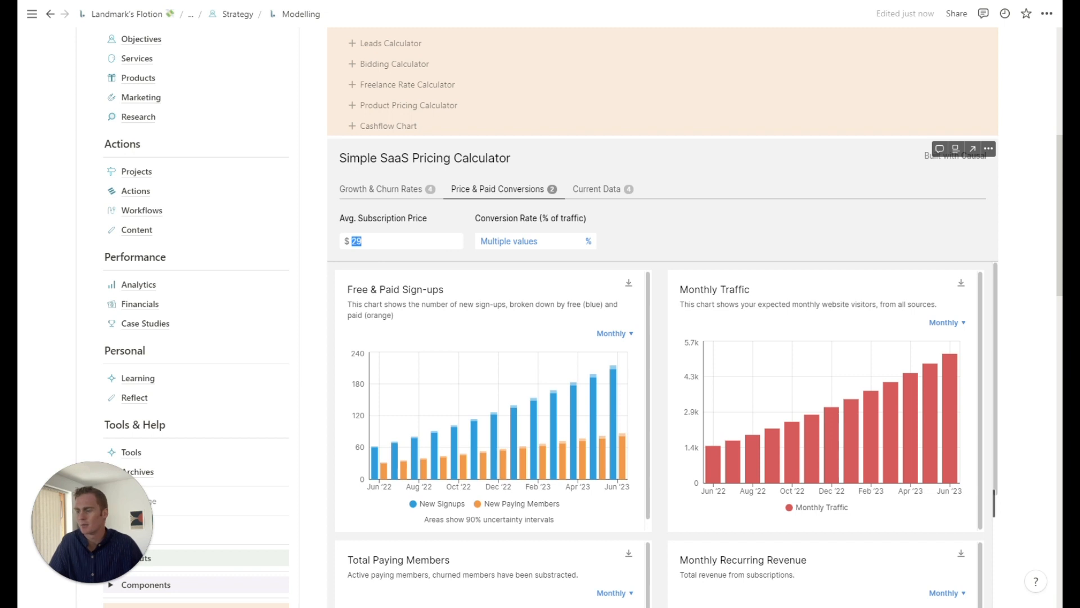
type("39")
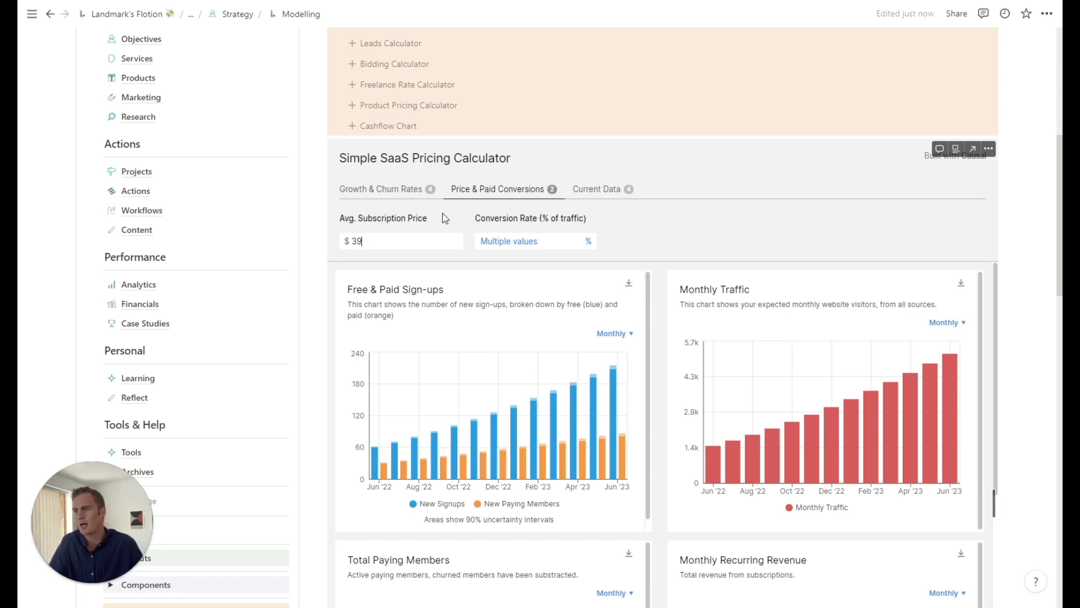
mouse_move(596, 379)
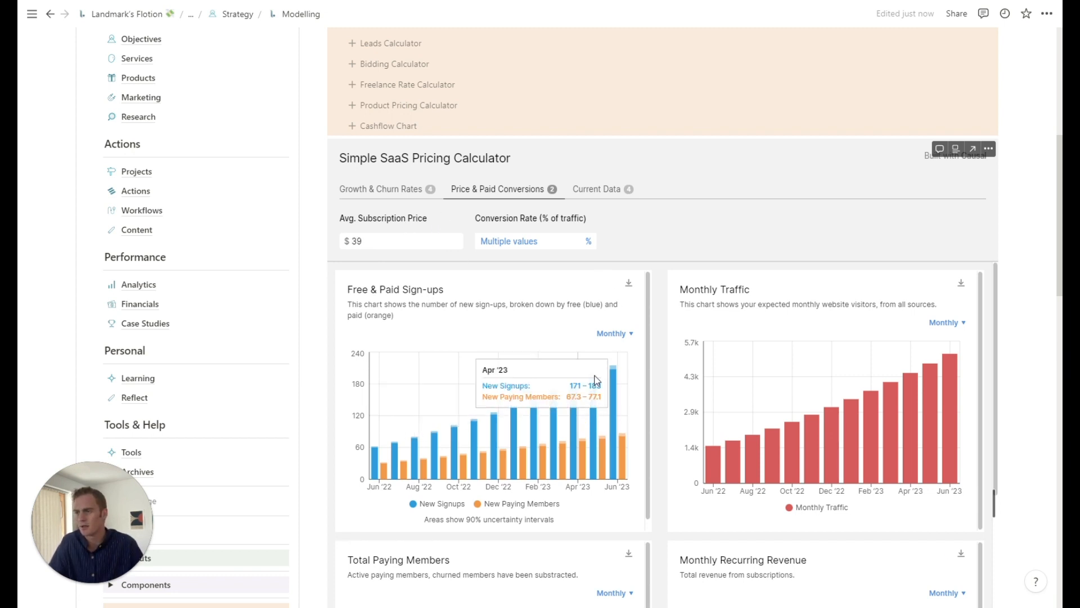
left_click(598, 189)
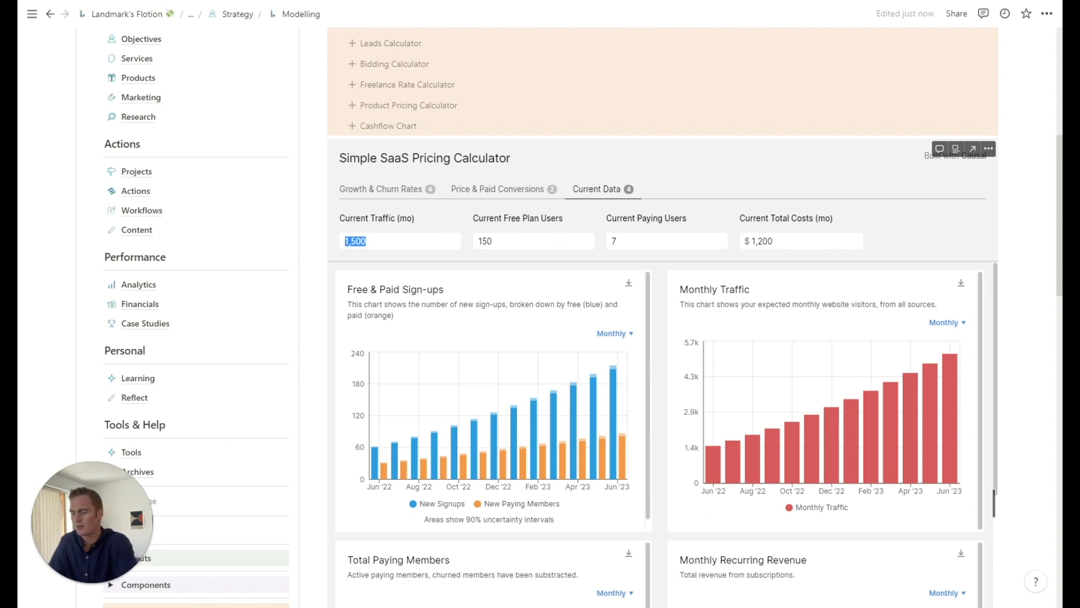
type("4,500")
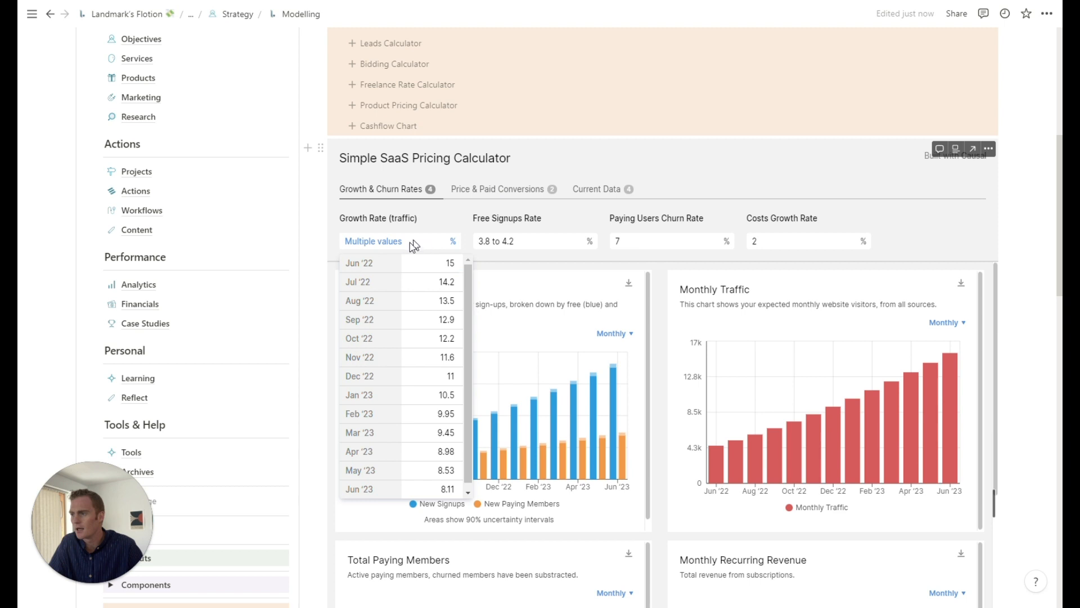
Set the June '22 monthly traffic growth rate to 25% and apply it.
left_click(449, 263)
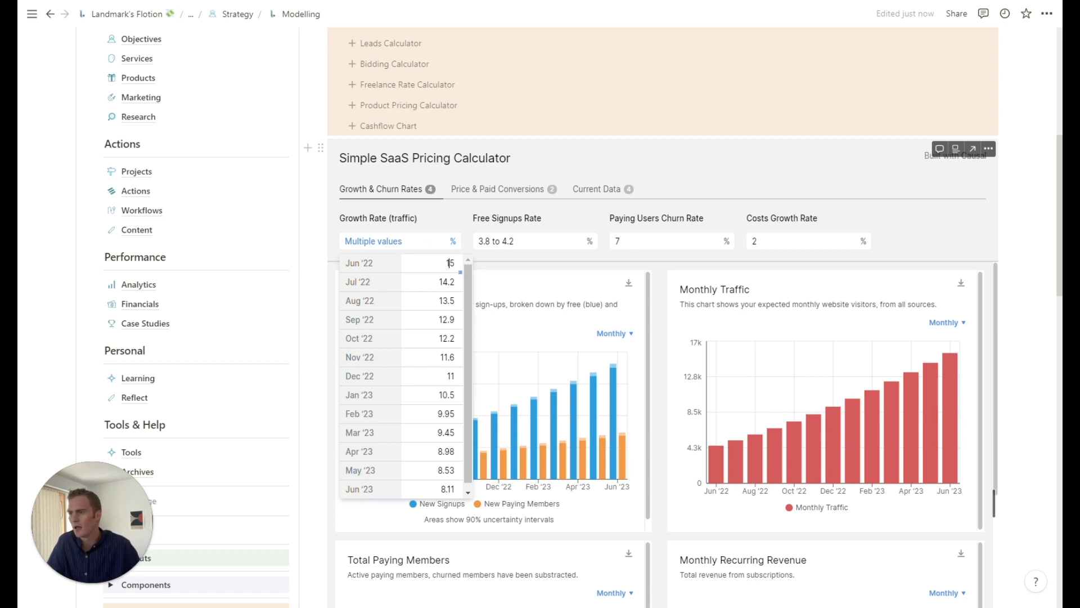
type("25")
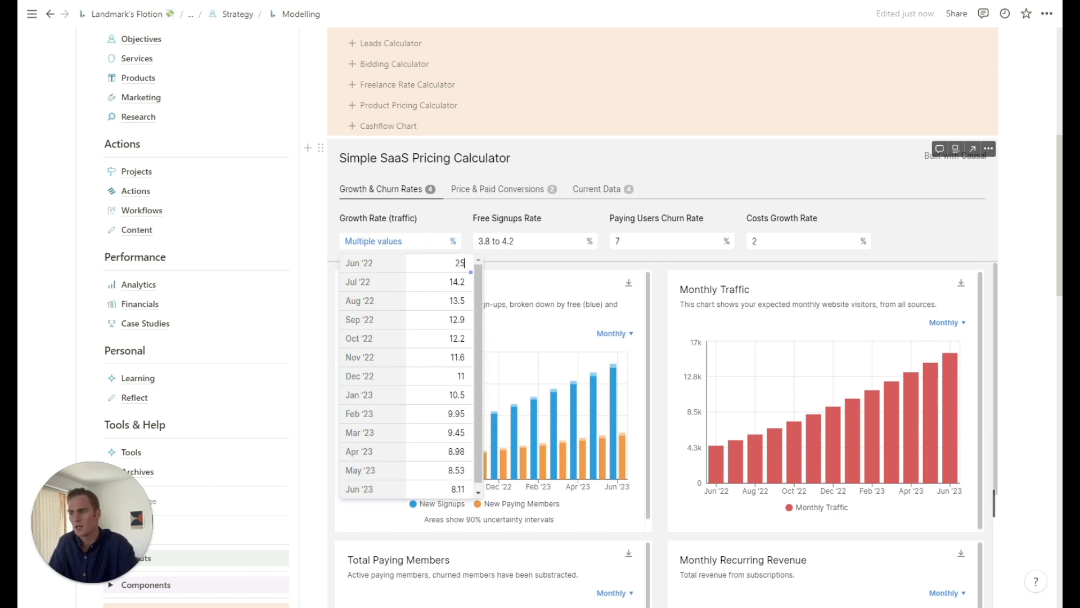
left_click(926, 240)
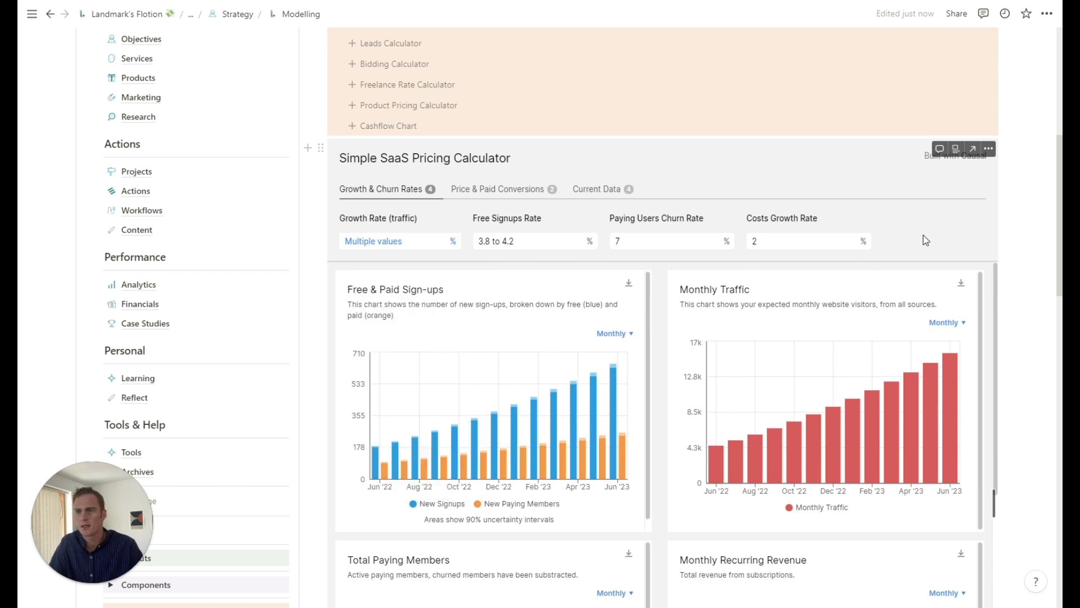
mouse_move(473, 357)
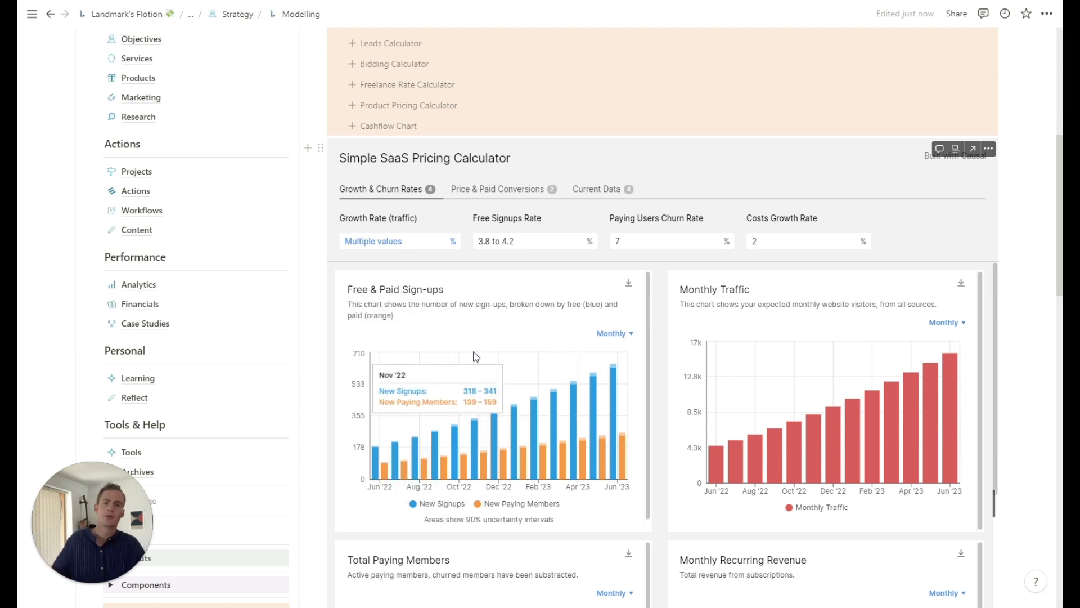
Review the updated outputs and price/traffic inputs, then collapse the Subscription Pricing Model entry.
scroll("down", 3)
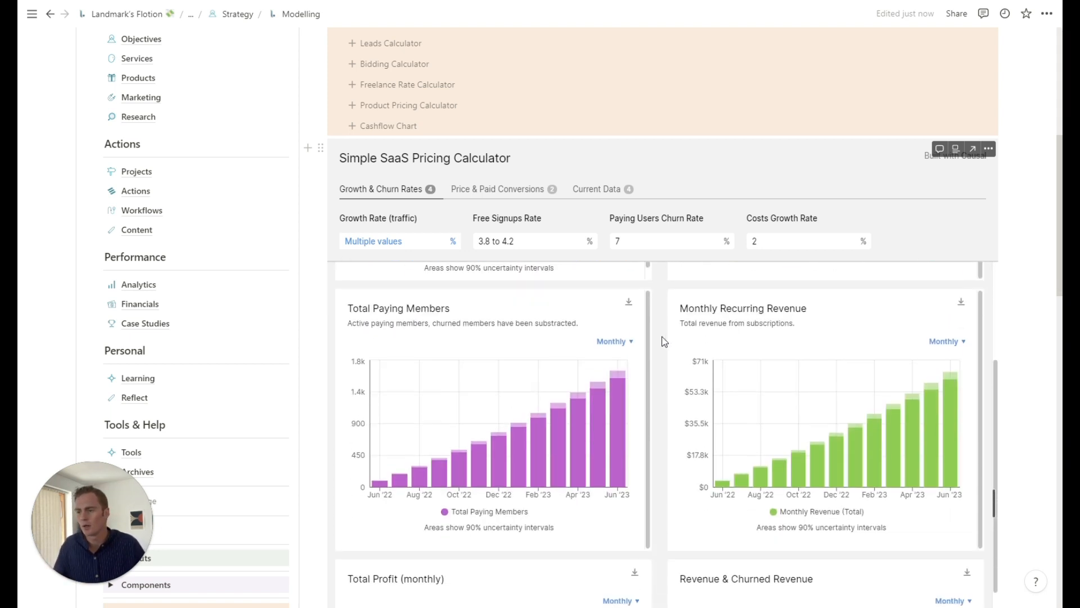
scroll("down", 3)
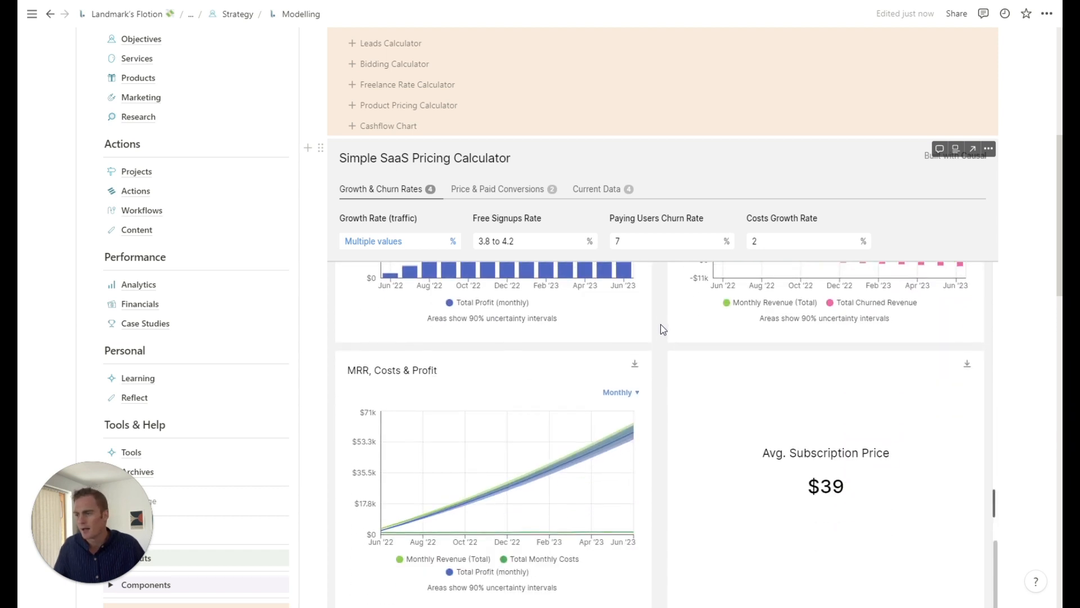
scroll("down", 3)
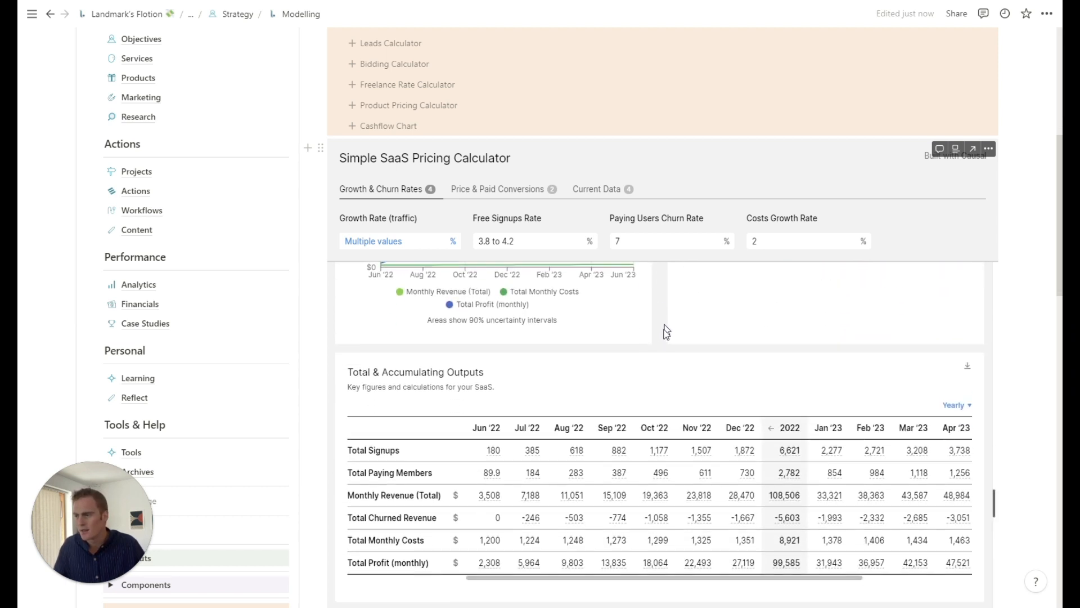
scroll("down", 3)
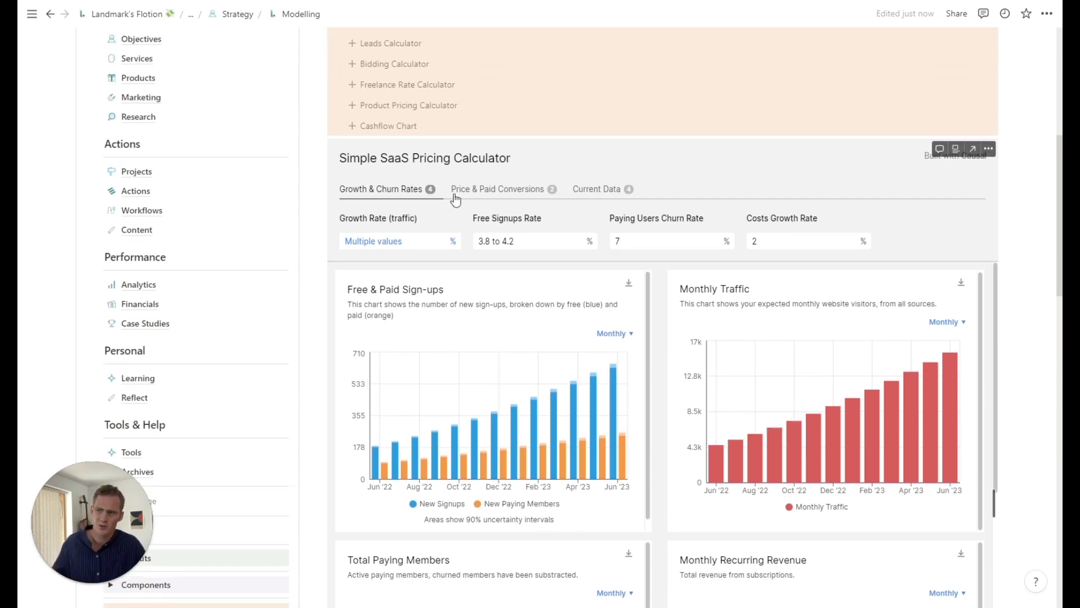
left_click(498, 189)
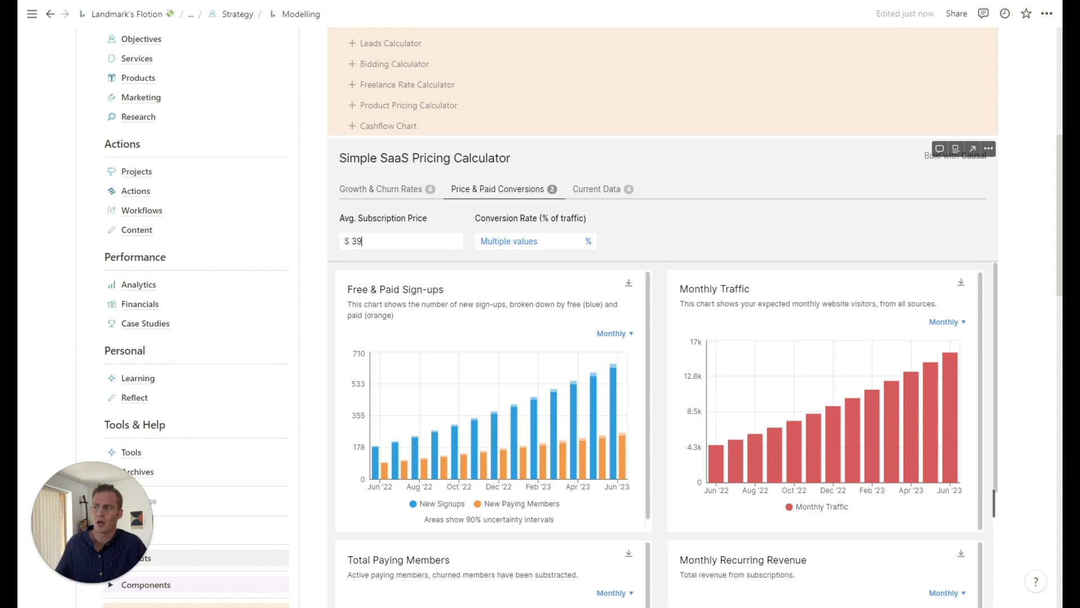
left_click(596, 189)
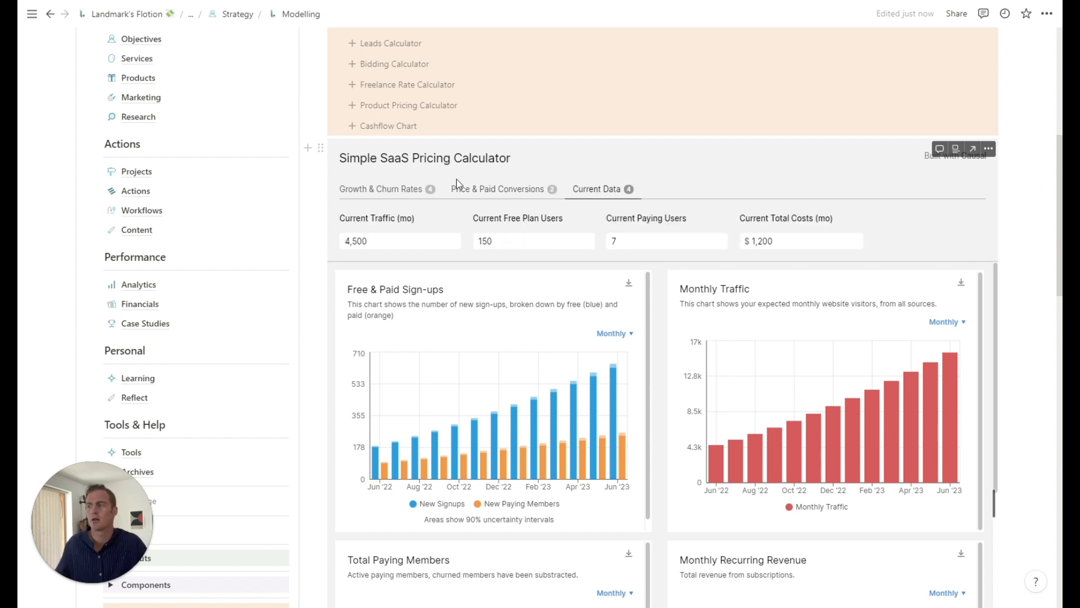
left_click(319, 147)
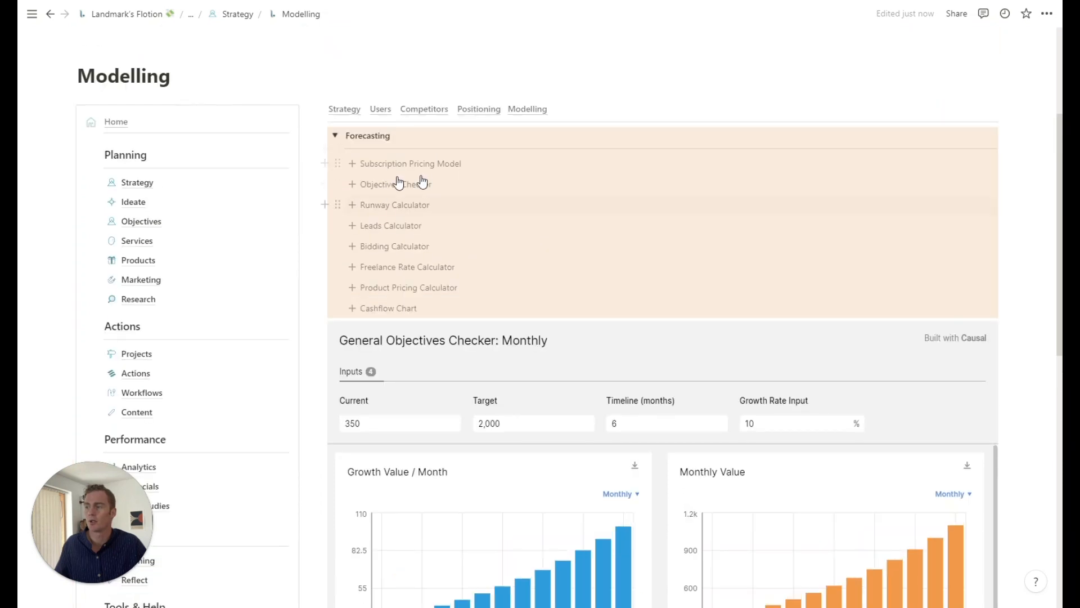
Collapse the Forecasting toggle, leaving the General Objectives Checker model visible.
left_click(335, 135)
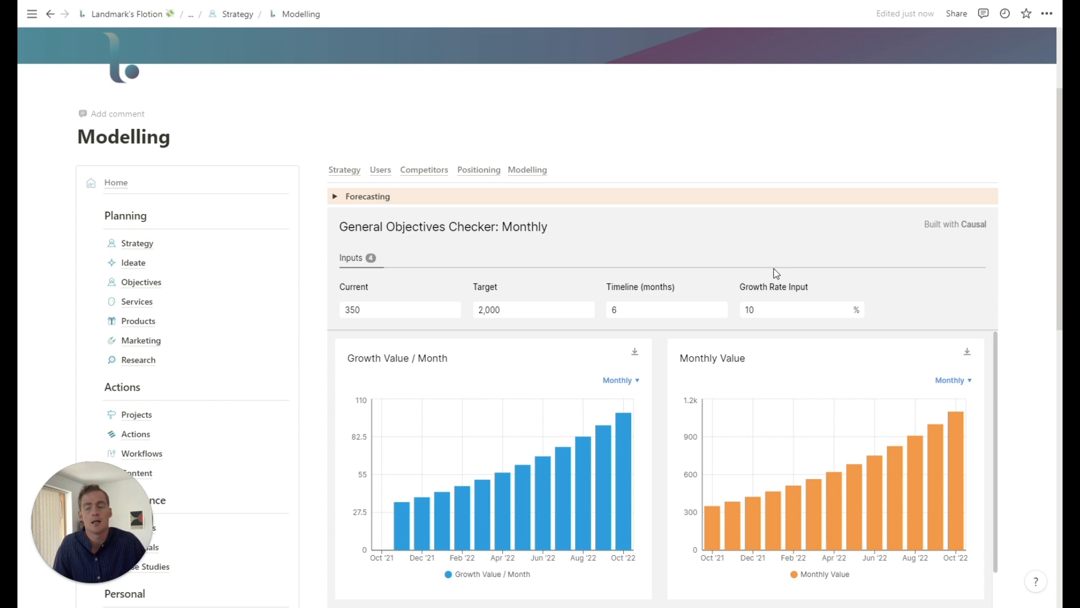
mouse_move(772, 239)
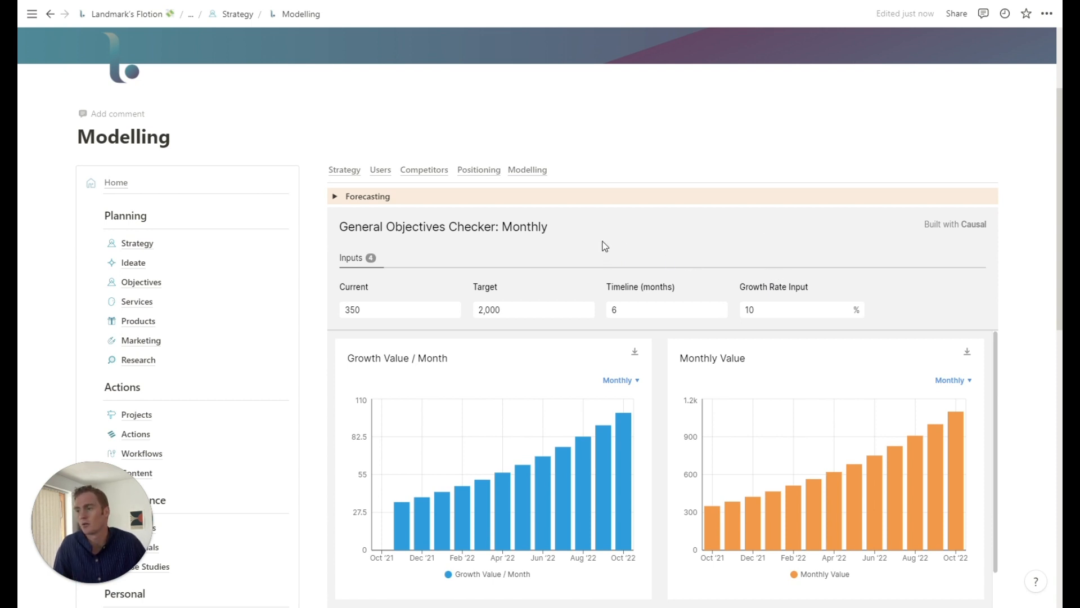
mouse_move(474, 256)
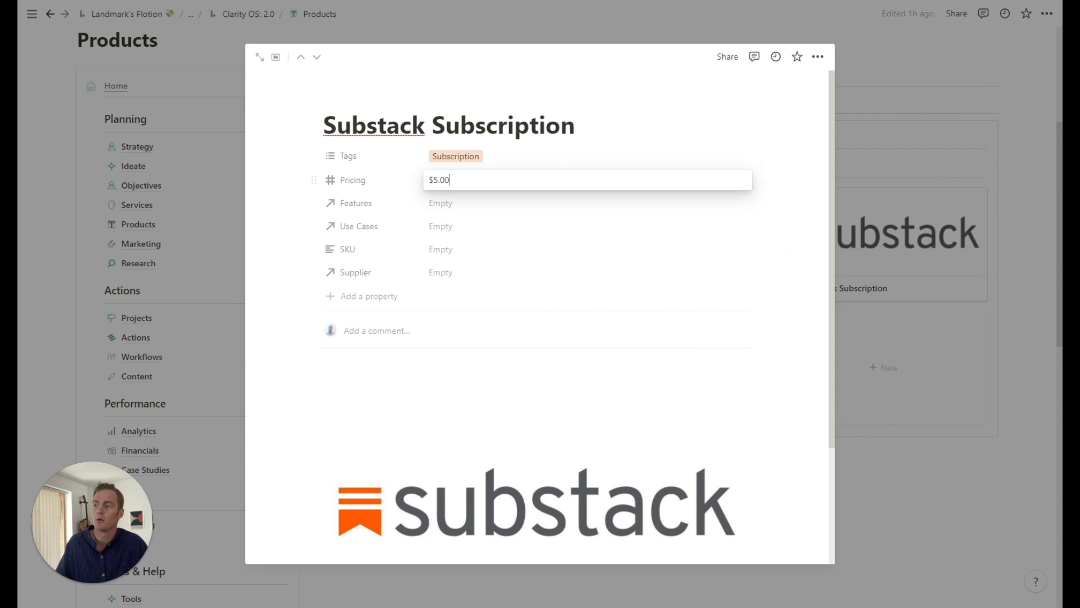
Set the Substack Subscription pricing value to 3 and return to the Strategy page.
type("3")
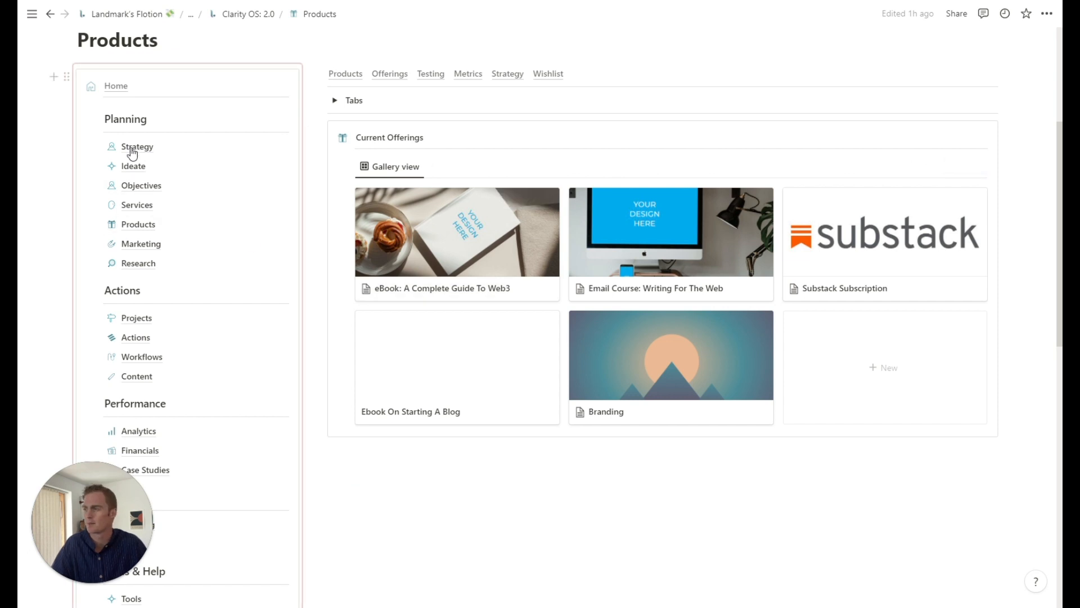
left_click(136, 146)
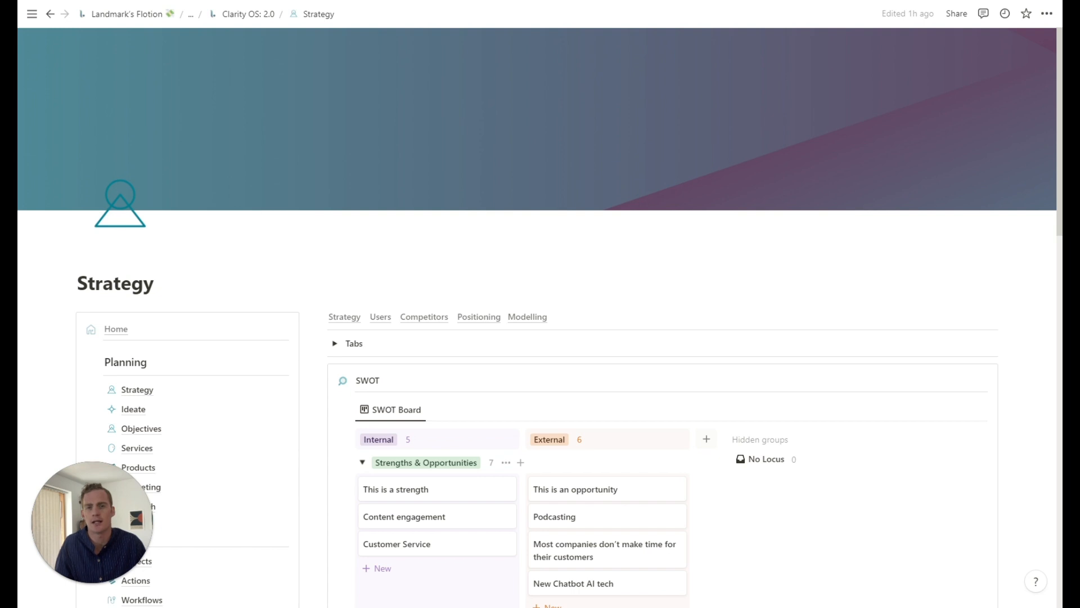
Scroll the SWOT board down to the Weaknesses & Threats group.
scroll("down", 3)
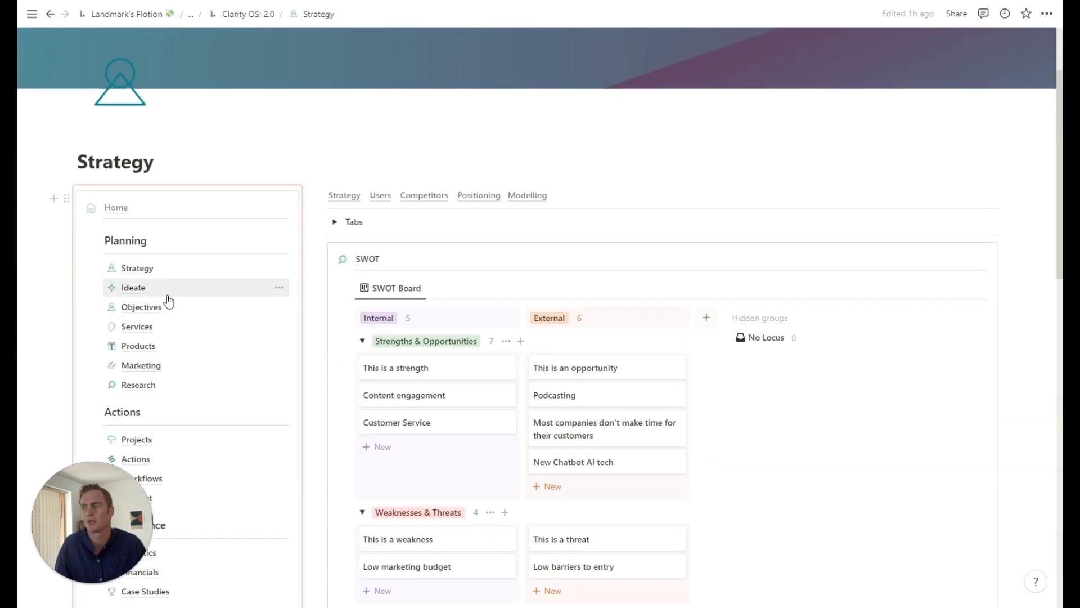